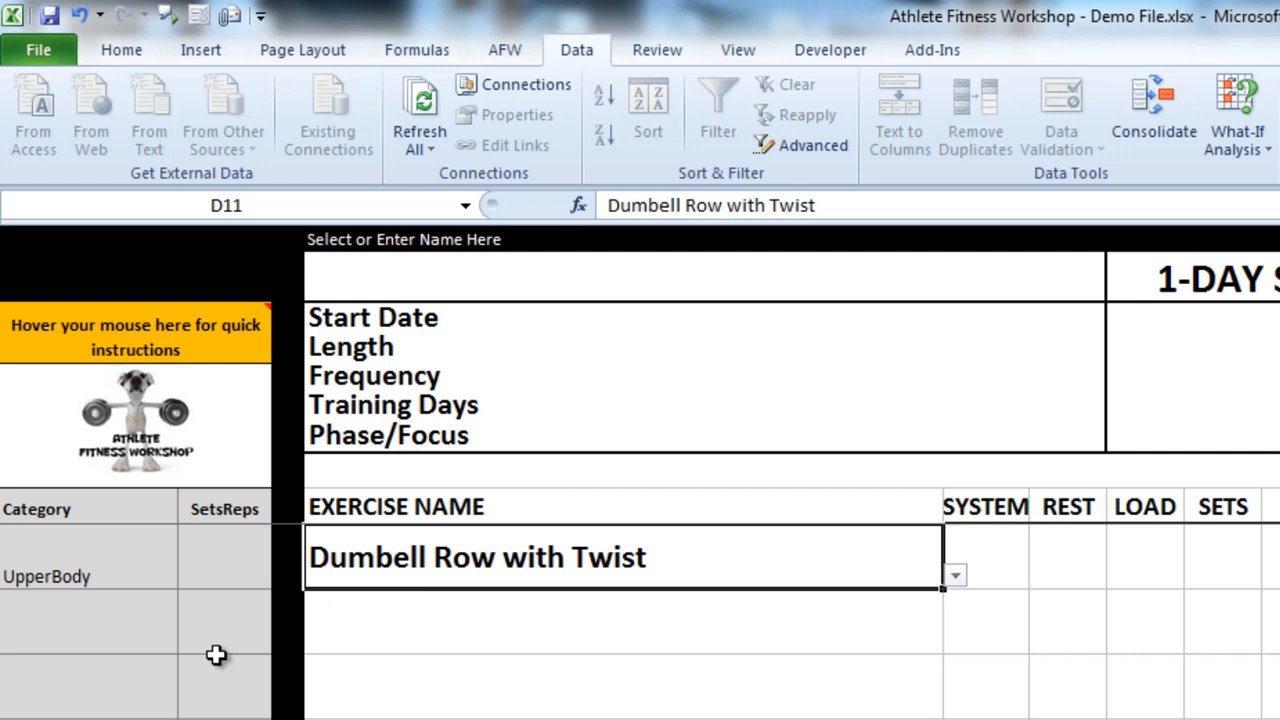
Show the SetsReps dropdown choices beside UpperBody in the demo workout sheet
{"action": "left_click", "coordinate": [224, 555]}
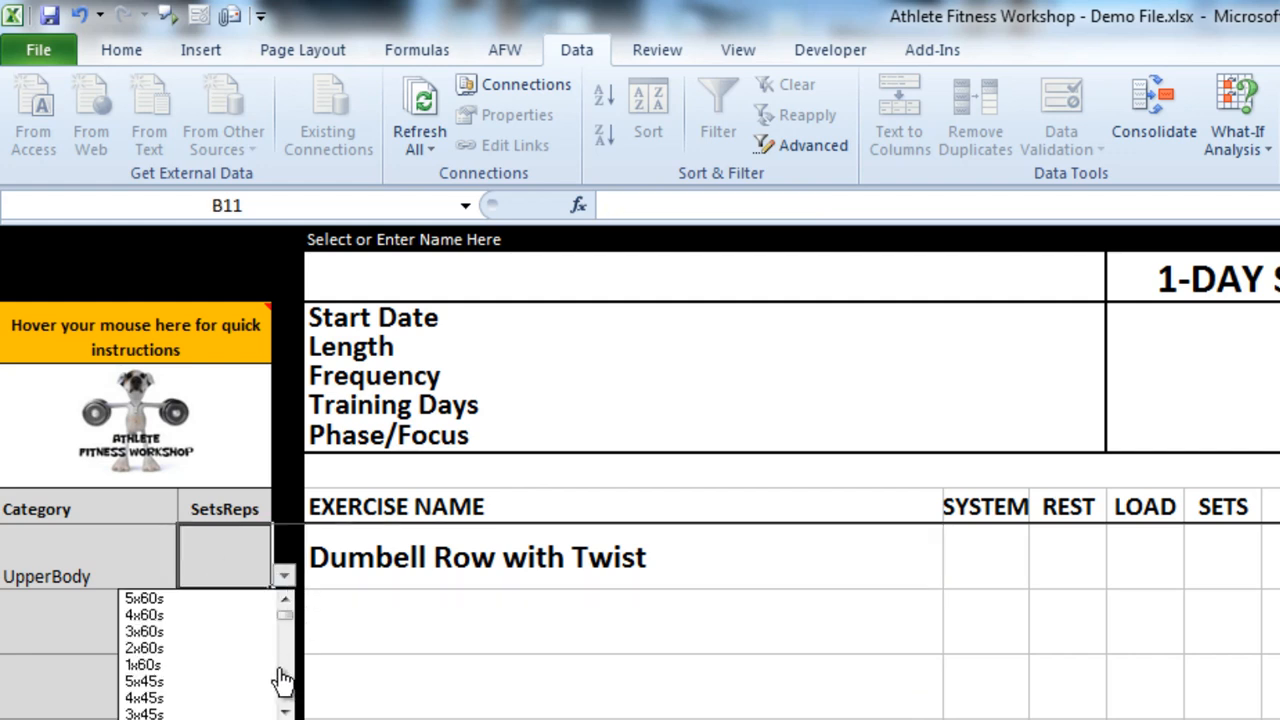
{"action": "scroll", "scroll_direction": "down", "scroll_amount": 3}
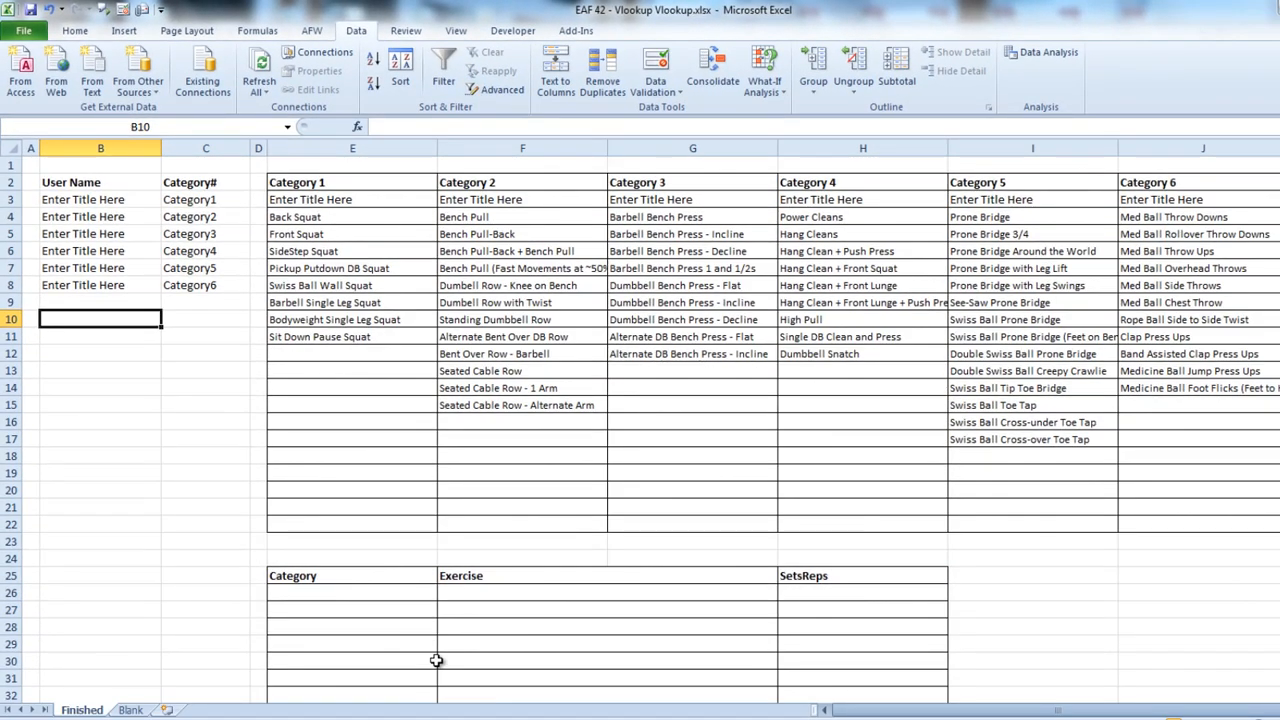
{"action": "mouse_move", "coordinate": [502, 516]}
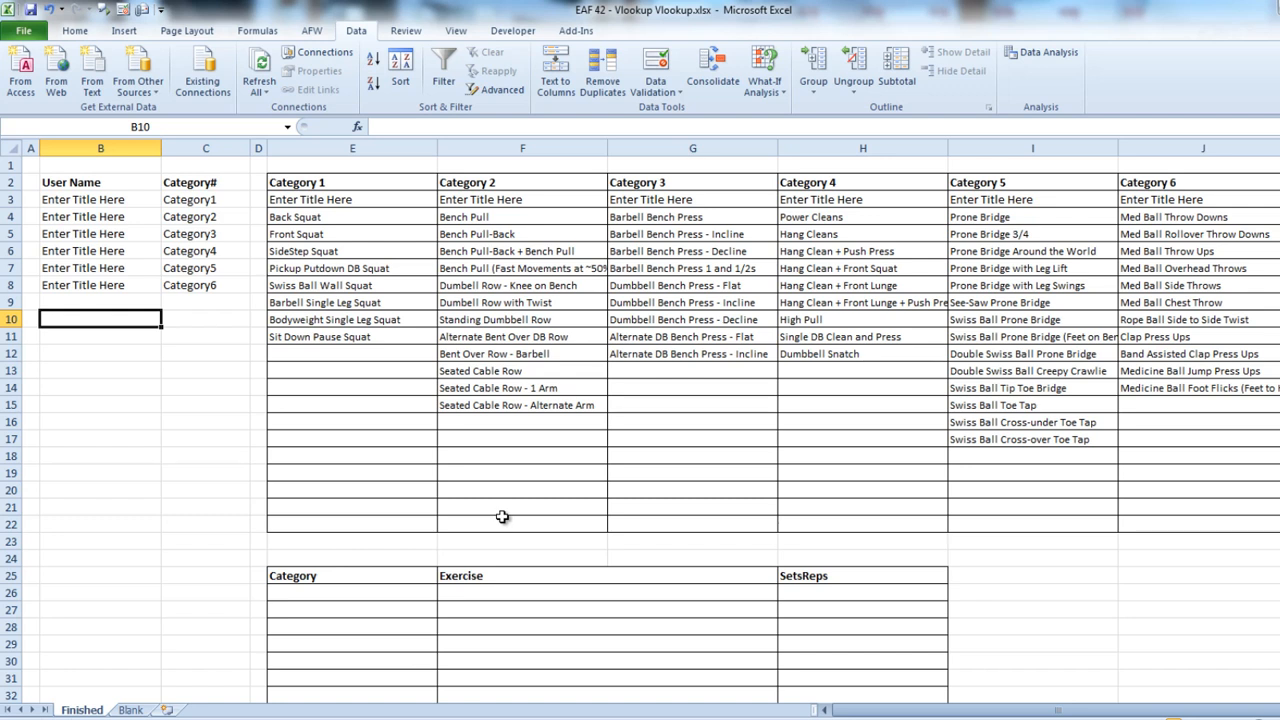
{"action": "mouse_move", "coordinate": [599, 345]}
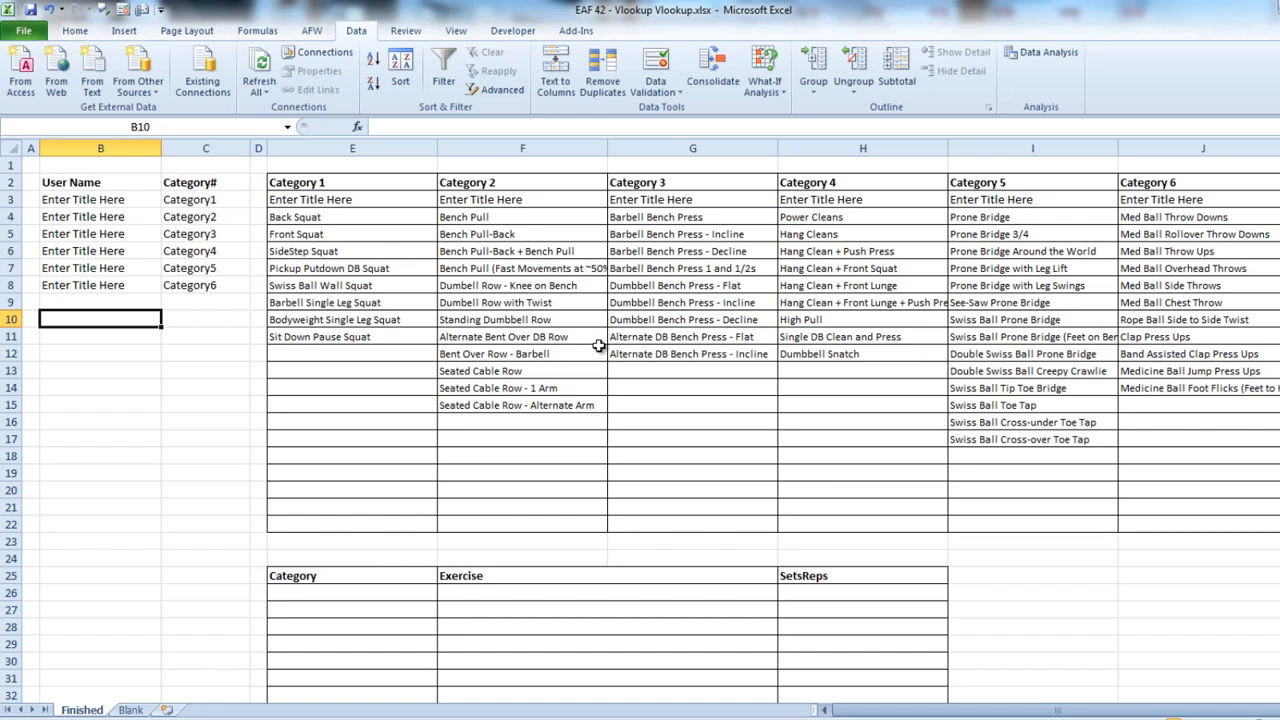
{"action": "mouse_move", "coordinate": [100, 356]}
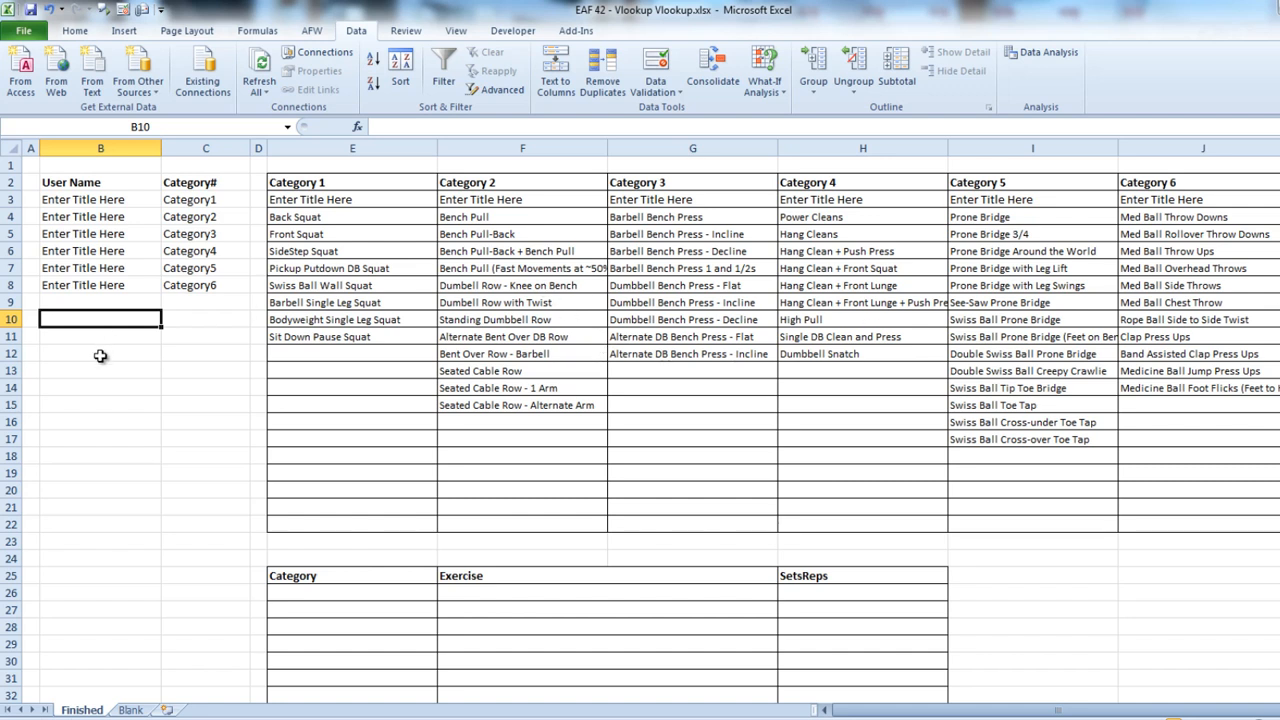
{"action": "mouse_move", "coordinate": [368, 199]}
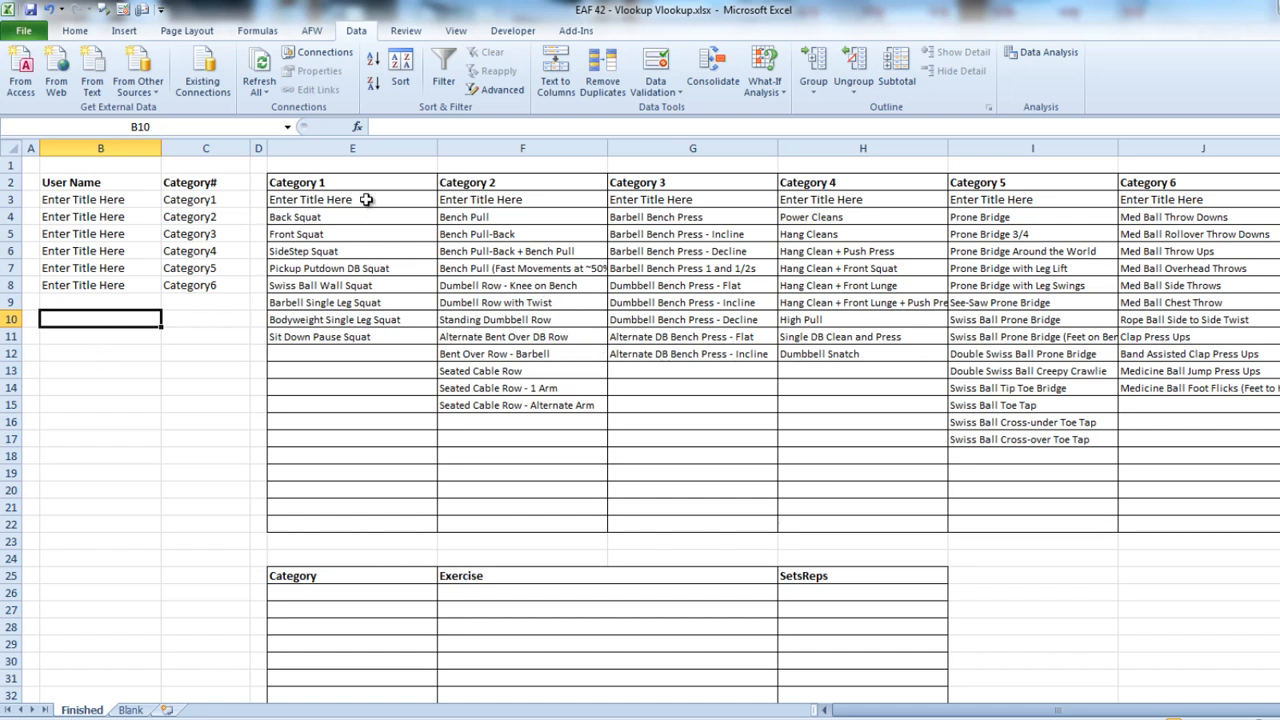
Enter the category titles Squat, Pulls, Bench, Cleans, Bridges and Throws across E3:J3
{"action": "left_click", "coordinate": [345, 199]}
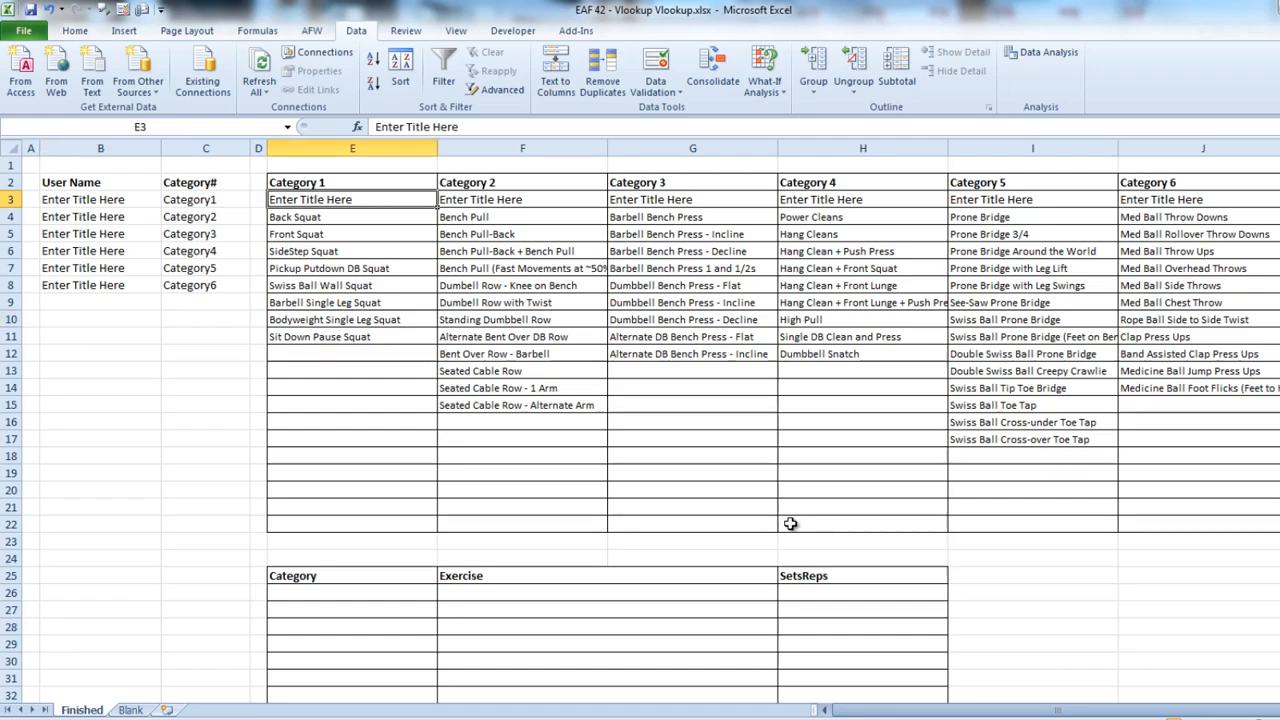
{"action": "type", "text": "Squat"}
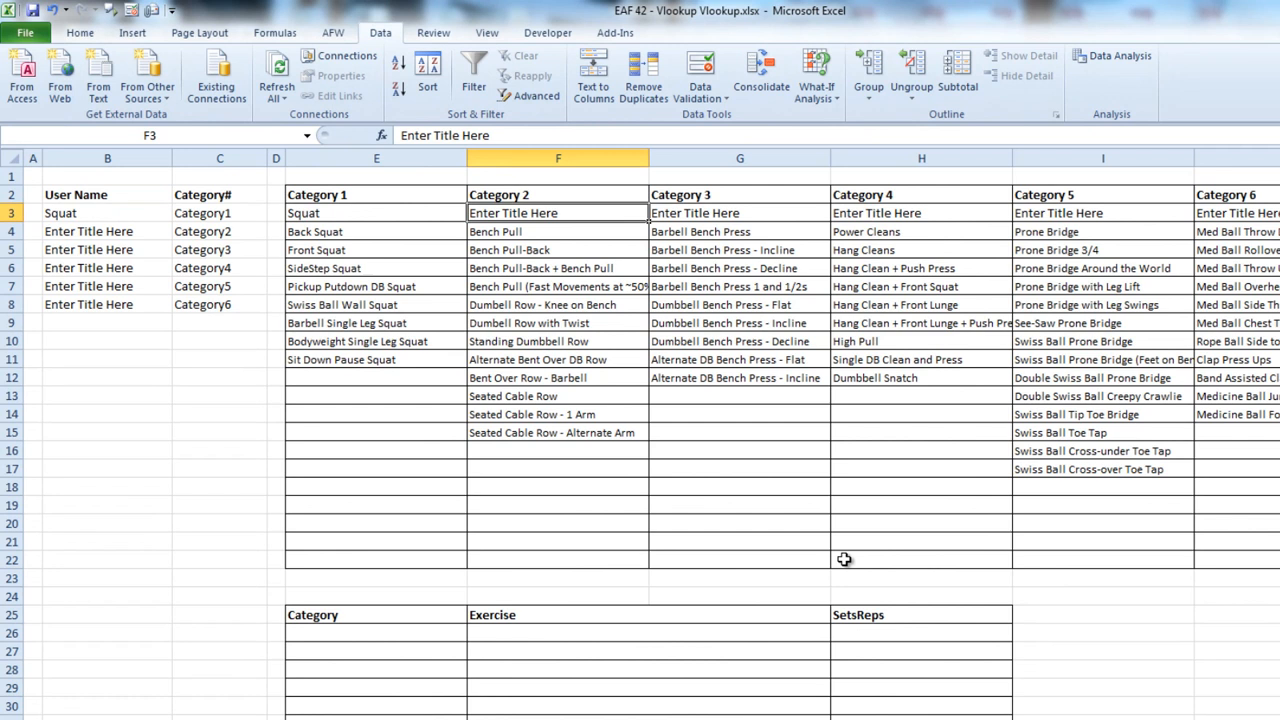
{"action": "type", "text": "Pulls"}
{"action": "left_click", "coordinate": [739, 213]}
{"action": "type", "text": "Bench"}
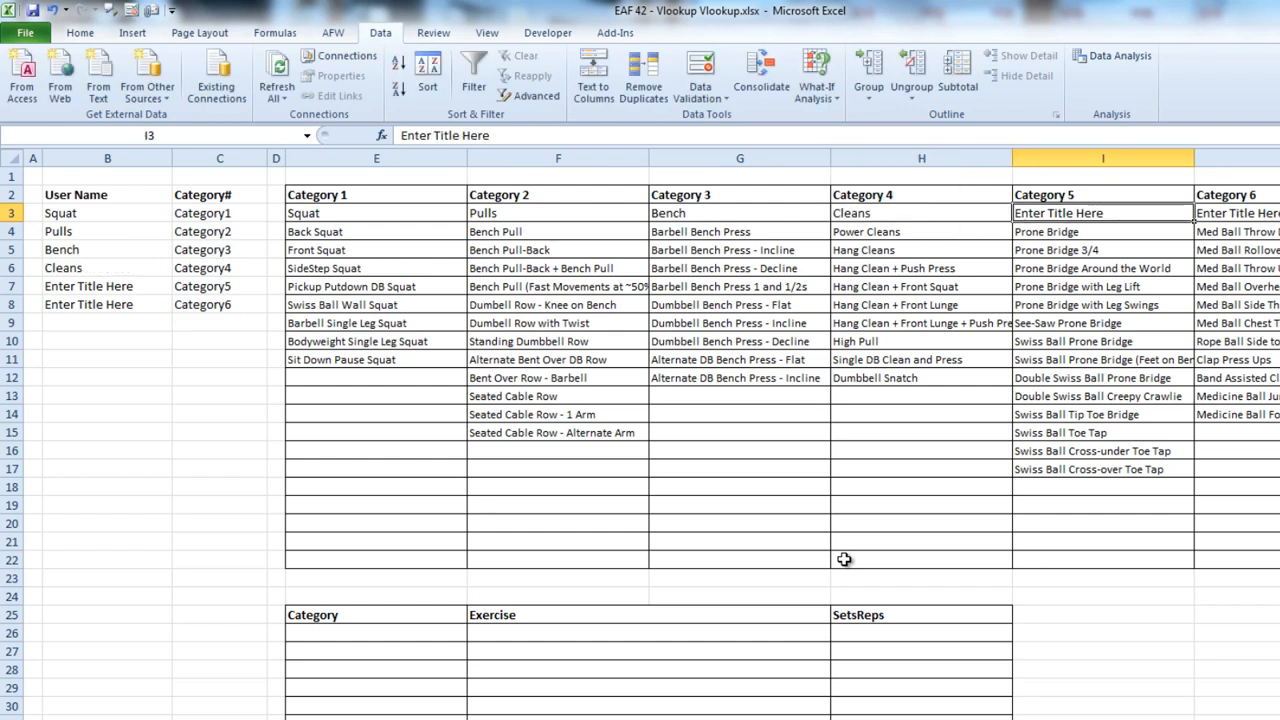
{"action": "type", "text": "Bridg"}
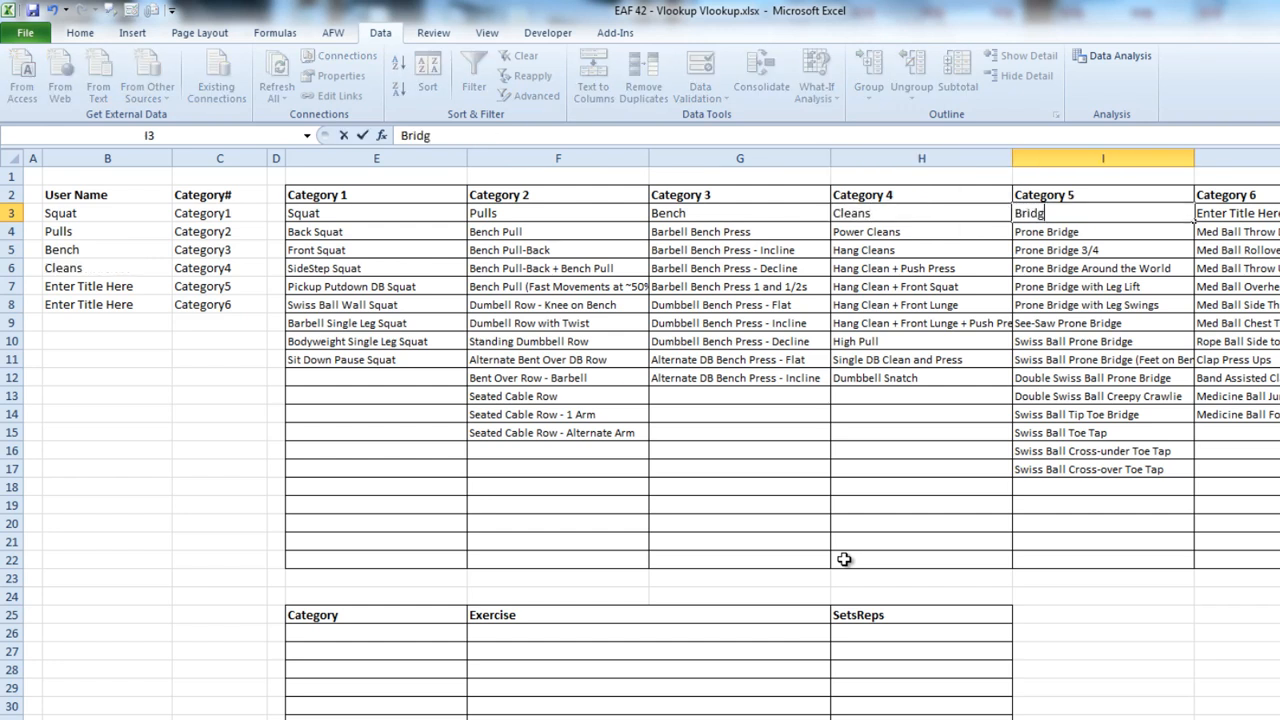
{"action": "key", "text": "Enter"}
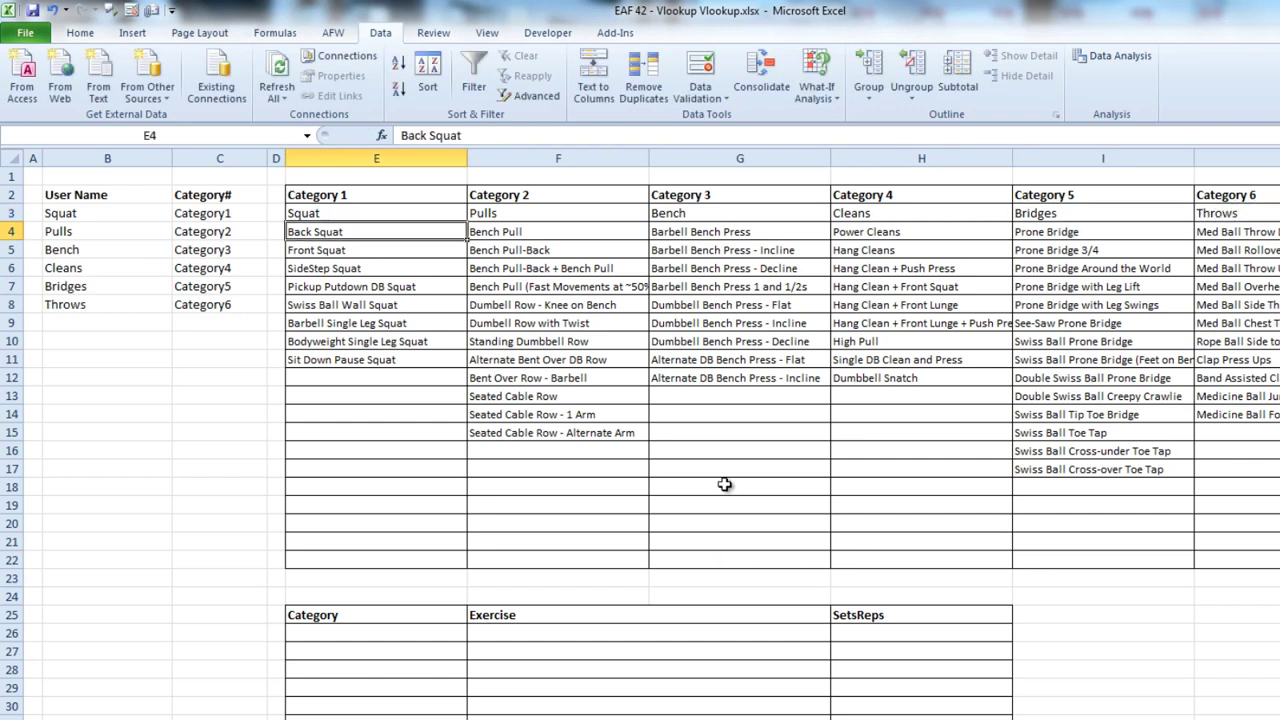
{"action": "mouse_move", "coordinate": [123, 213]}
{"action": "type", "text": "categories"}
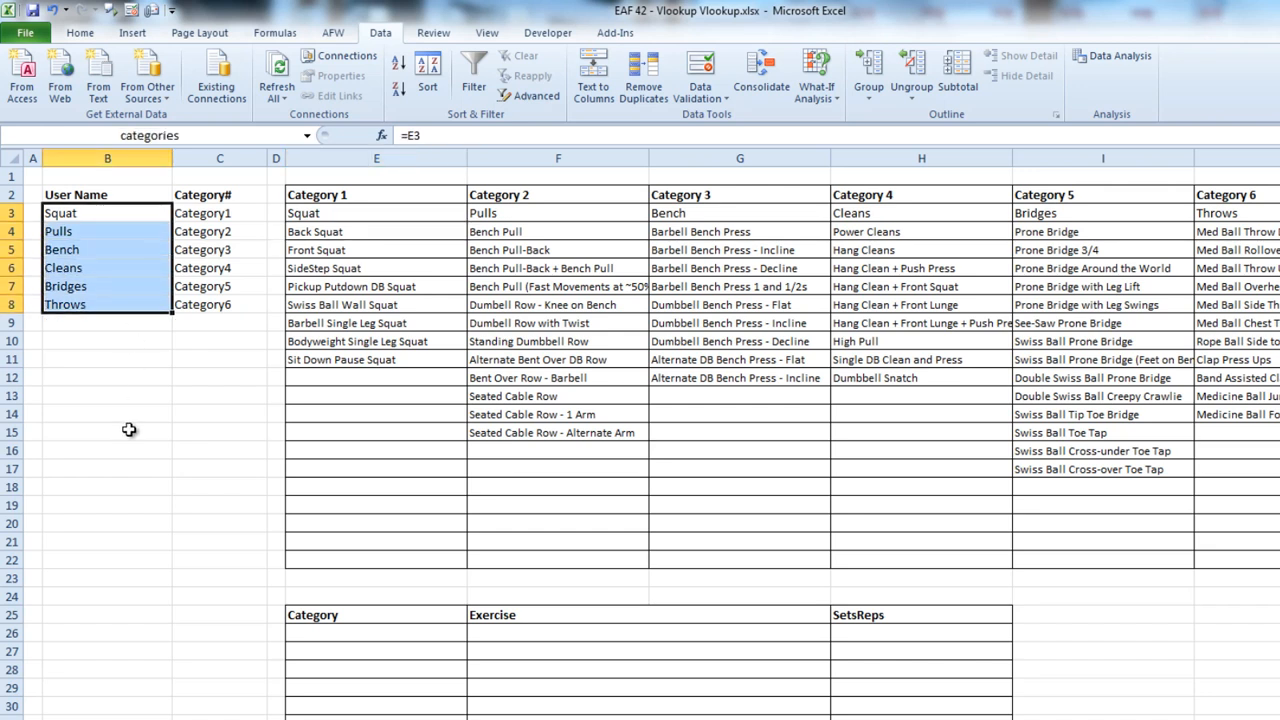
Name the six category titles in B3:B8 as the range categories via the Name Box
{"action": "left_click", "coordinate": [107, 432]}
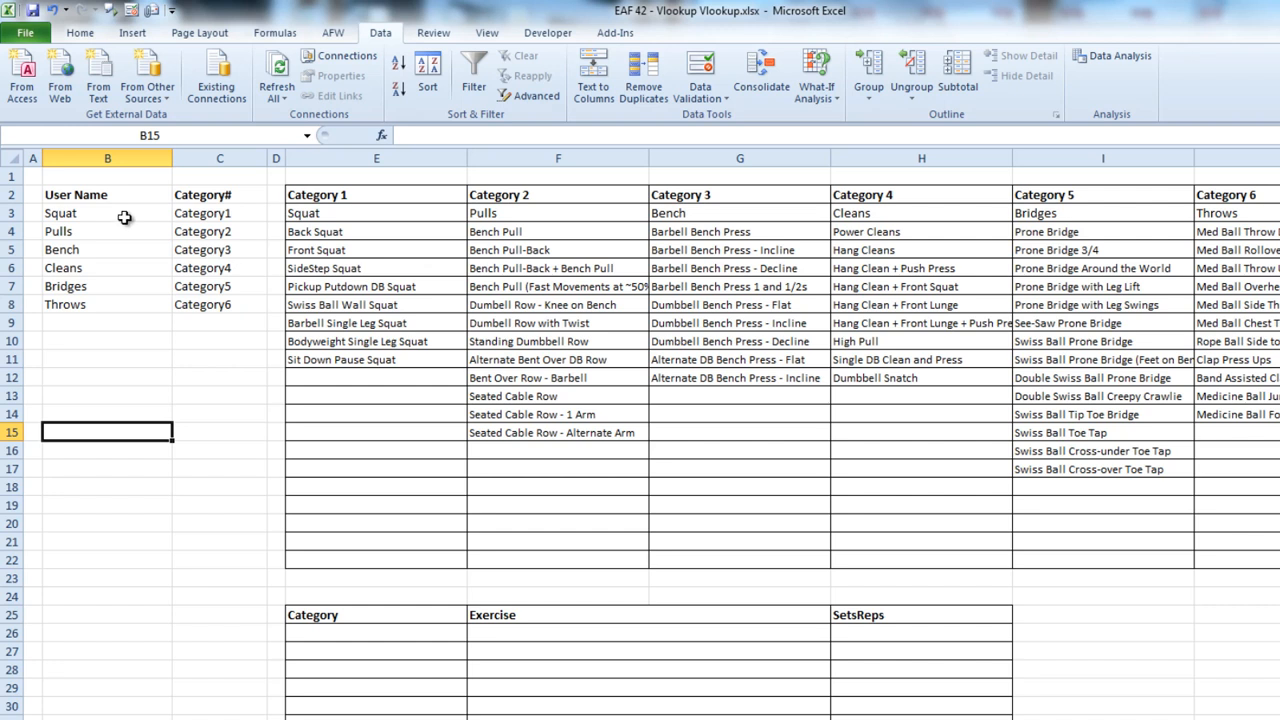
{"action": "left_click", "coordinate": [107, 213]}
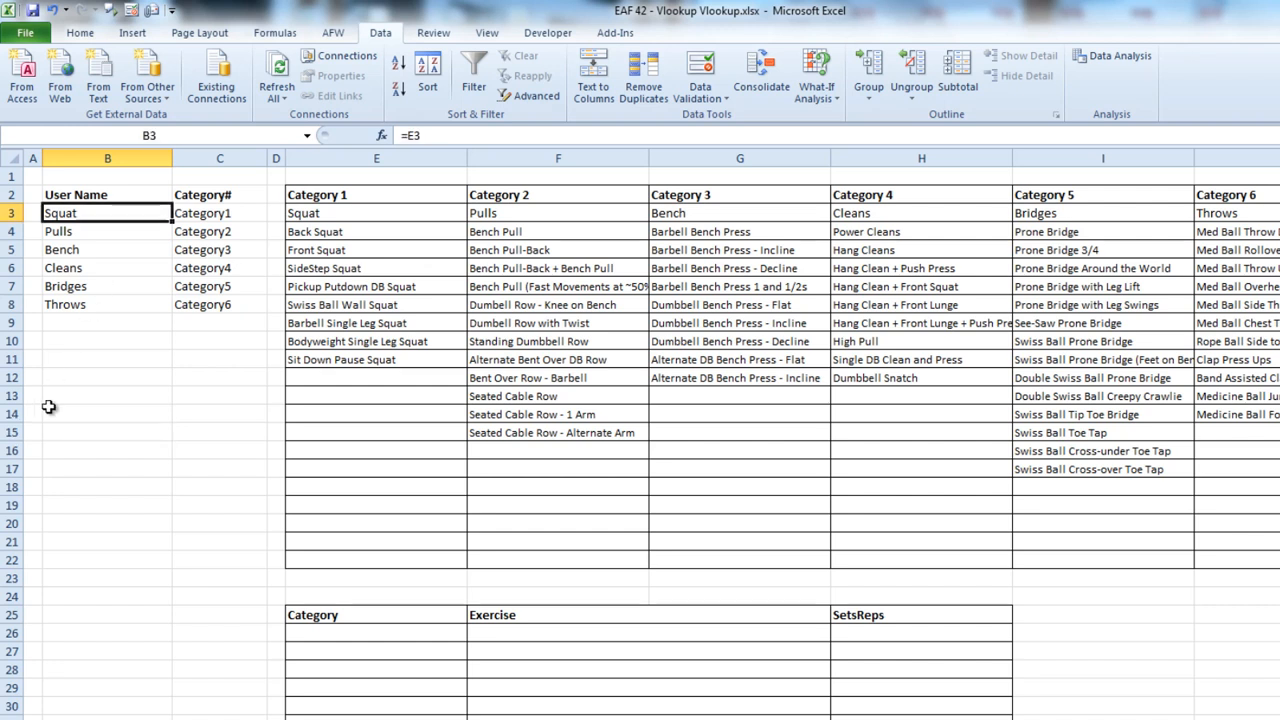
{"action": "left_click", "coordinate": [105, 377]}
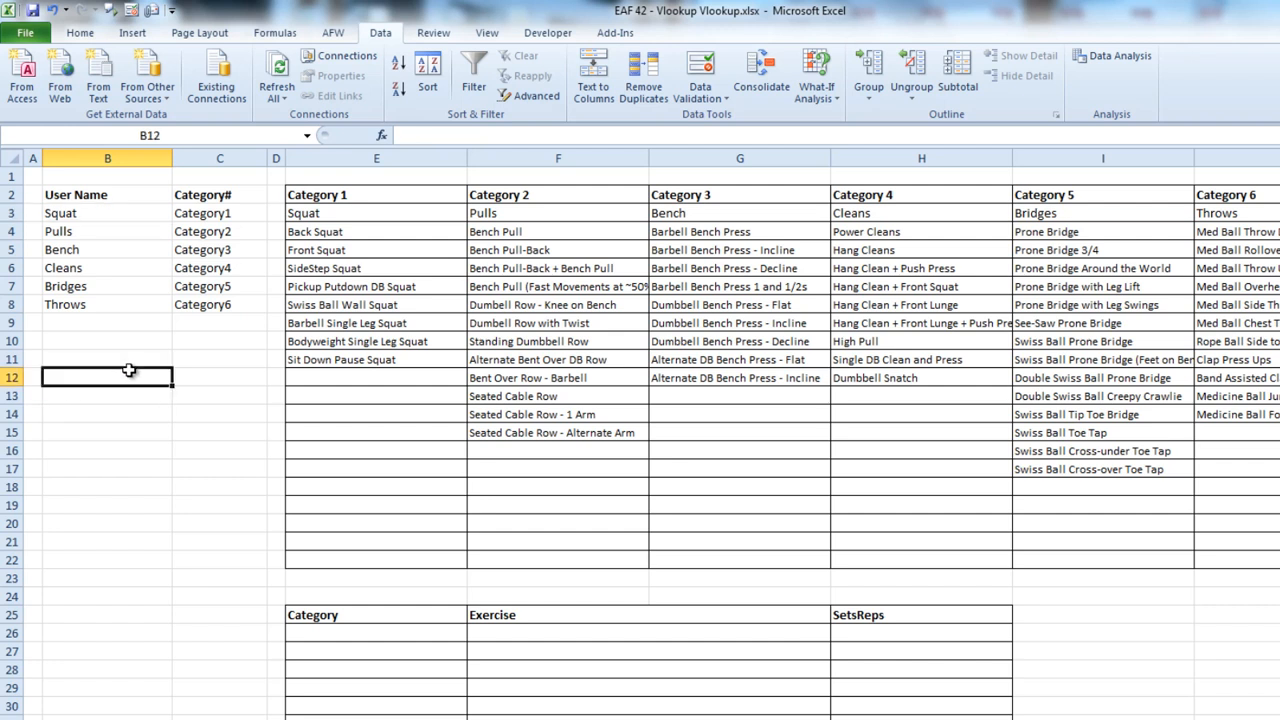
{"action": "mouse_move", "coordinate": [106, 359]}
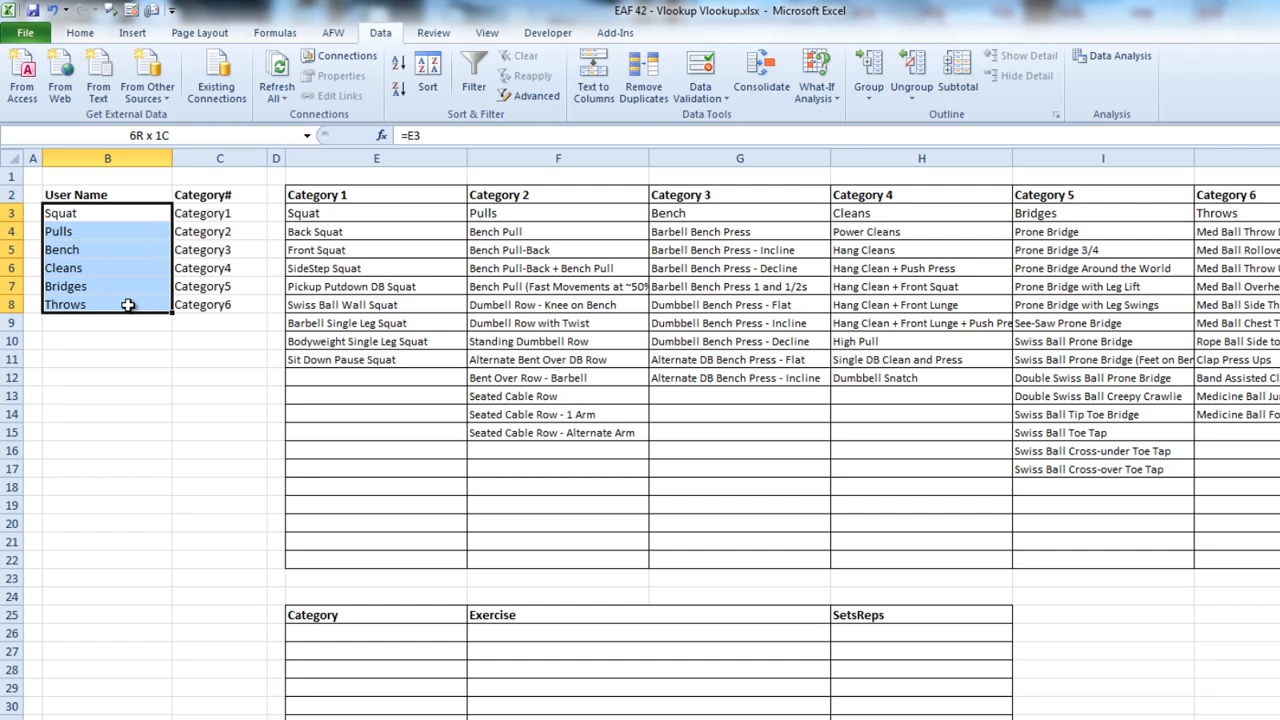
{"action": "type", "text": "categories"}
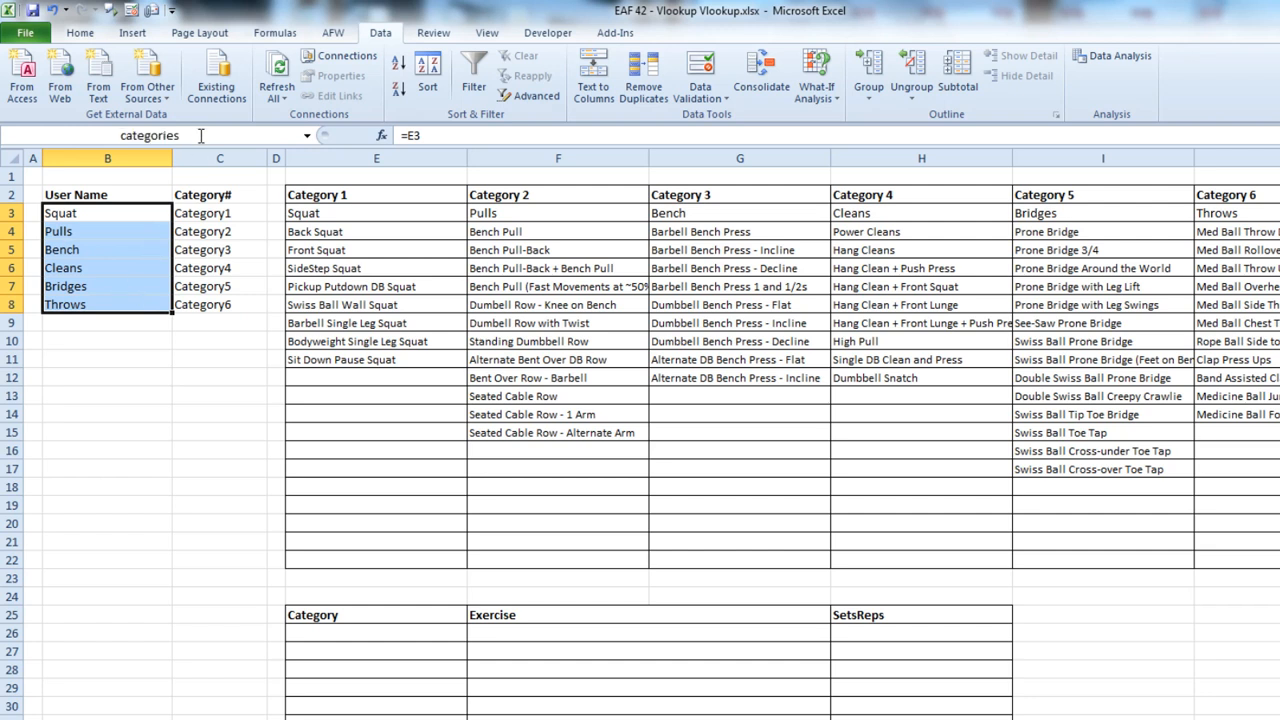
{"action": "left_click", "coordinate": [150, 135]}
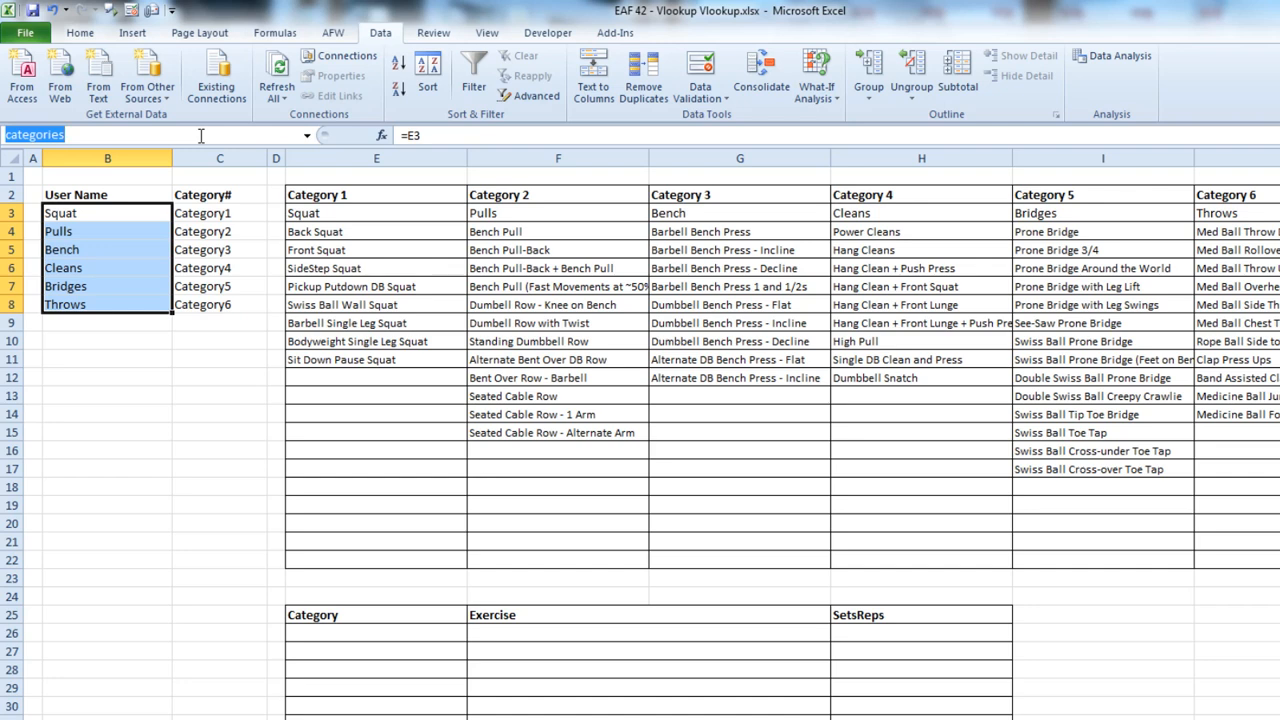
{"action": "scroll", "scroll_direction": "down", "scroll_amount": 3}
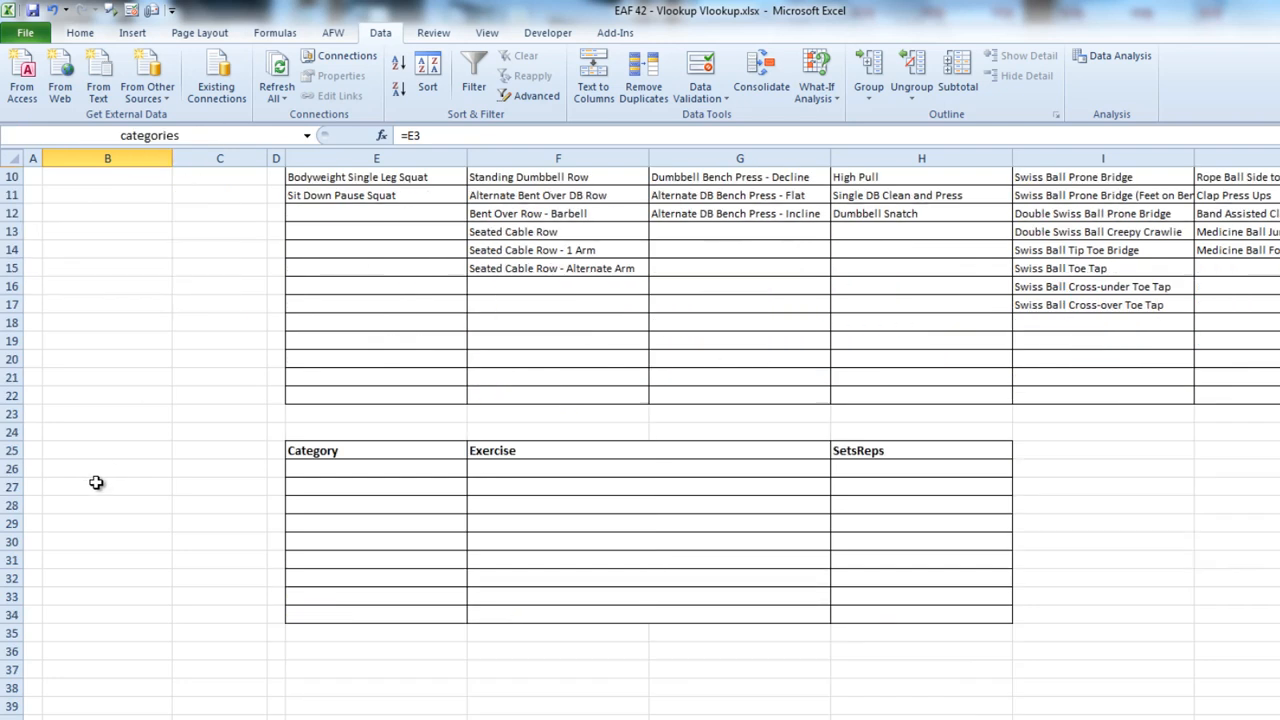
Validate E26:E33 as a List whose source is the name categories
{"action": "left_click_drag", "start_coordinate": [375, 468], "coordinate": [375, 614]}
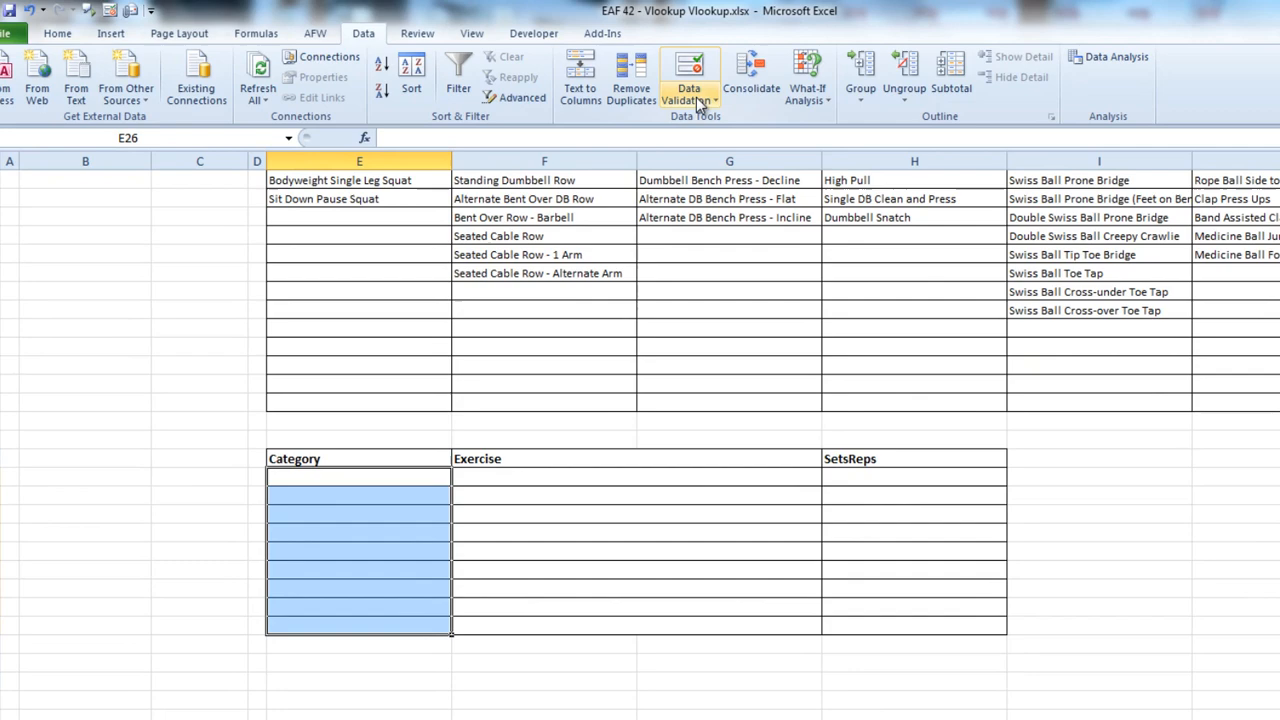
{"action": "left_click", "coordinate": [691, 70]}
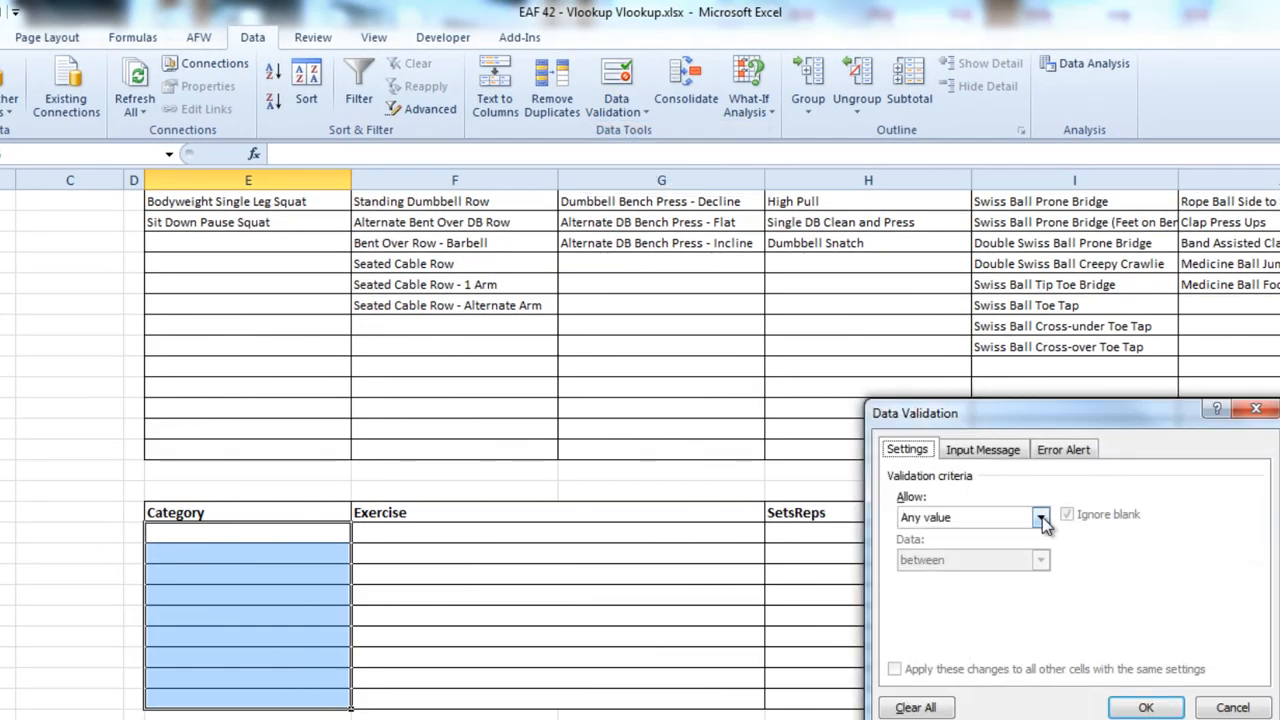
{"action": "left_click", "coordinate": [1040, 518]}
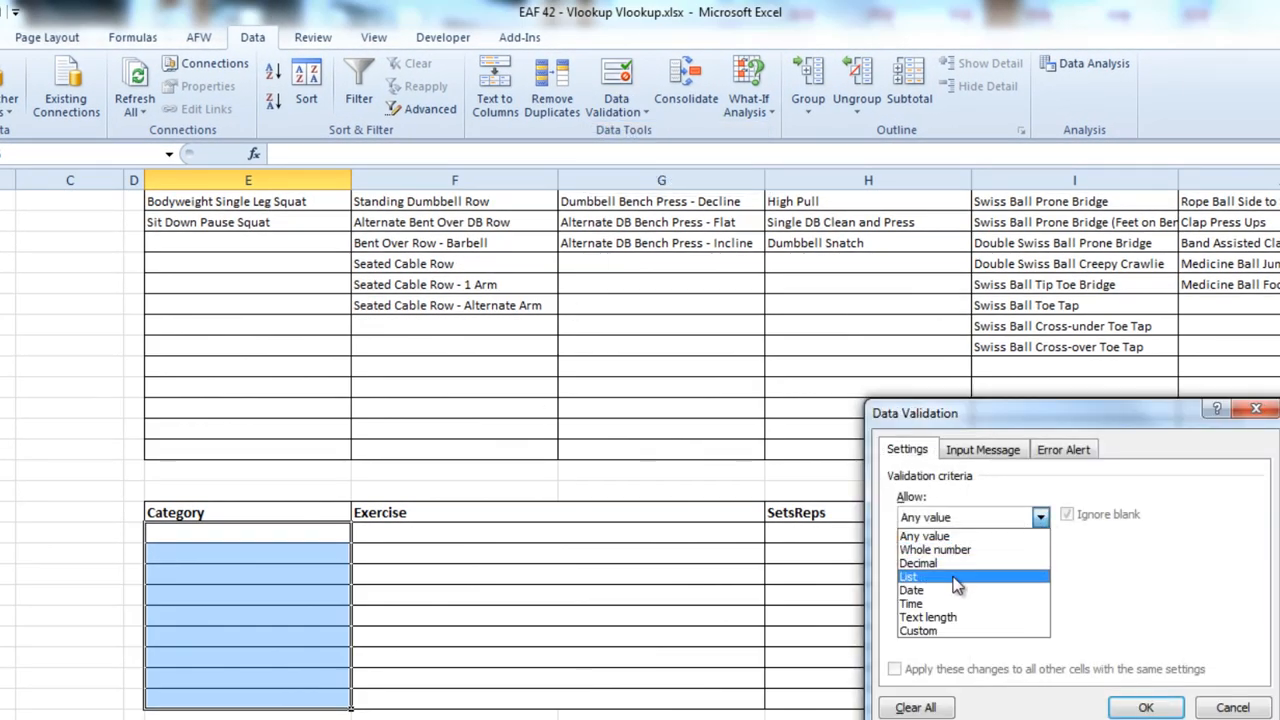
{"action": "left_click", "coordinate": [908, 576]}
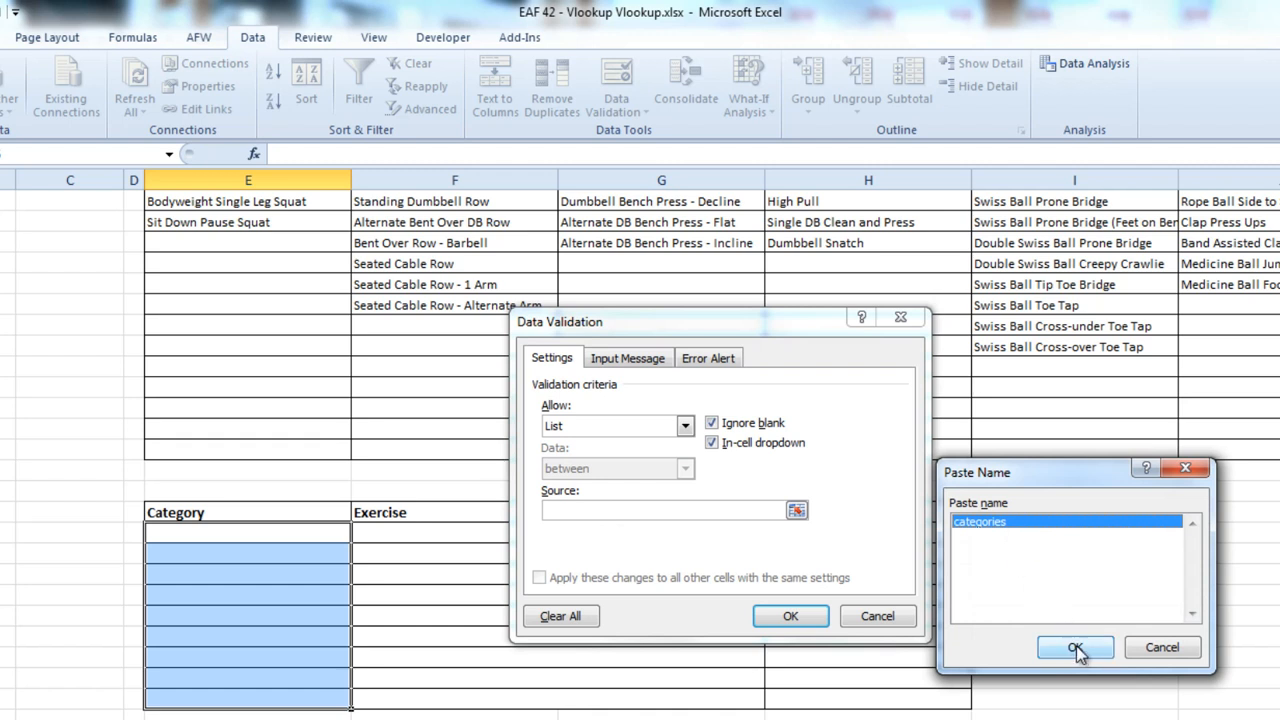
{"action": "left_click", "coordinate": [1077, 647]}
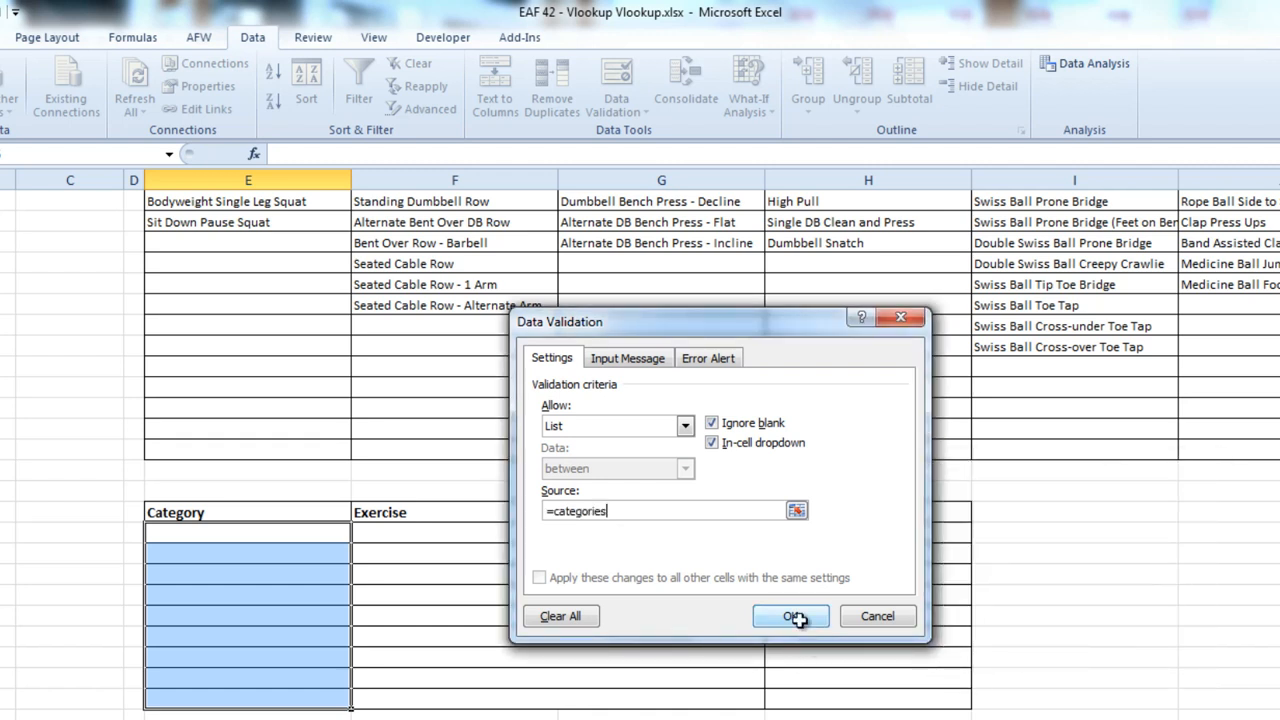
{"action": "left_click", "coordinate": [790, 616]}
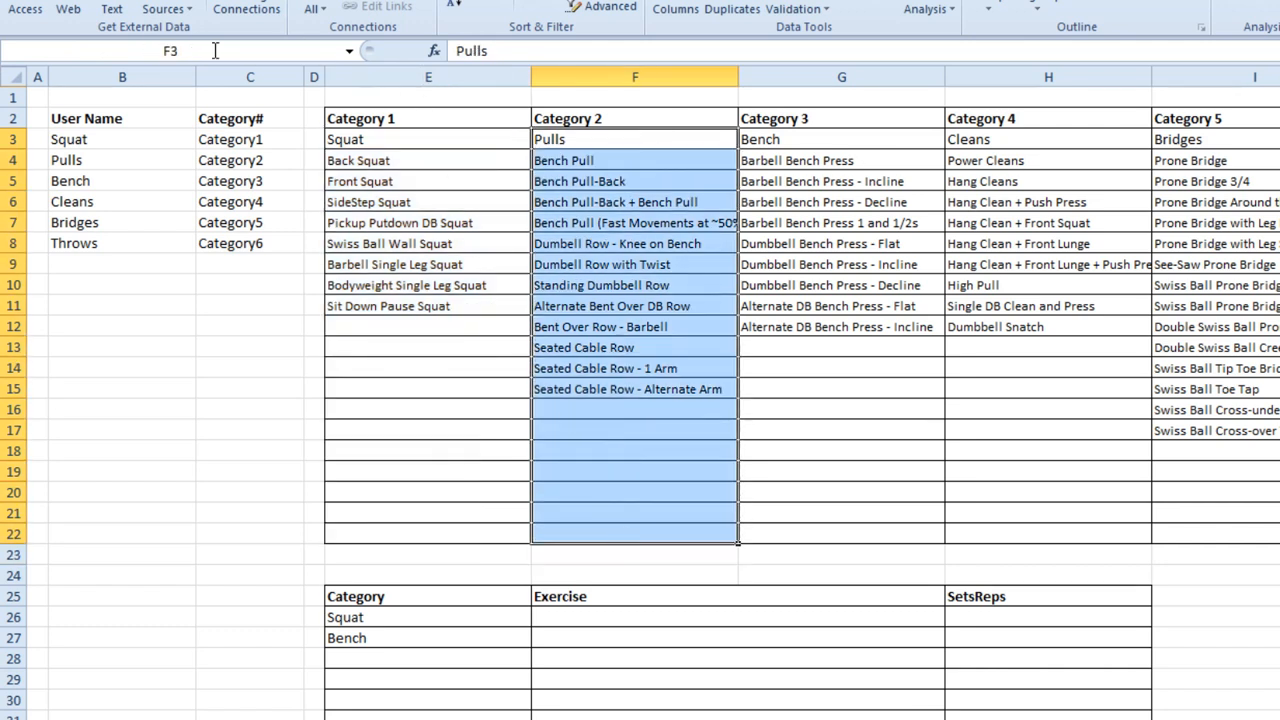
Name the exercise columns F4:F22 through J4:J22 as category2 through category6, headings excluded
{"action": "type", "text": "category2"}
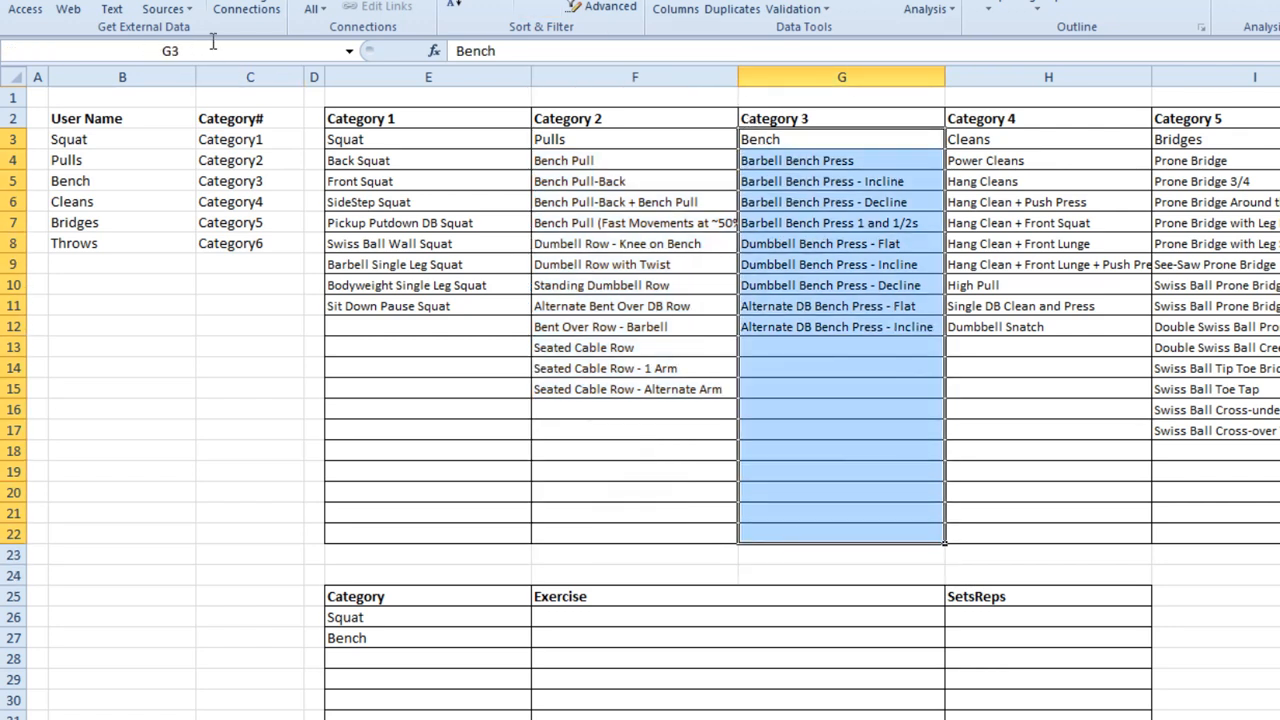
{"action": "type", "text": "category"}
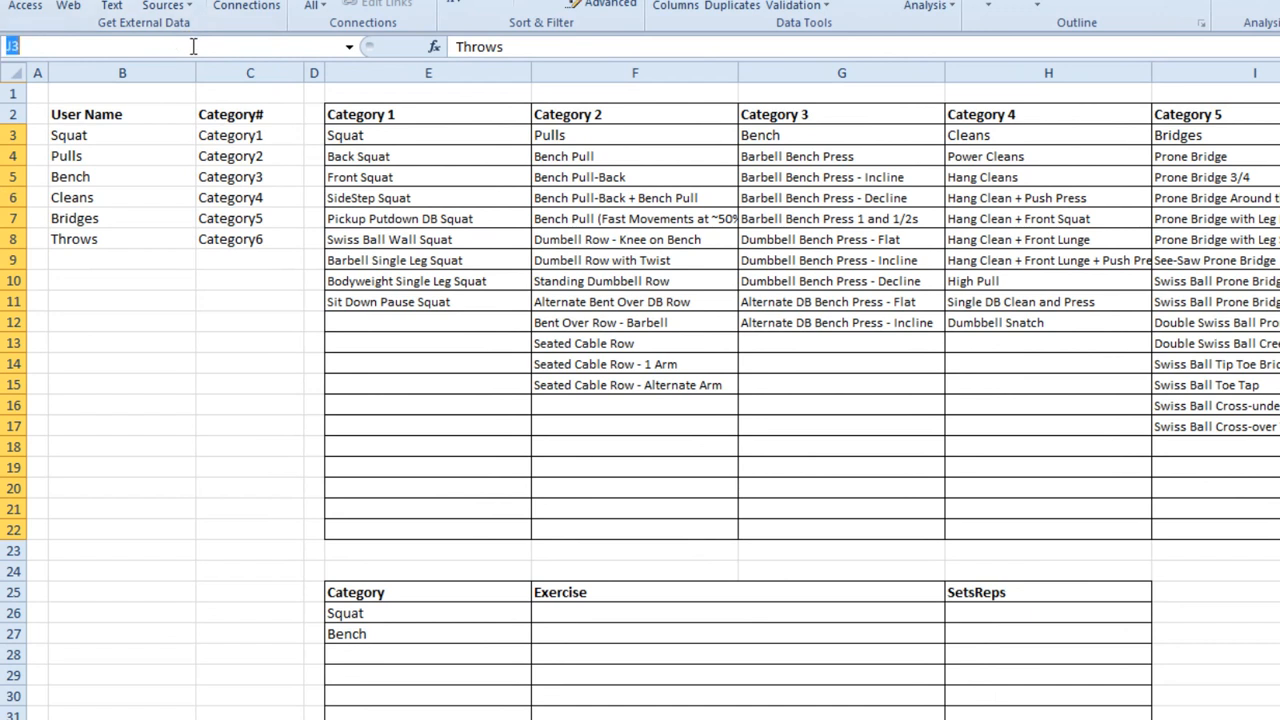
{"action": "type", "text": "category6"}
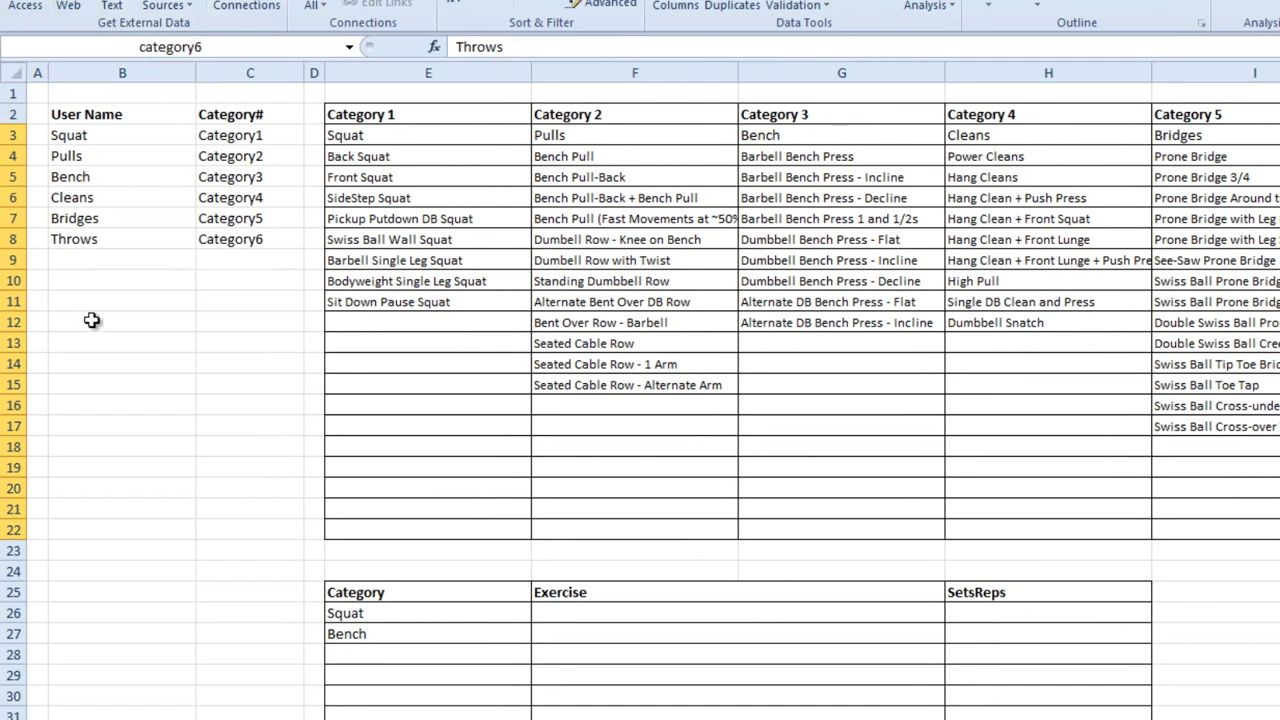
{"action": "left_click", "coordinate": [92, 321]}
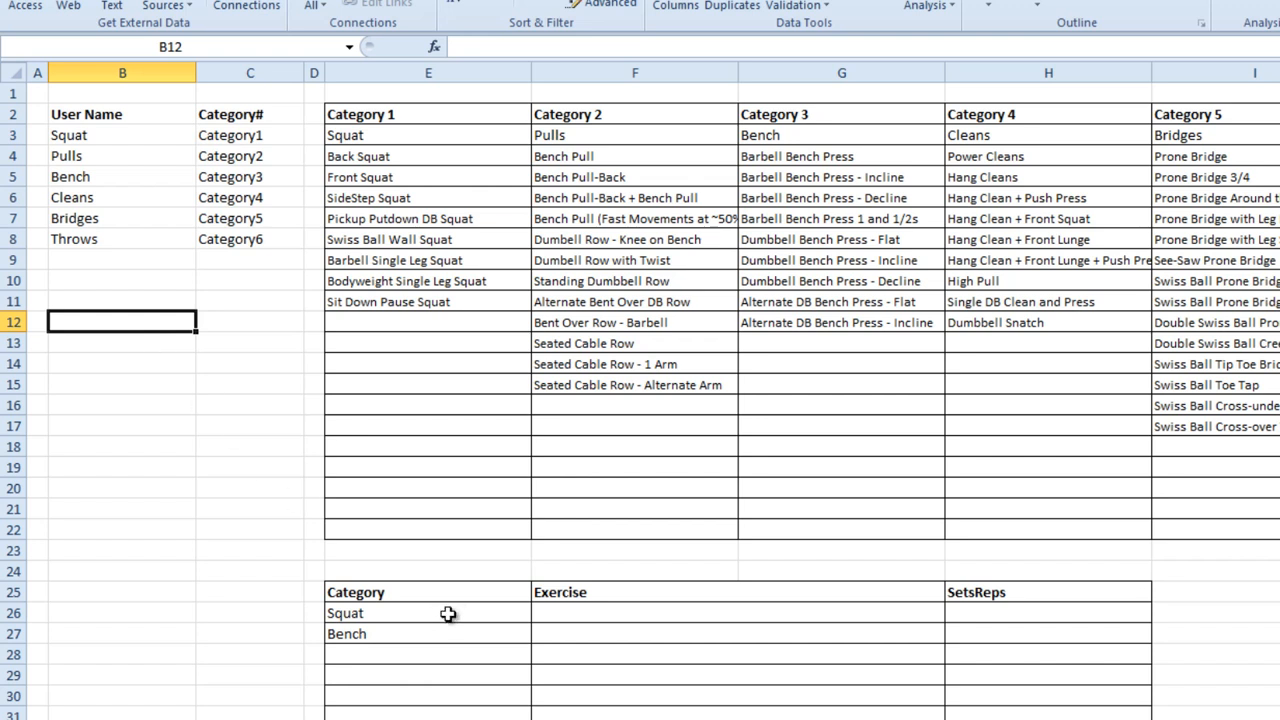
{"action": "left_click", "coordinate": [446, 613]}
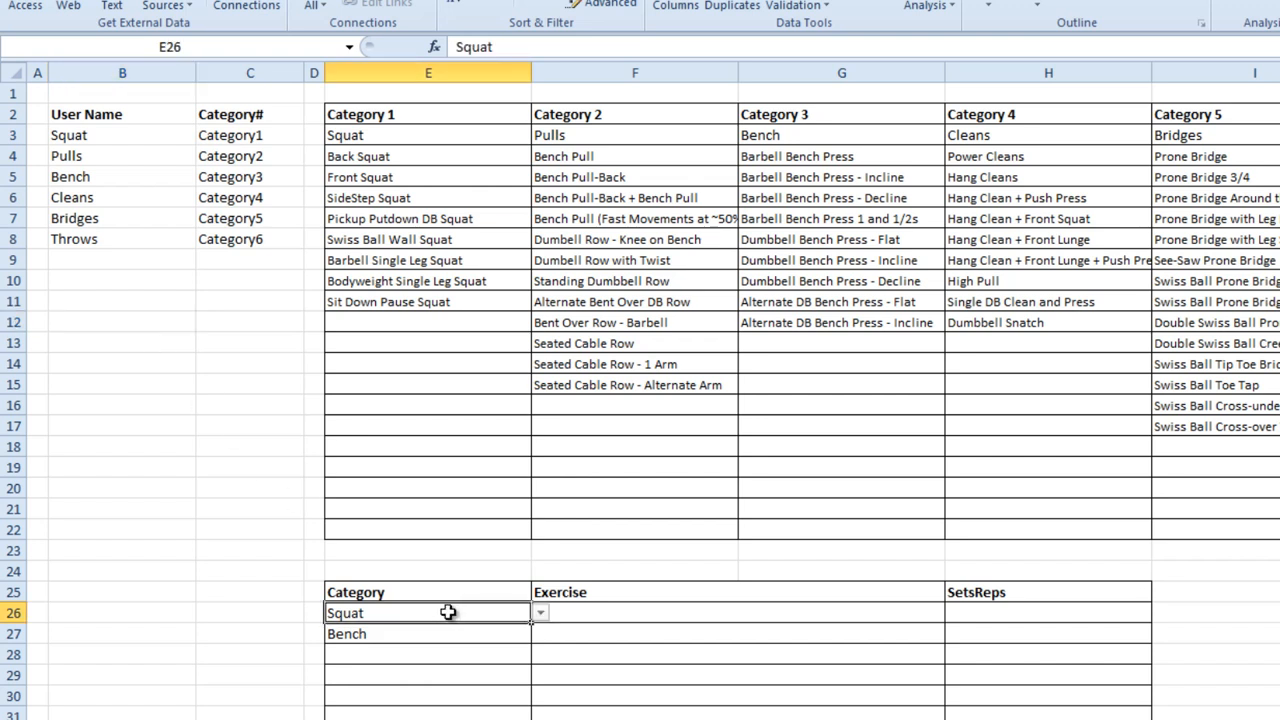
{"action": "mouse_move", "coordinate": [542, 623]}
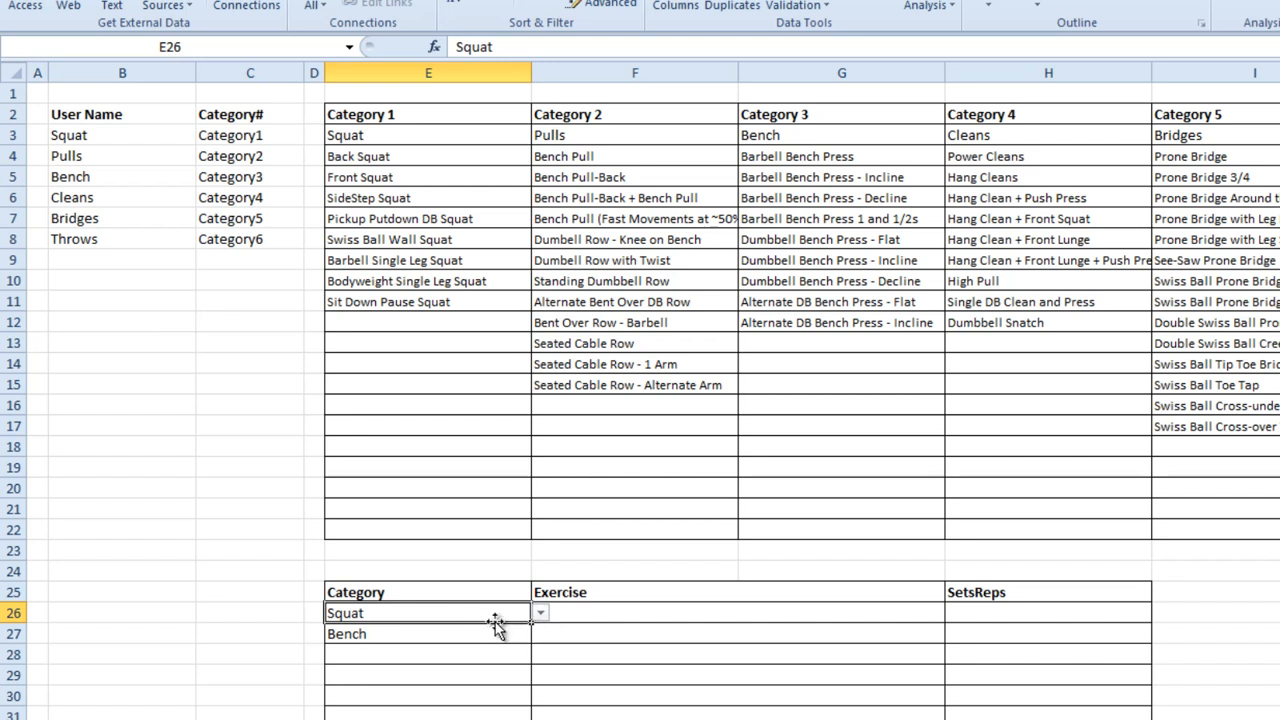
{"action": "mouse_move", "coordinate": [336, 418]}
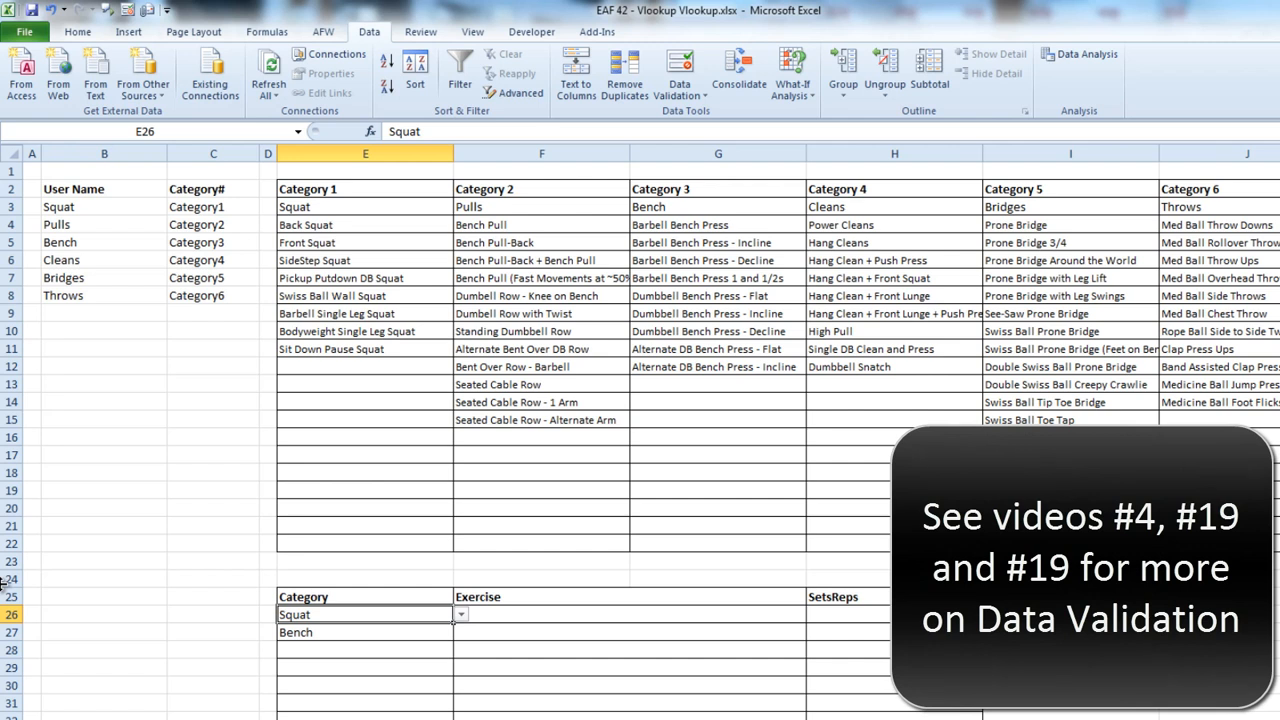
{"action": "mouse_move", "coordinate": [53, 377]}
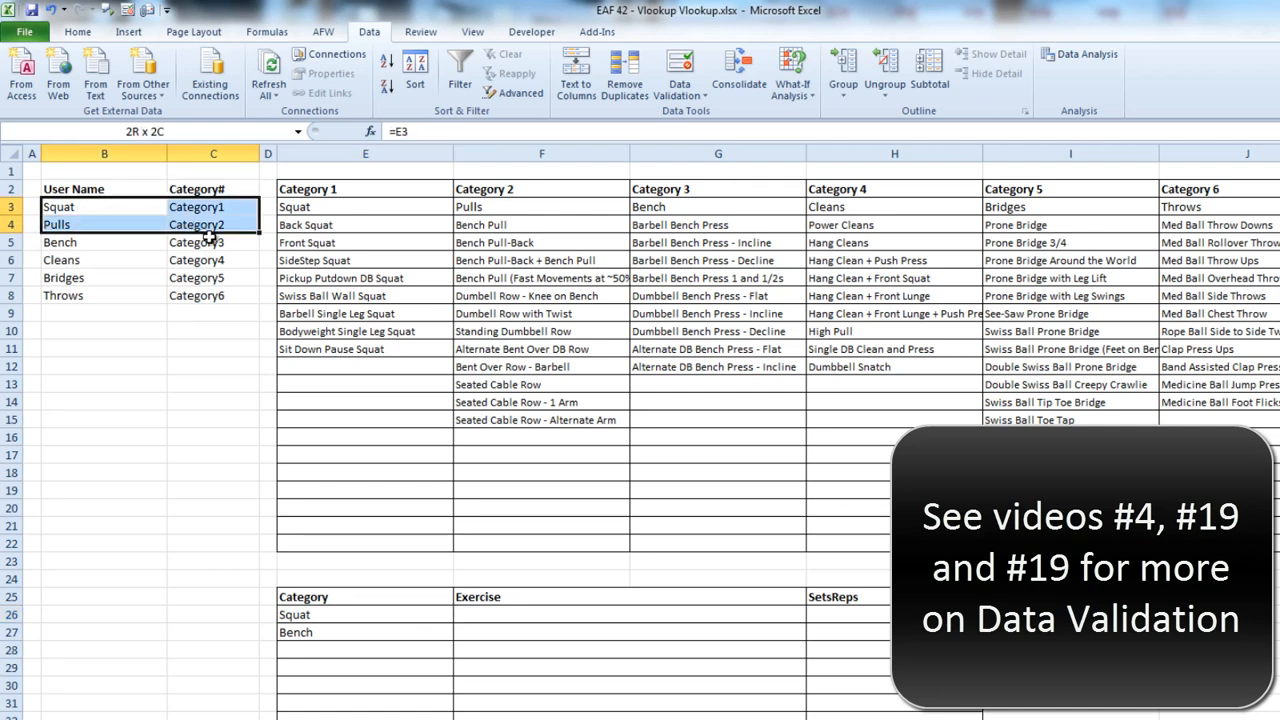
Name the B3:C8 user-name-to-category table excategorytable
{"action": "left_click_drag", "start_coordinate": [104, 206], "coordinate": [213, 295]}
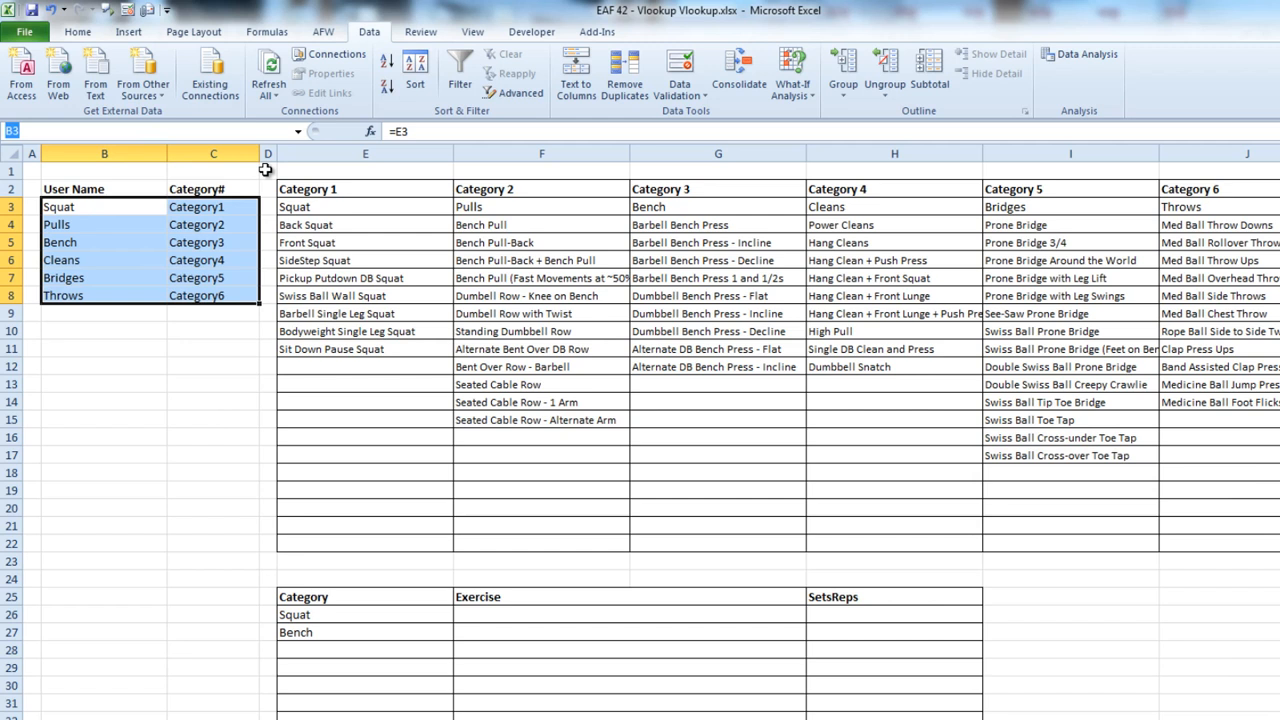
{"action": "type", "text": "excateg"}
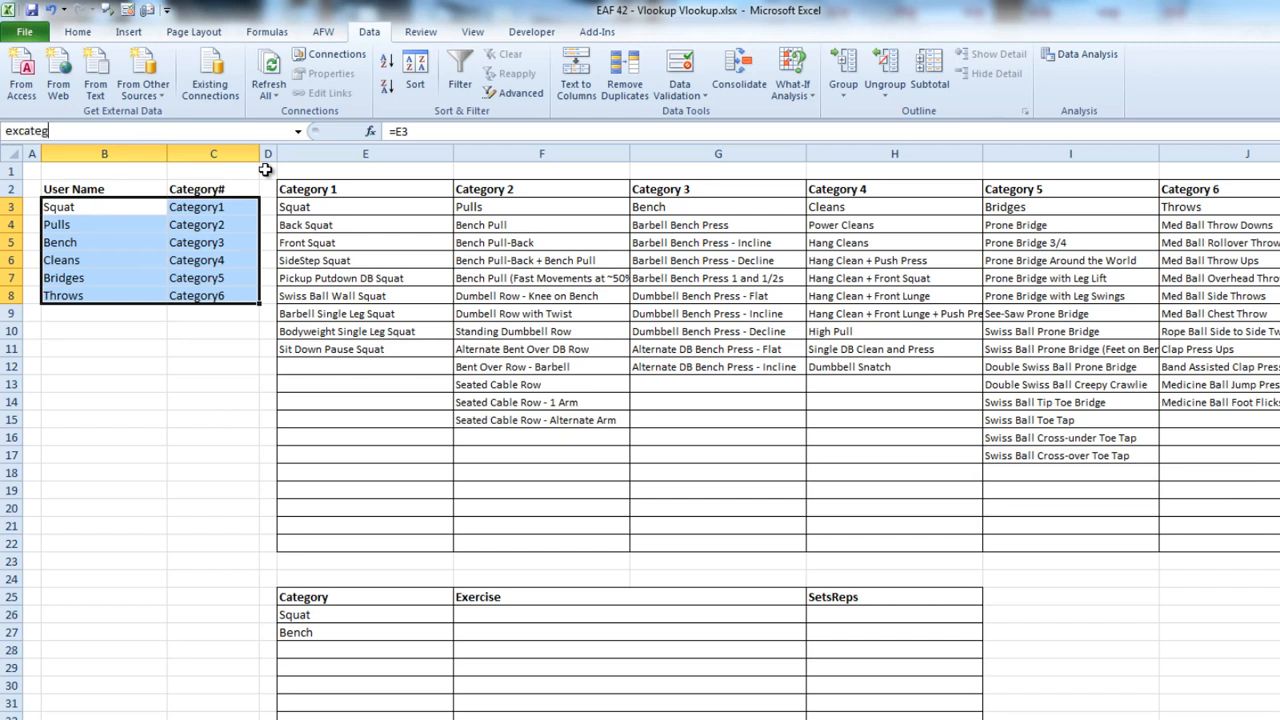
{"action": "type", "text": "orytab"}
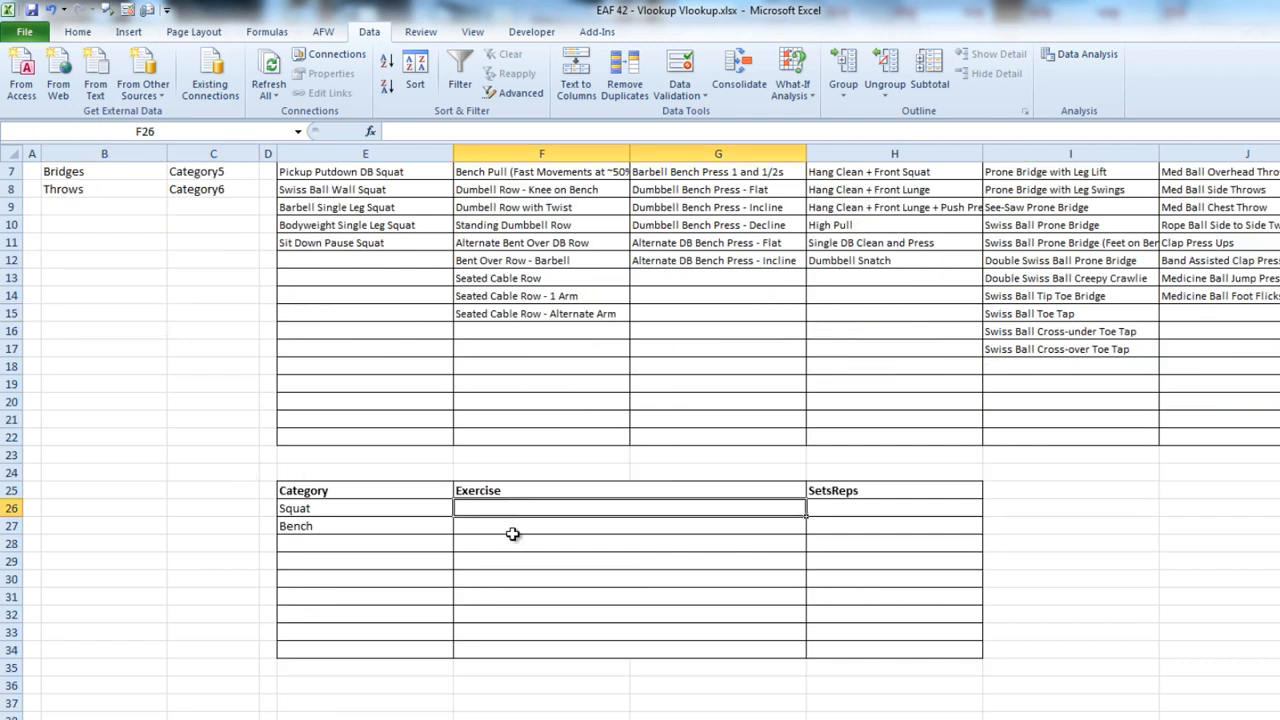
Start a List validation on the Exercise cells with =indirect($E$26), then clear it to rebuild
{"action": "left_click_drag", "start_coordinate": [628, 508], "coordinate": [628, 649]}
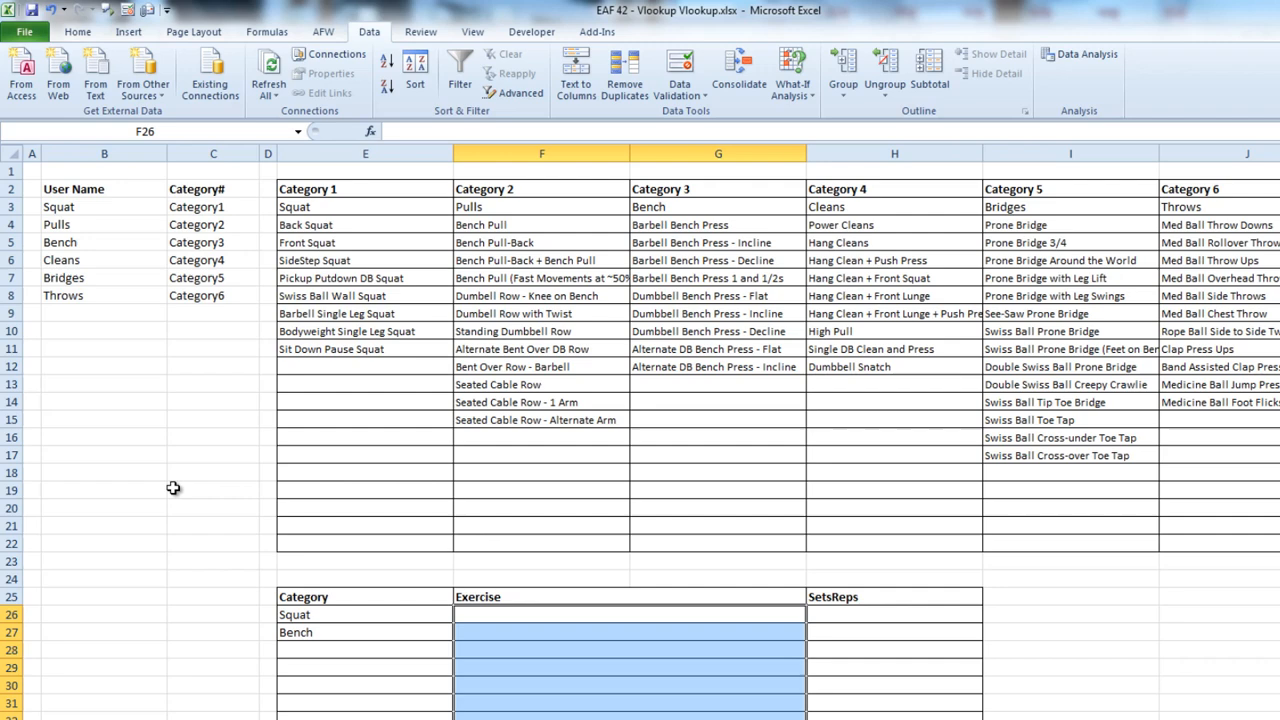
{"action": "mouse_move", "coordinate": [679, 84]}
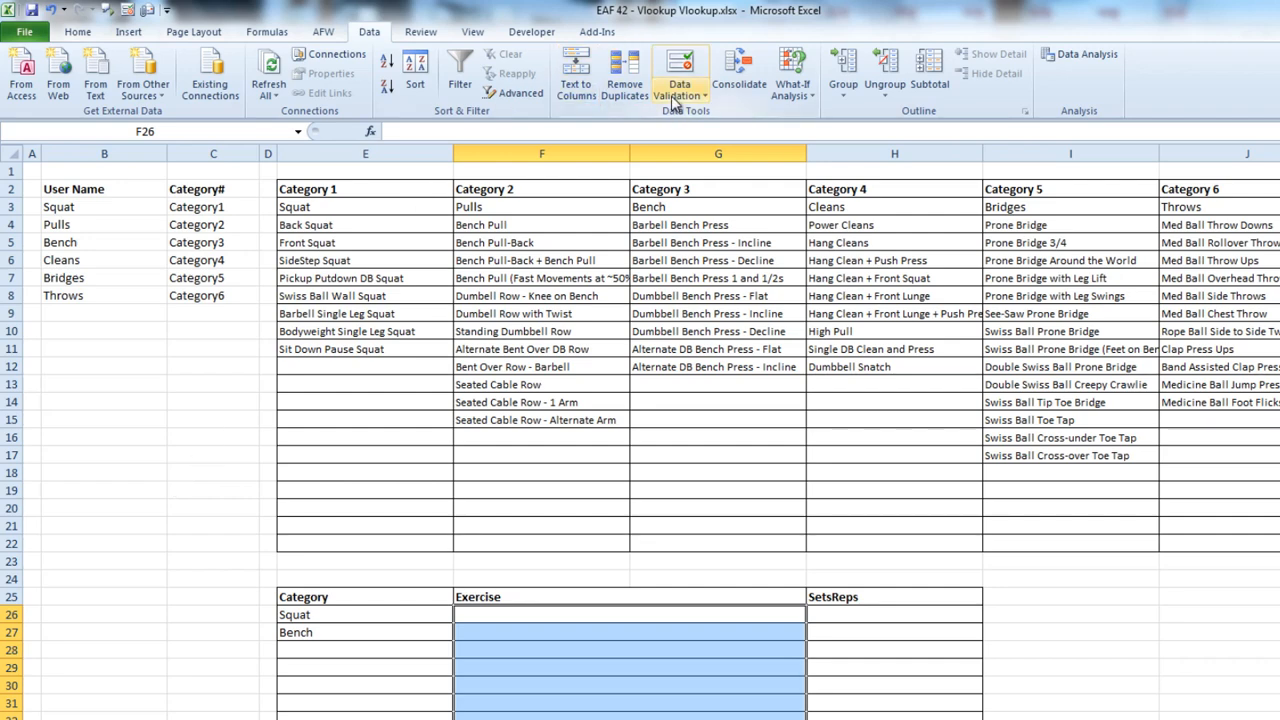
{"action": "left_click", "coordinate": [678, 70]}
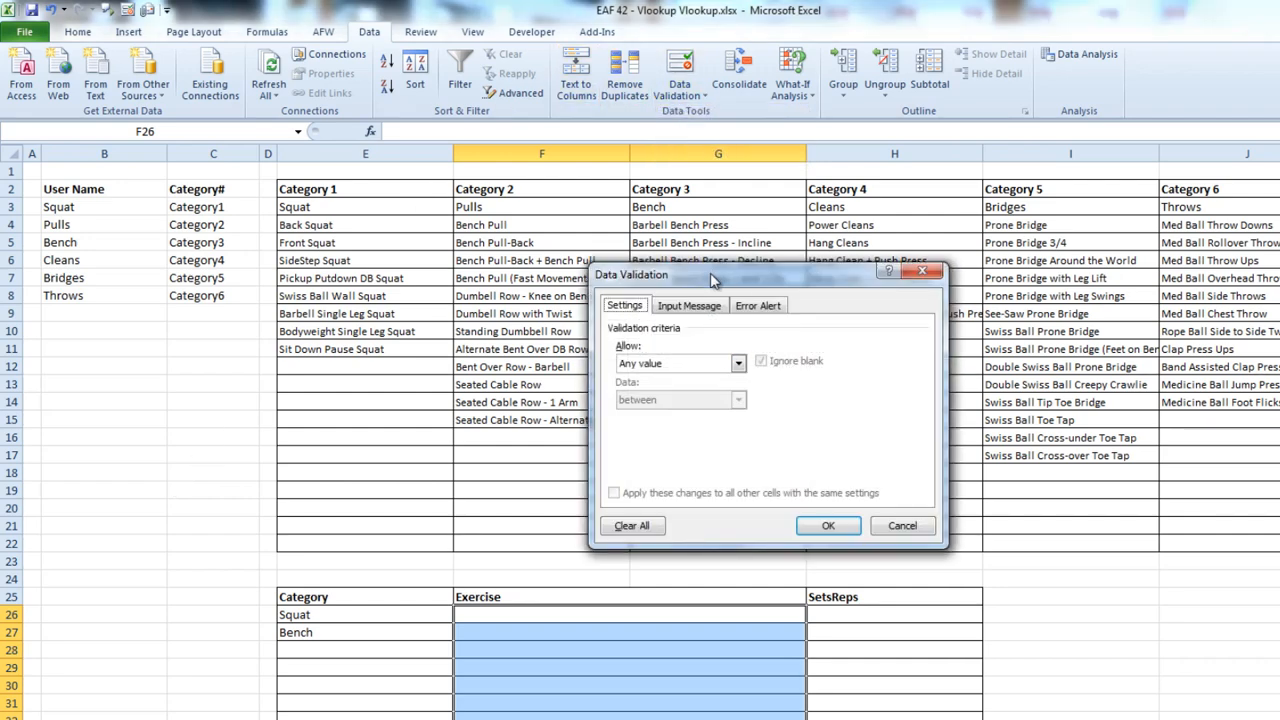
{"action": "left_click", "coordinate": [738, 363]}
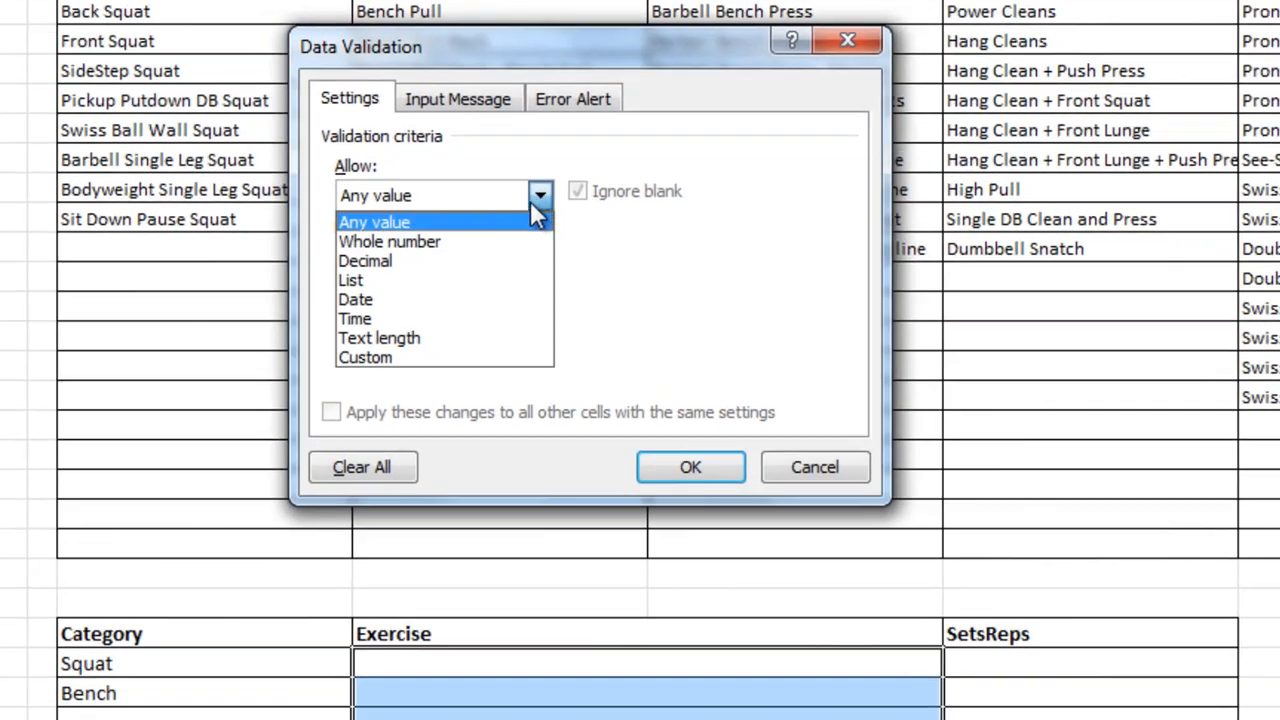
{"action": "left_click", "coordinate": [350, 280]}
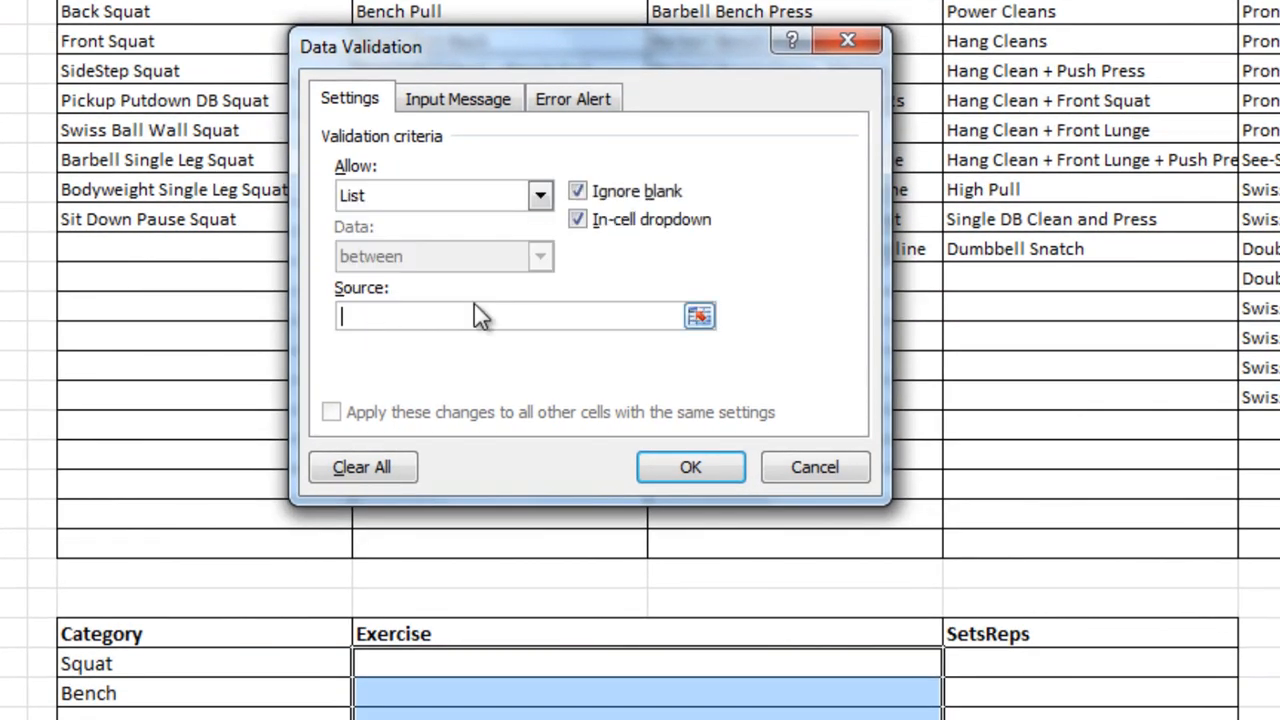
{"action": "type", "text": "=indirect("}
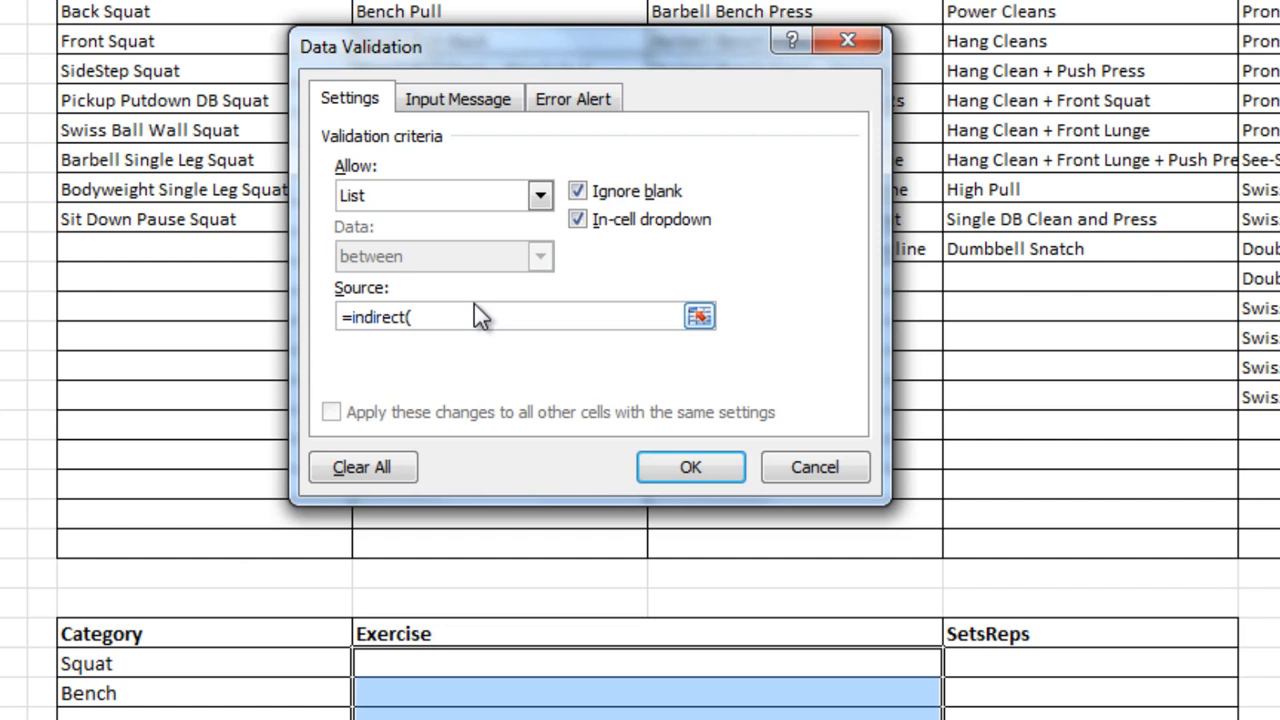
{"action": "mouse_move", "coordinate": [193, 618]}
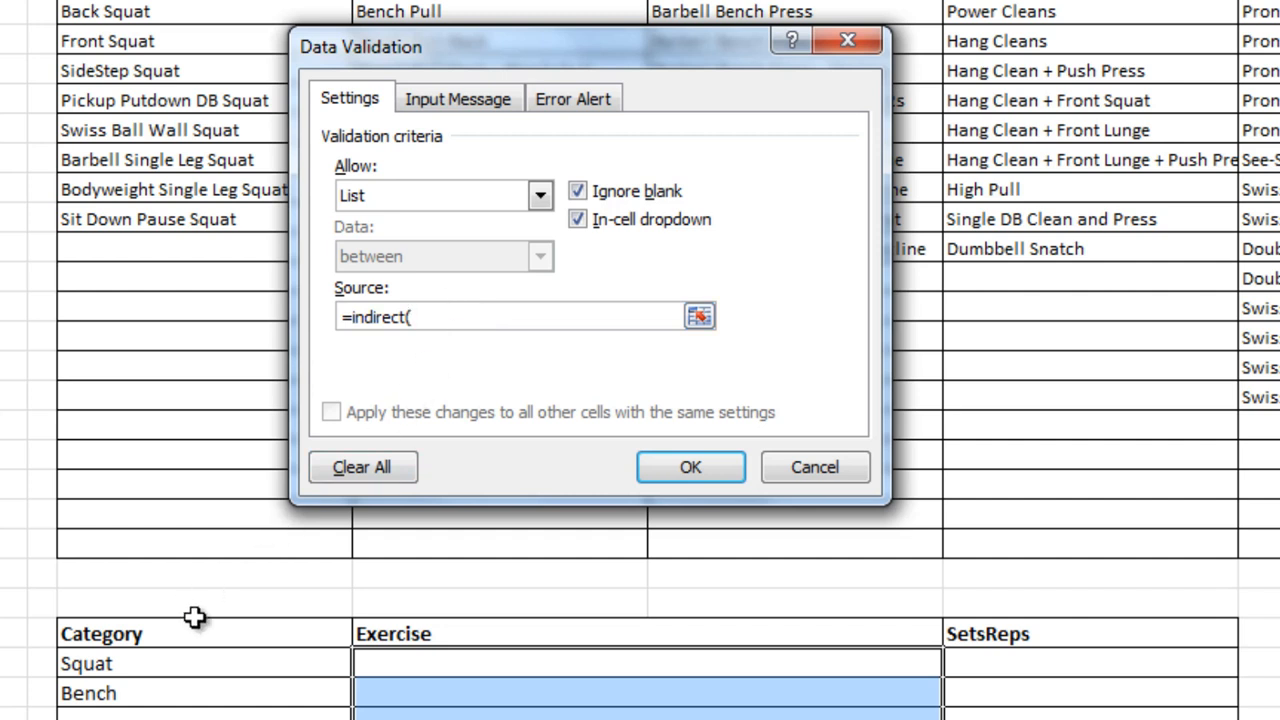
{"action": "left_click", "coordinate": [90, 664]}
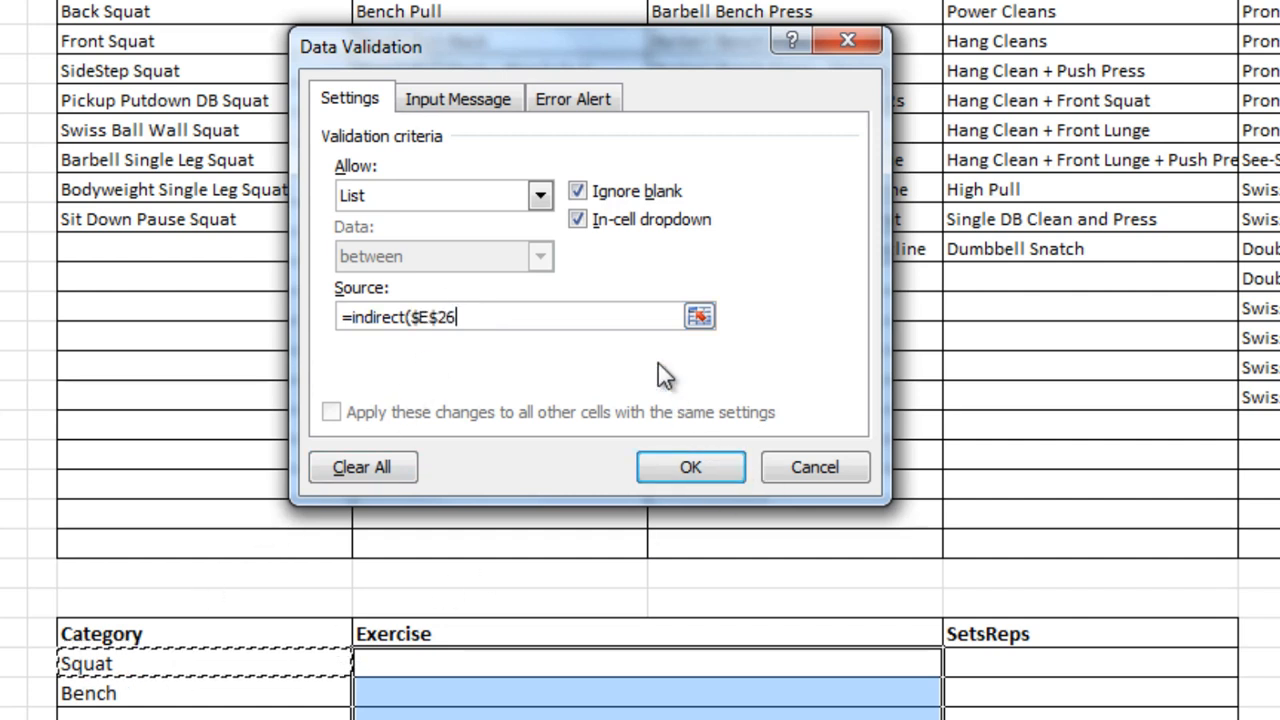
{"action": "type", "text": ")"}
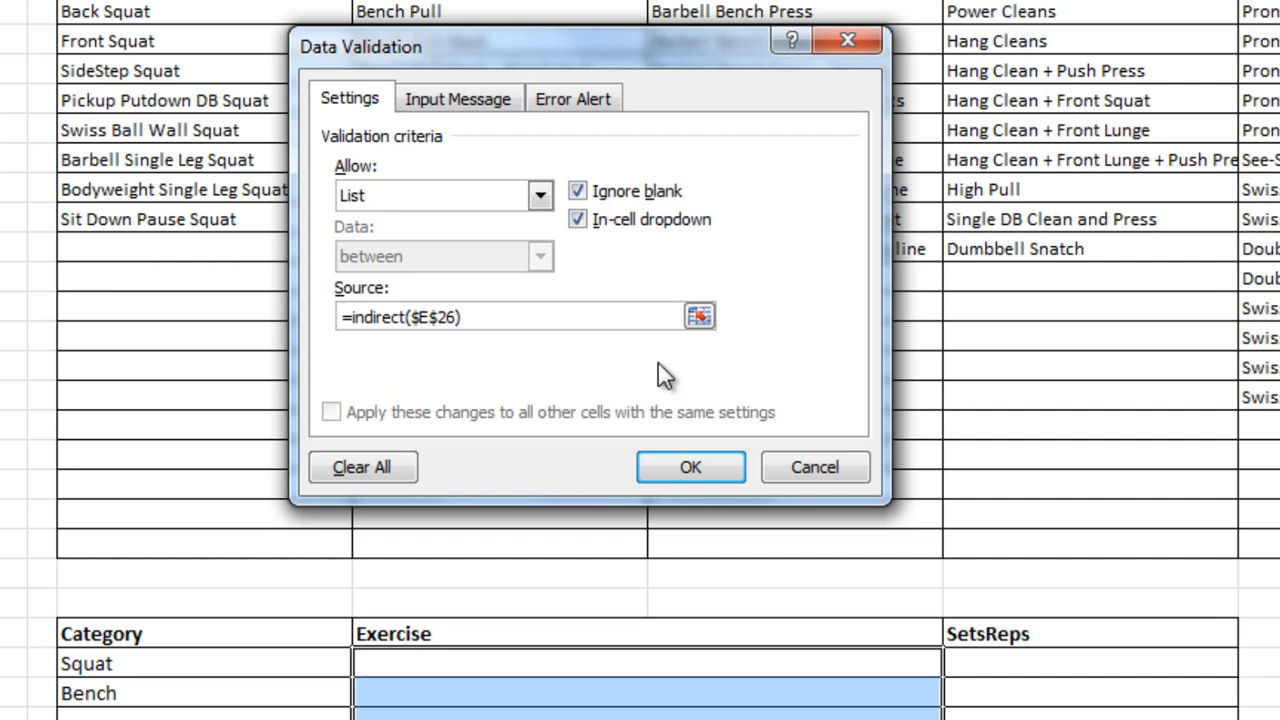
{"action": "key", "text": "BackSpace"}
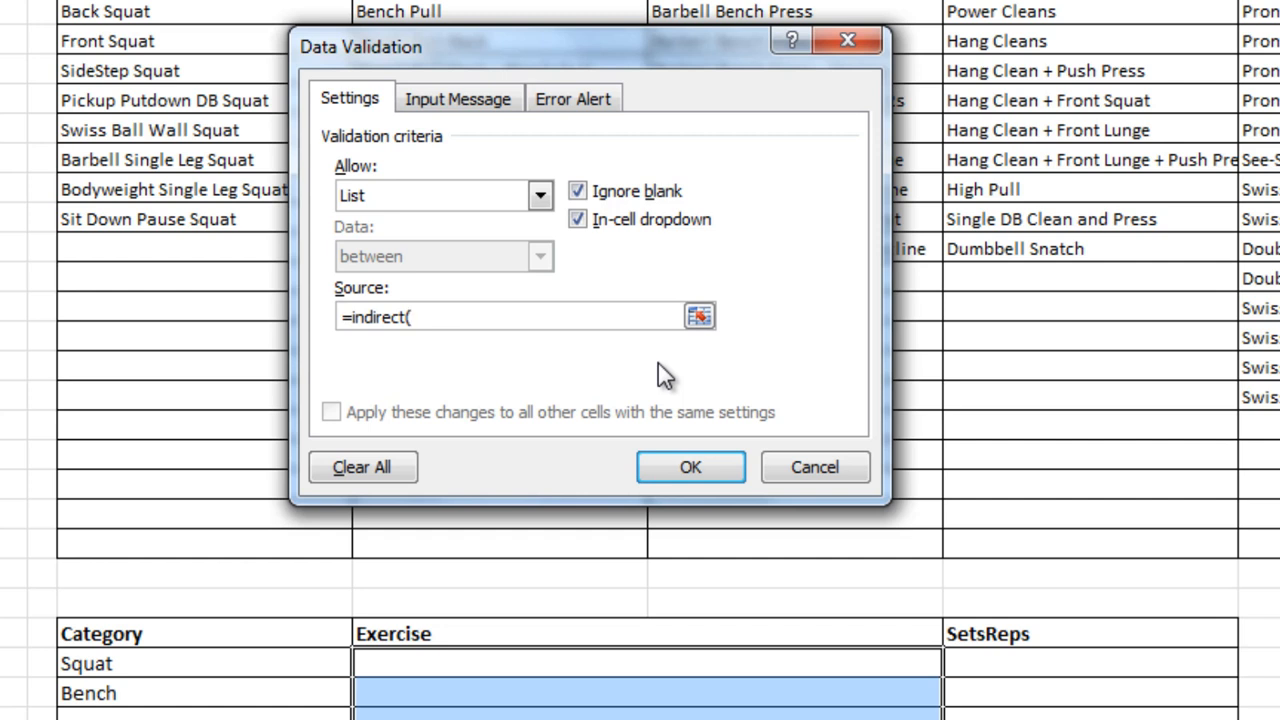
Set the source to =indirect(vlookup($E26,excategorytable,2,false)) with a relative row
{"action": "type", "text": "vlookup"}
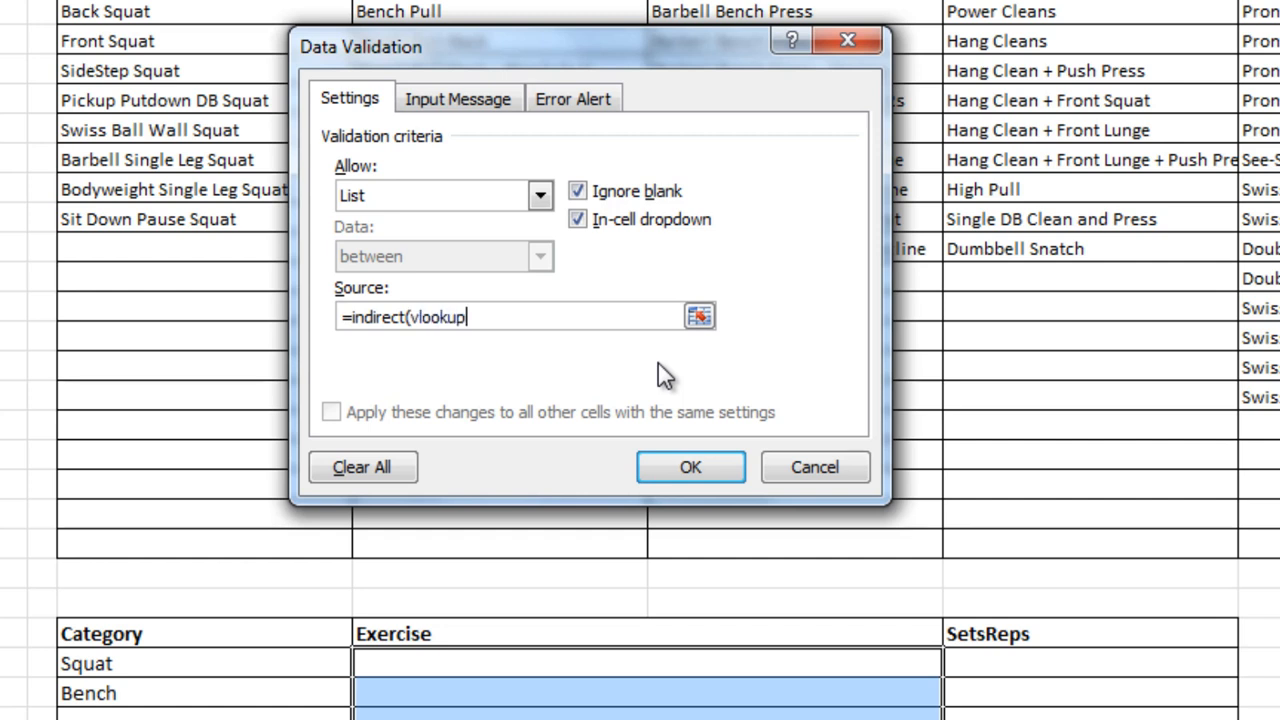
{"action": "type", "text": "("}
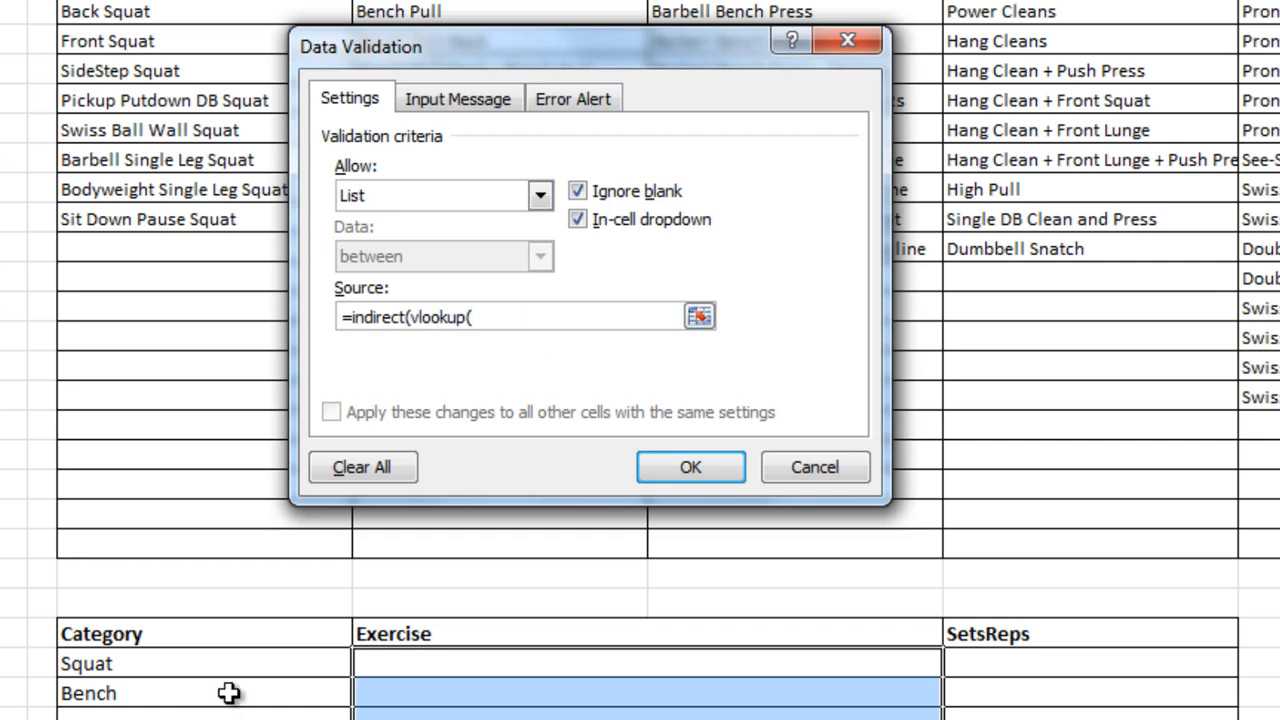
{"action": "type", "text": "$E$26"}
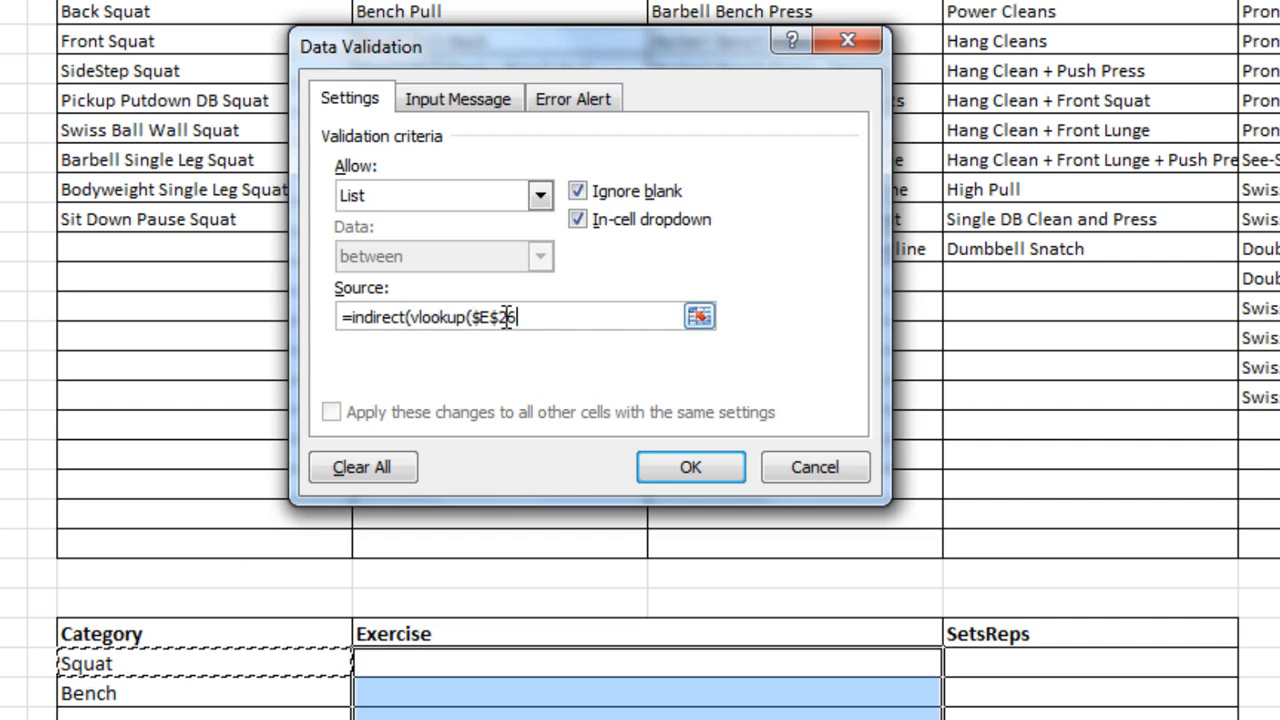
{"action": "key", "text": "Backspace"}
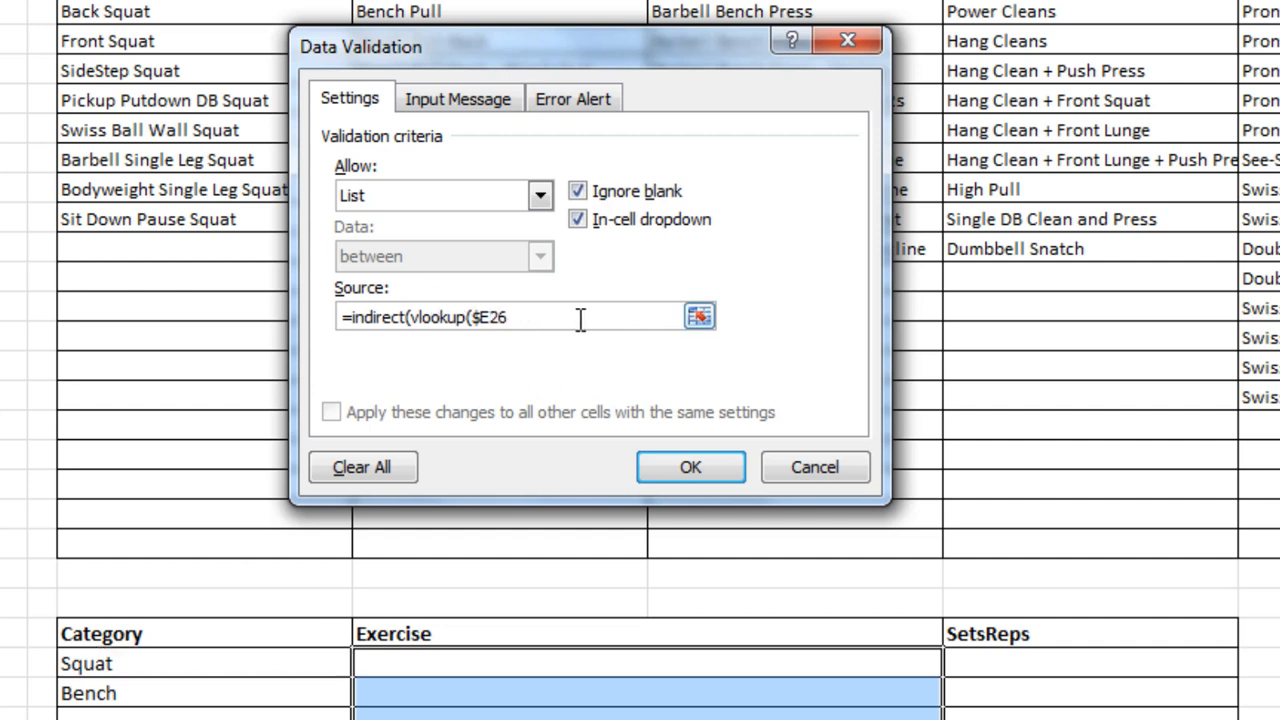
{"action": "type", "text": ","}
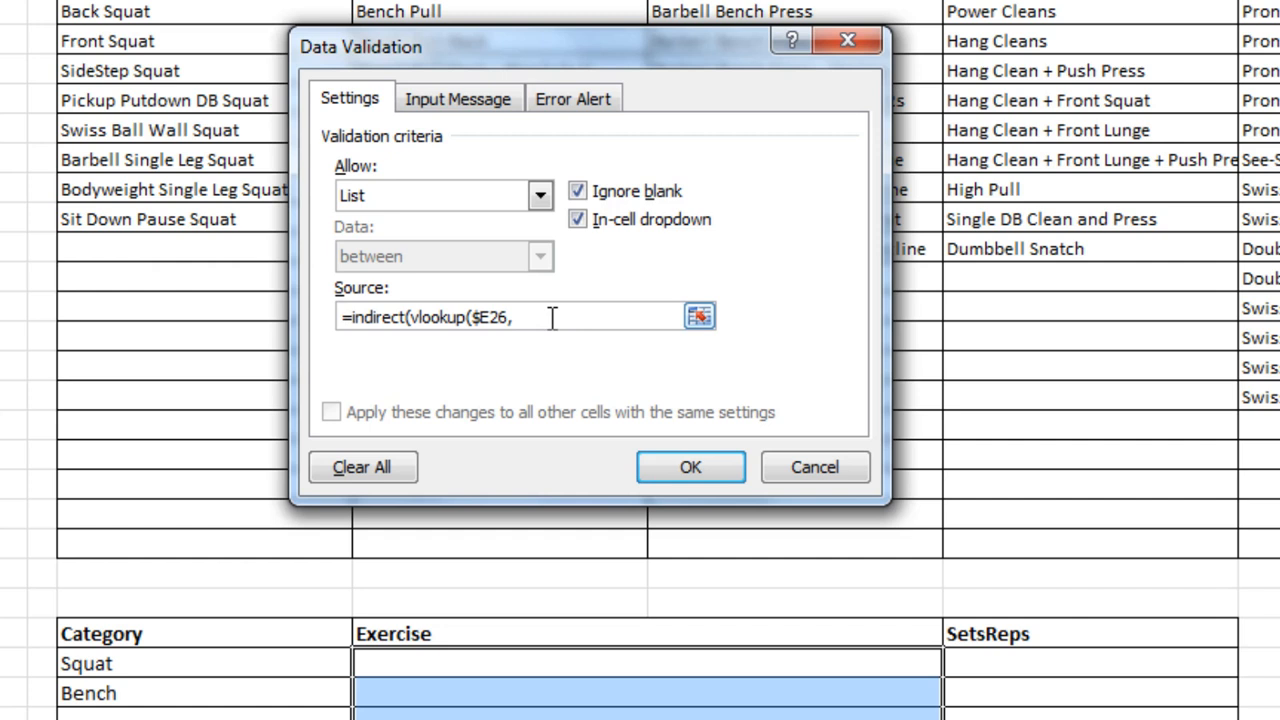
{"action": "type", "text": "e"}
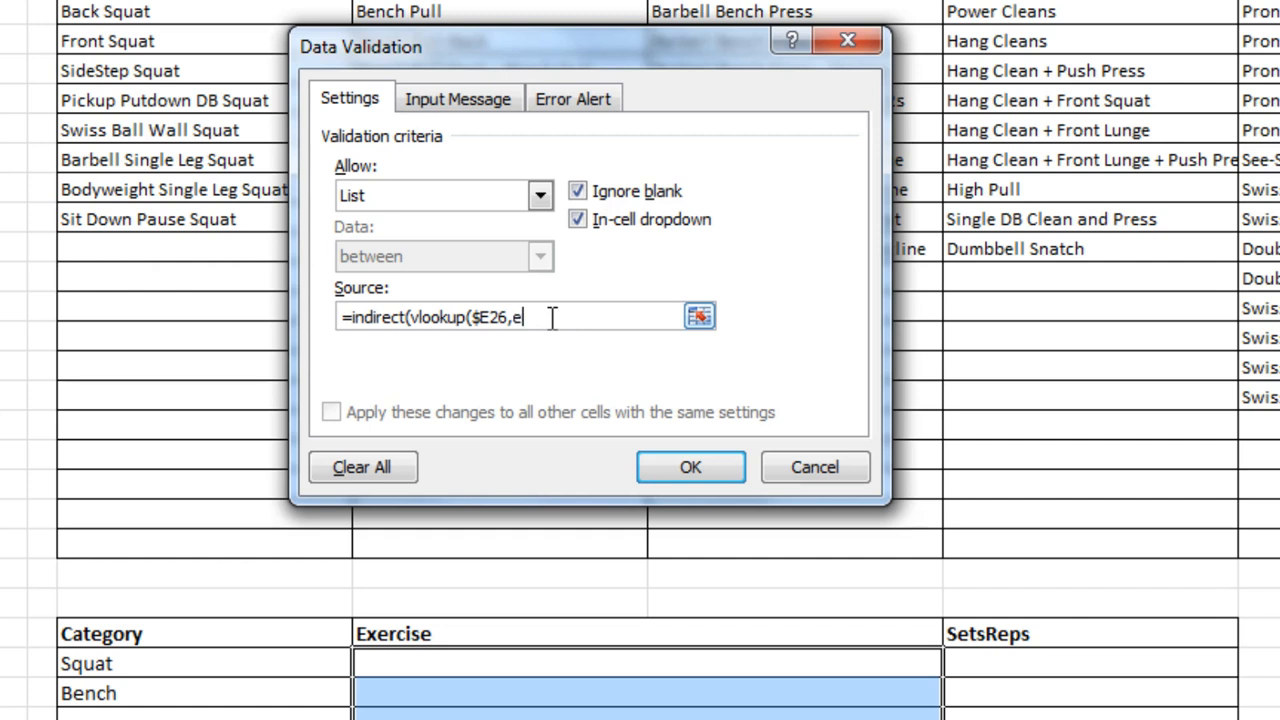
{"action": "type", "text": "xcatego"}
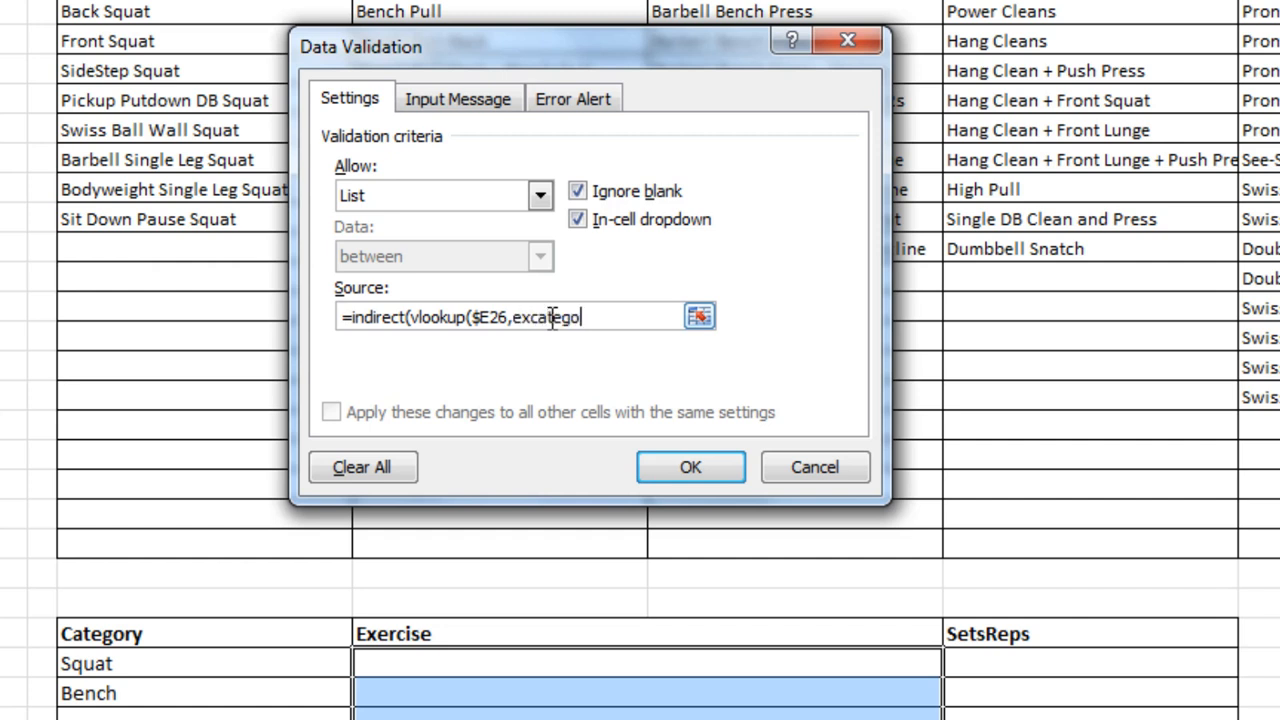
{"action": "type", "text": "rytable"}
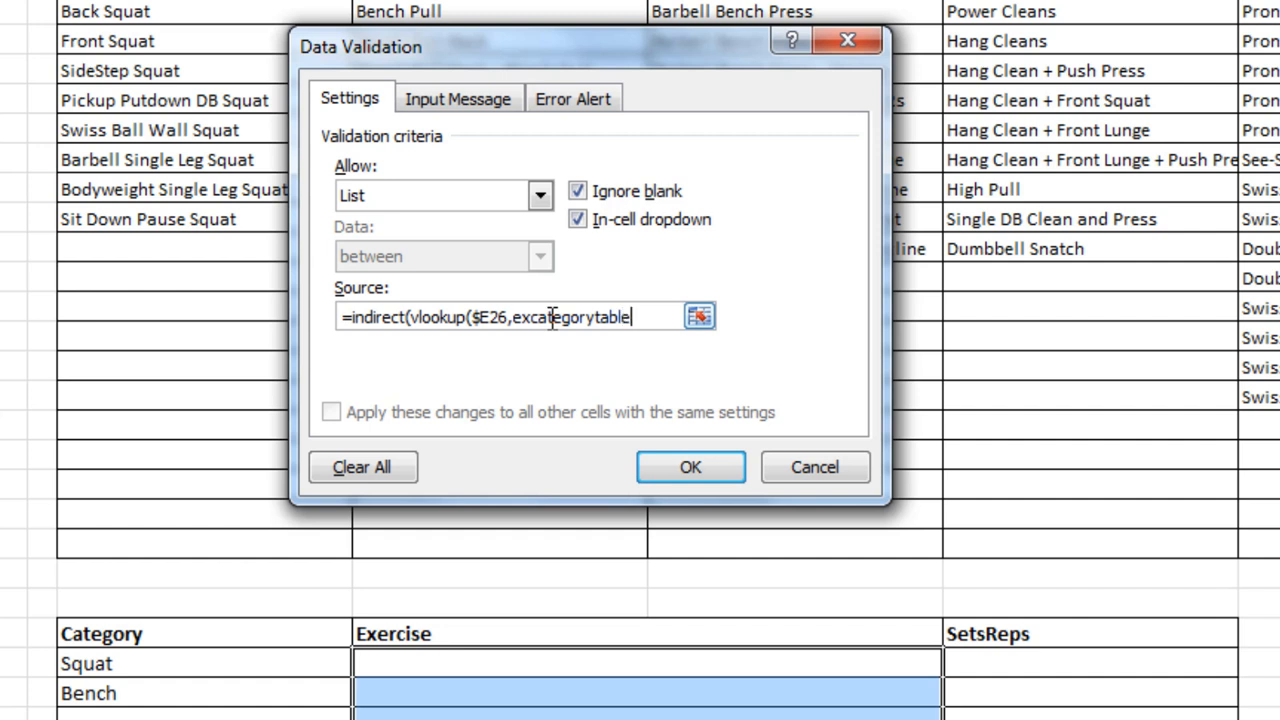
{"action": "type", "text": ",2,fa"}
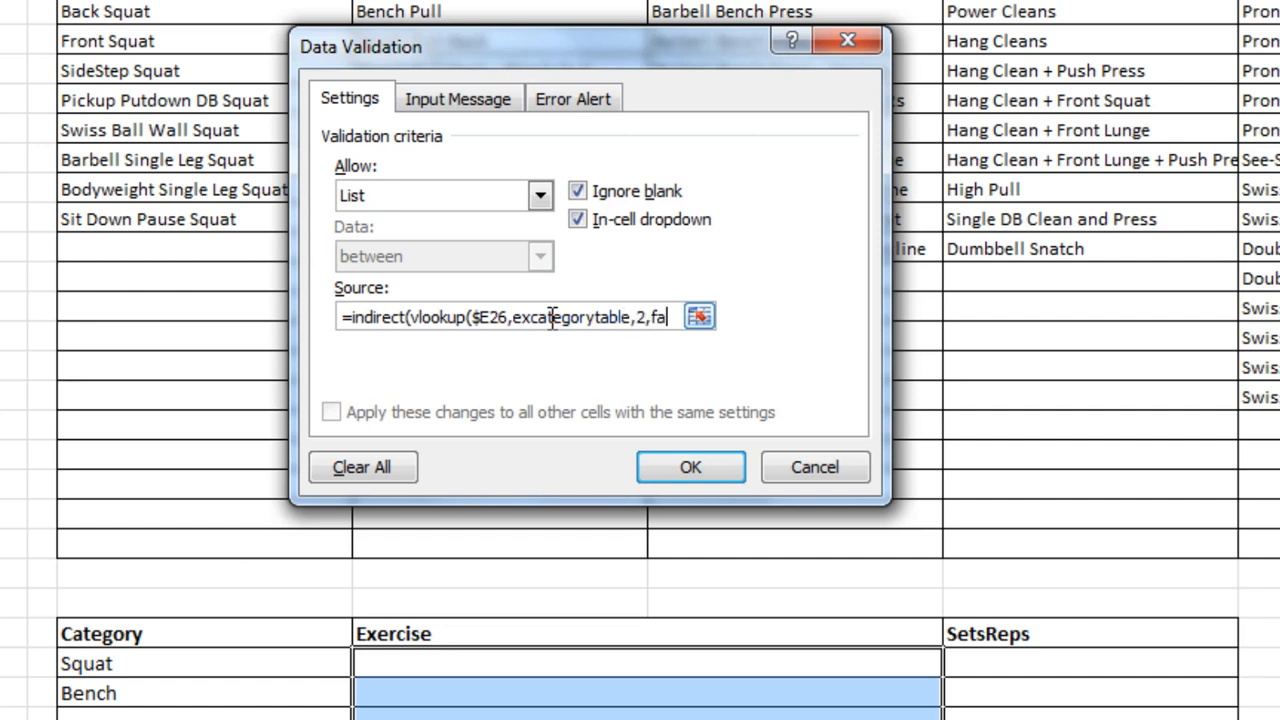
{"action": "type", "text": "lse))"}
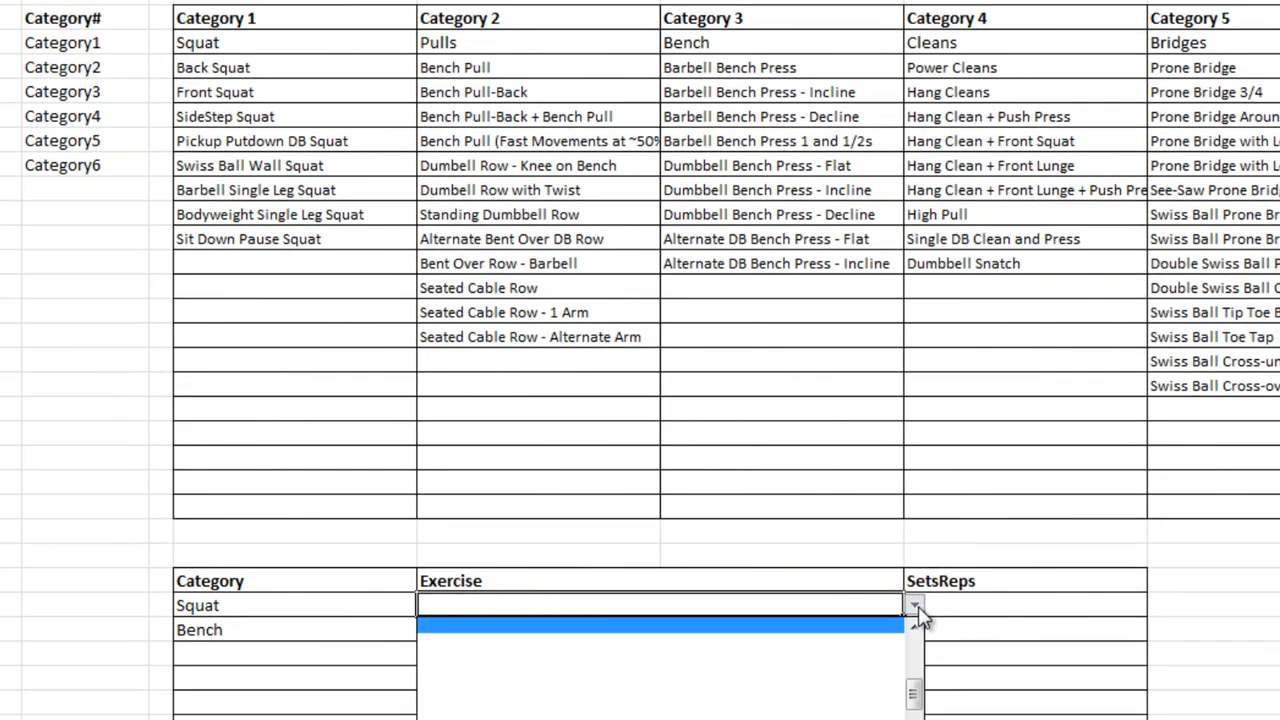
Pick Back Squat from the dependent Exercise dropdown of the Squat row
{"action": "left_click", "coordinate": [913, 609]}
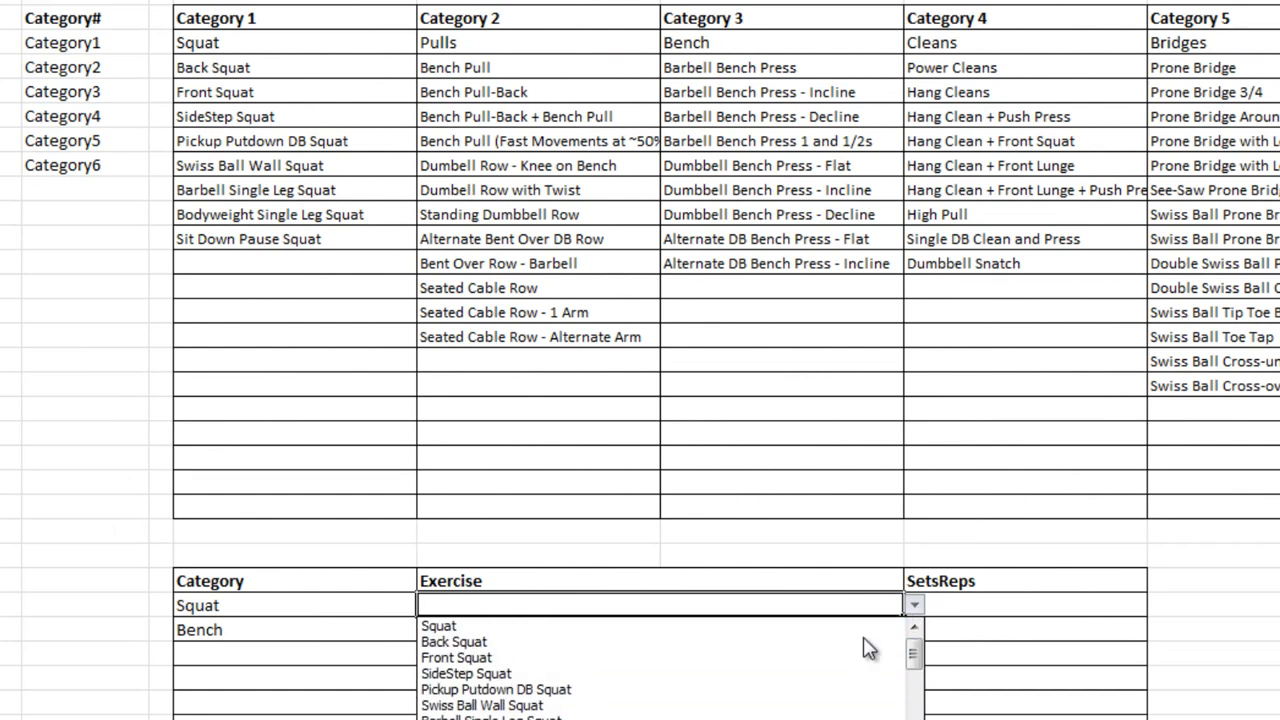
{"action": "left_click", "coordinate": [453, 641]}
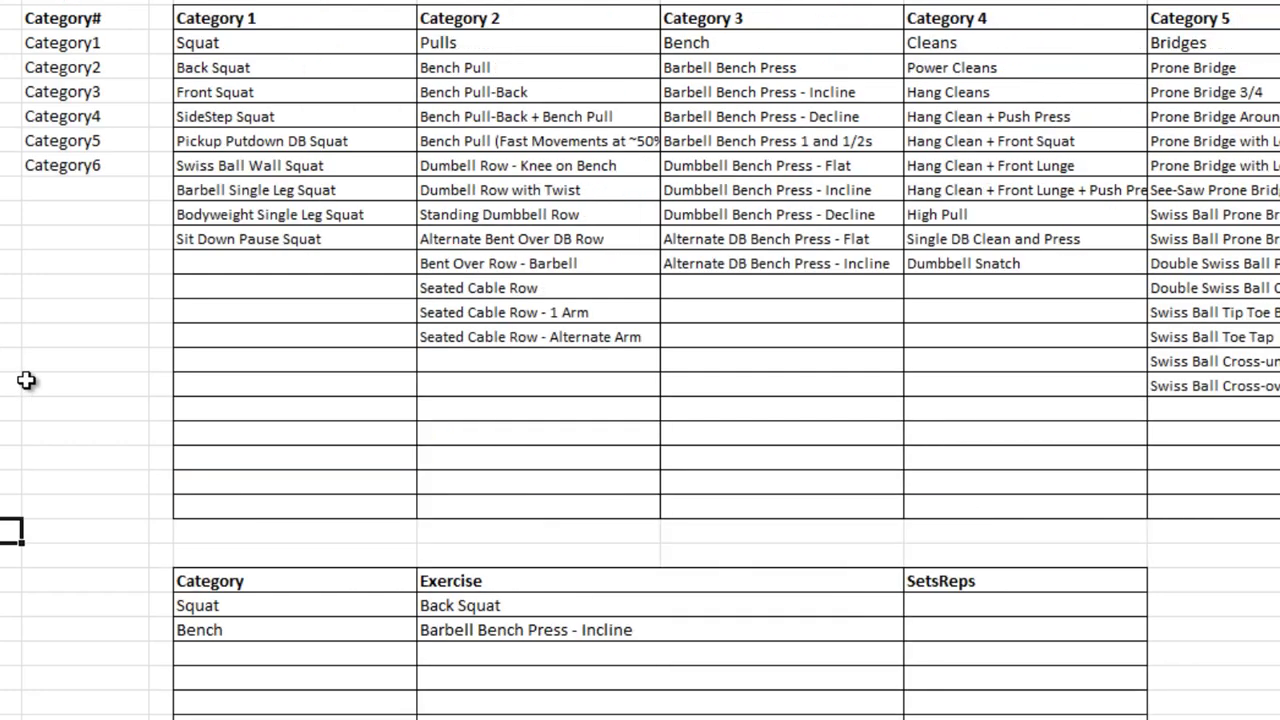
{"action": "mouse_move", "coordinate": [188, 248]}
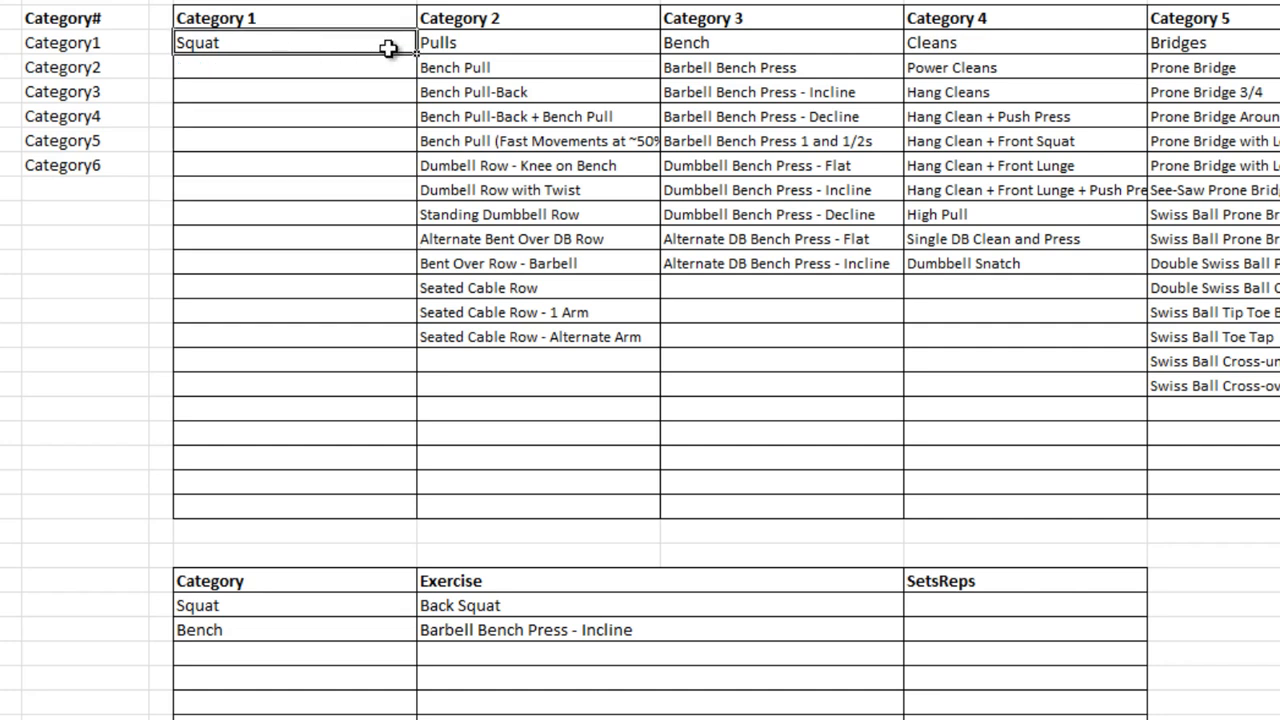
Retitle Category 1 as Crunches with Lying and Side lying, and choose Crunches for the first log entry
{"action": "type", "text": "Crunches"}
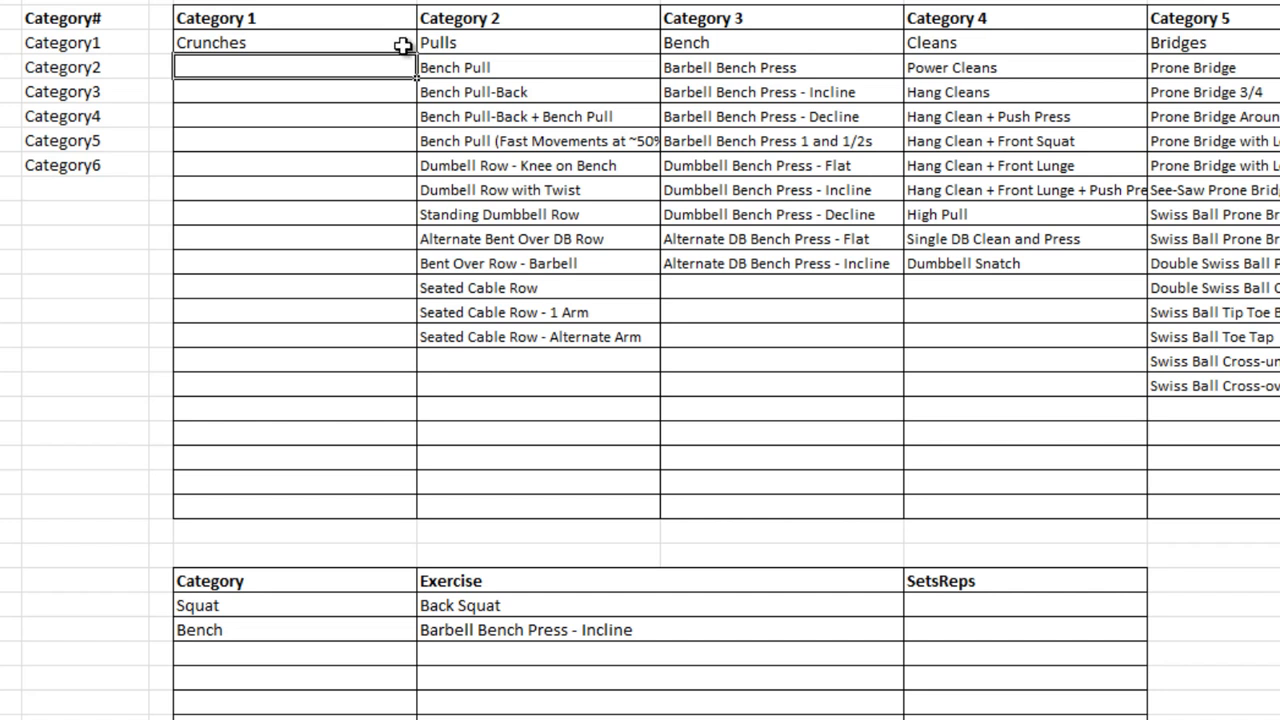
{"action": "mouse_move", "coordinate": [379, 135]}
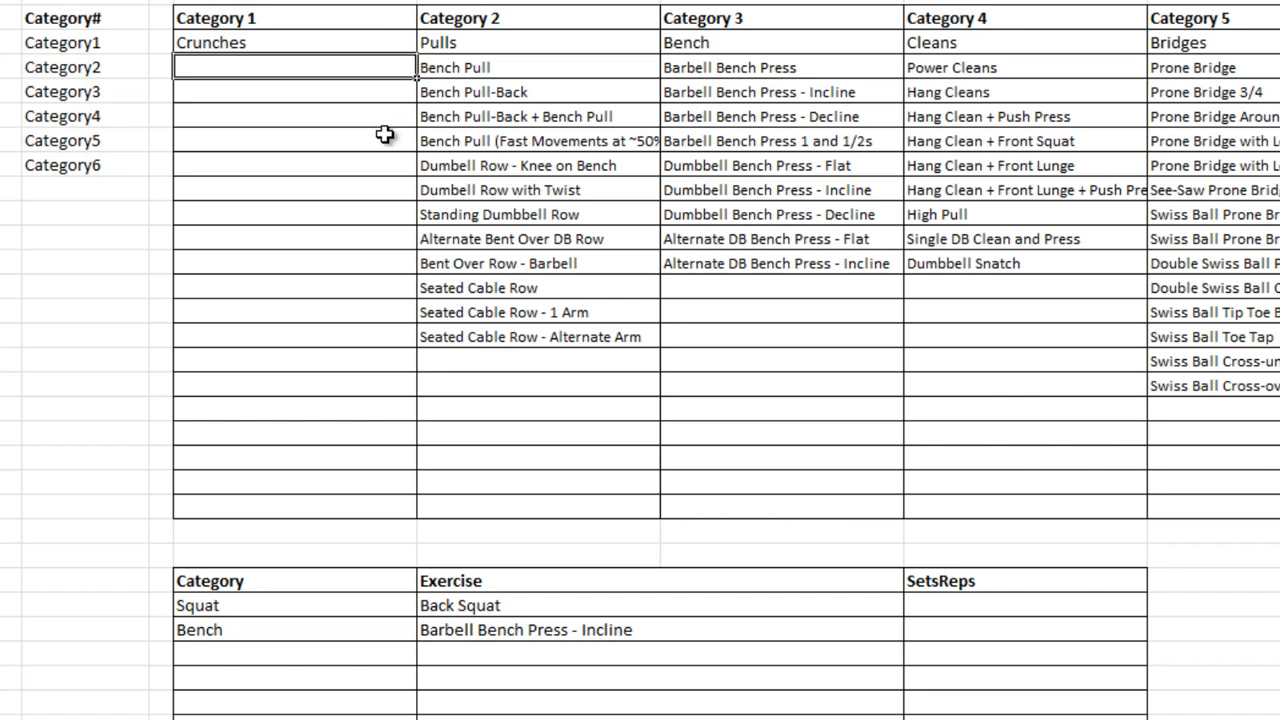
{"action": "type", "text": "Lying"}
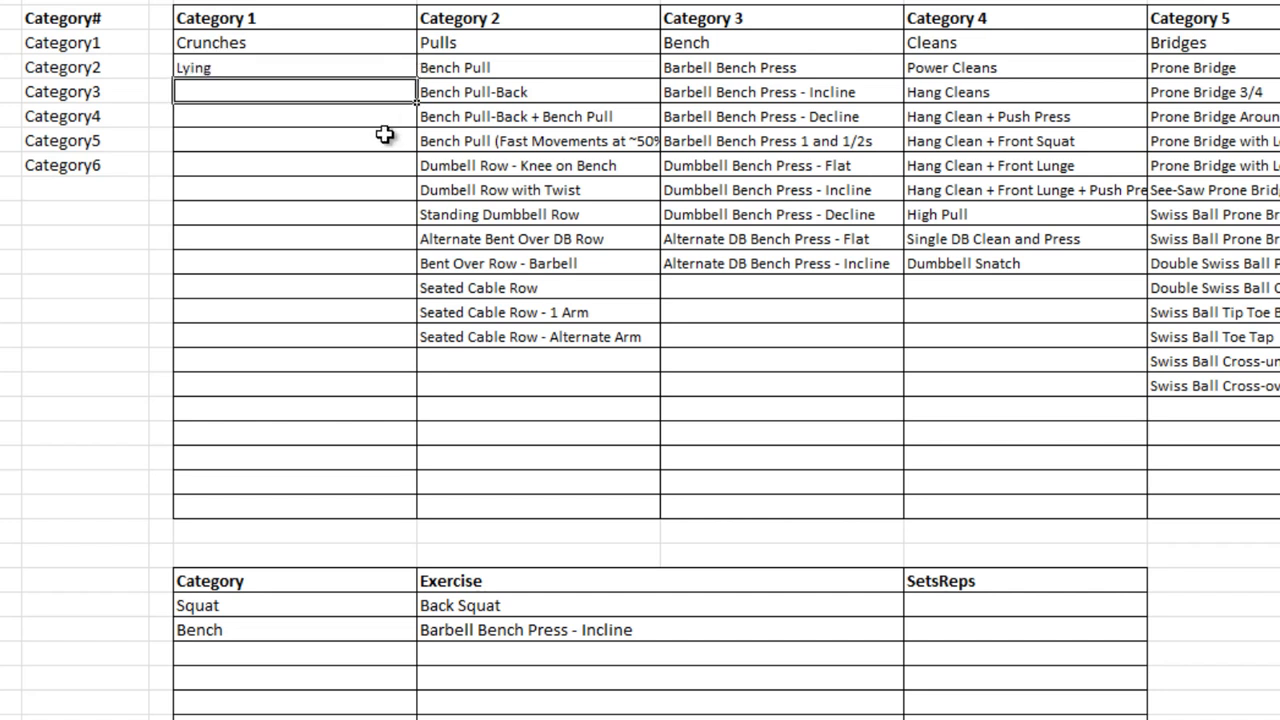
{"action": "type", "text": "Side lying"}
{"action": "left_click", "coordinate": [295, 116]}
{"action": "type", "text": "etc"}
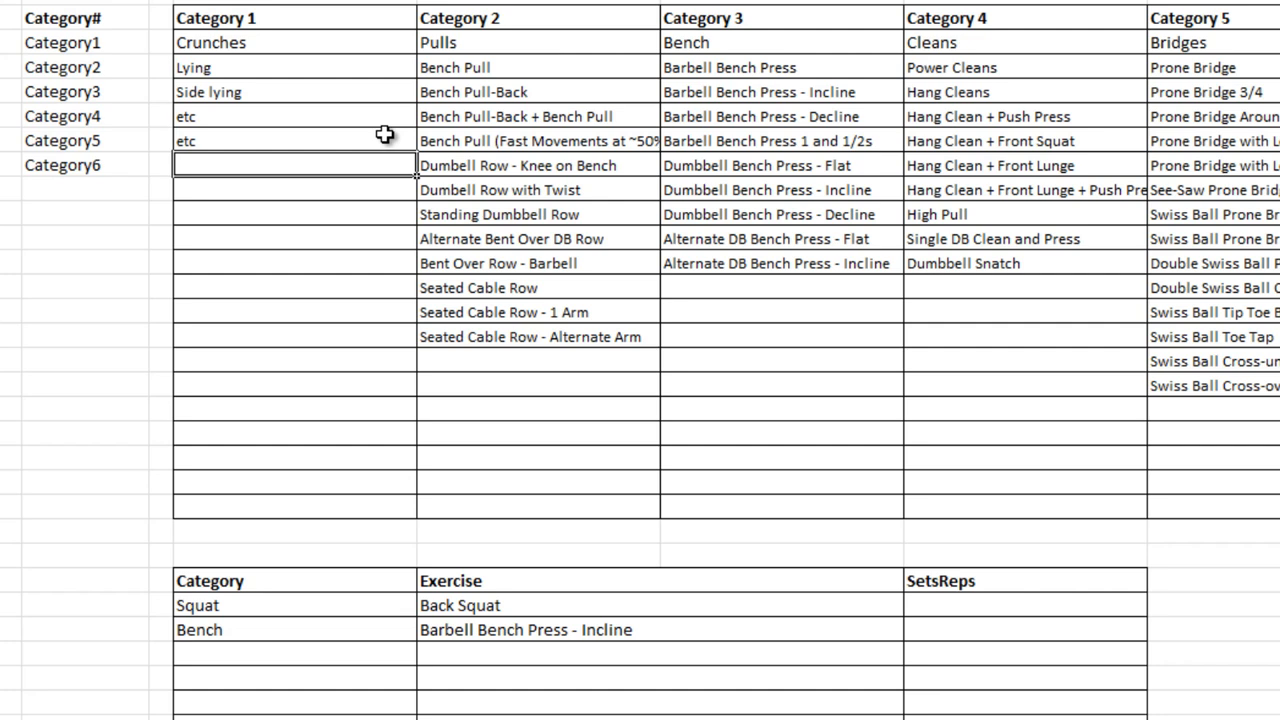
{"action": "scroll", "scroll_direction": "down", "scroll_amount": 3}
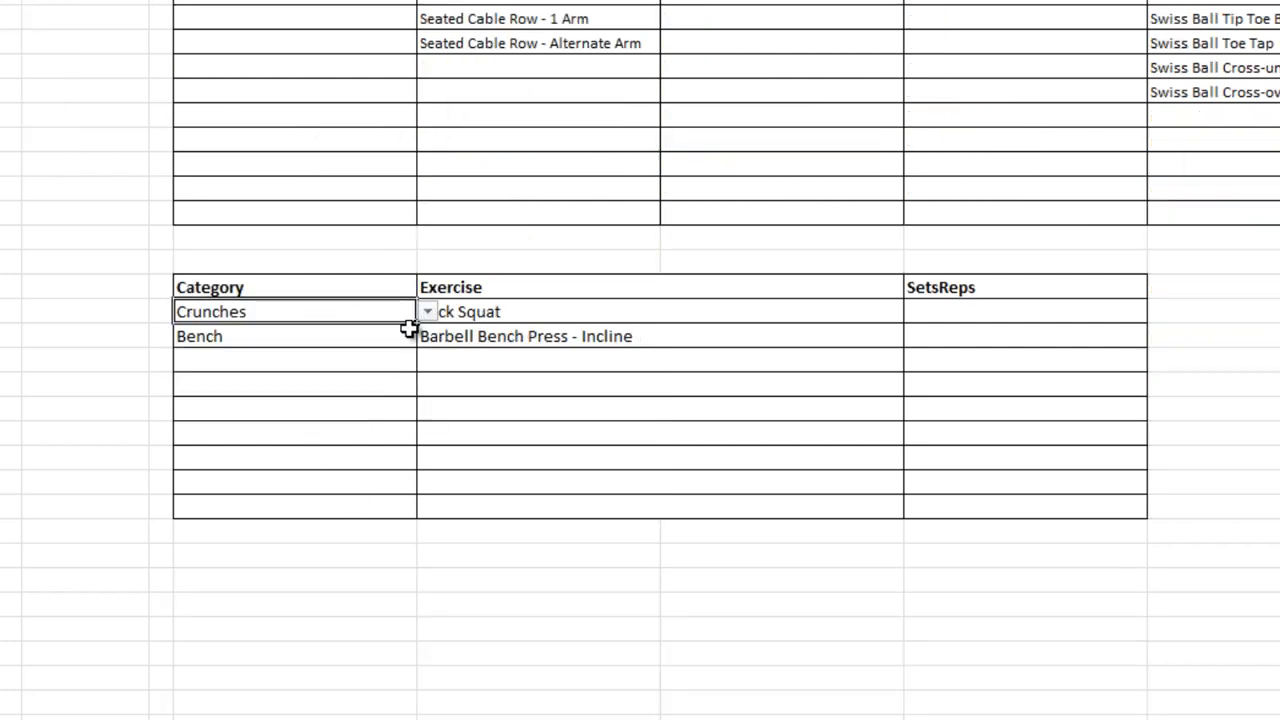
{"action": "left_click", "coordinate": [911, 311]}
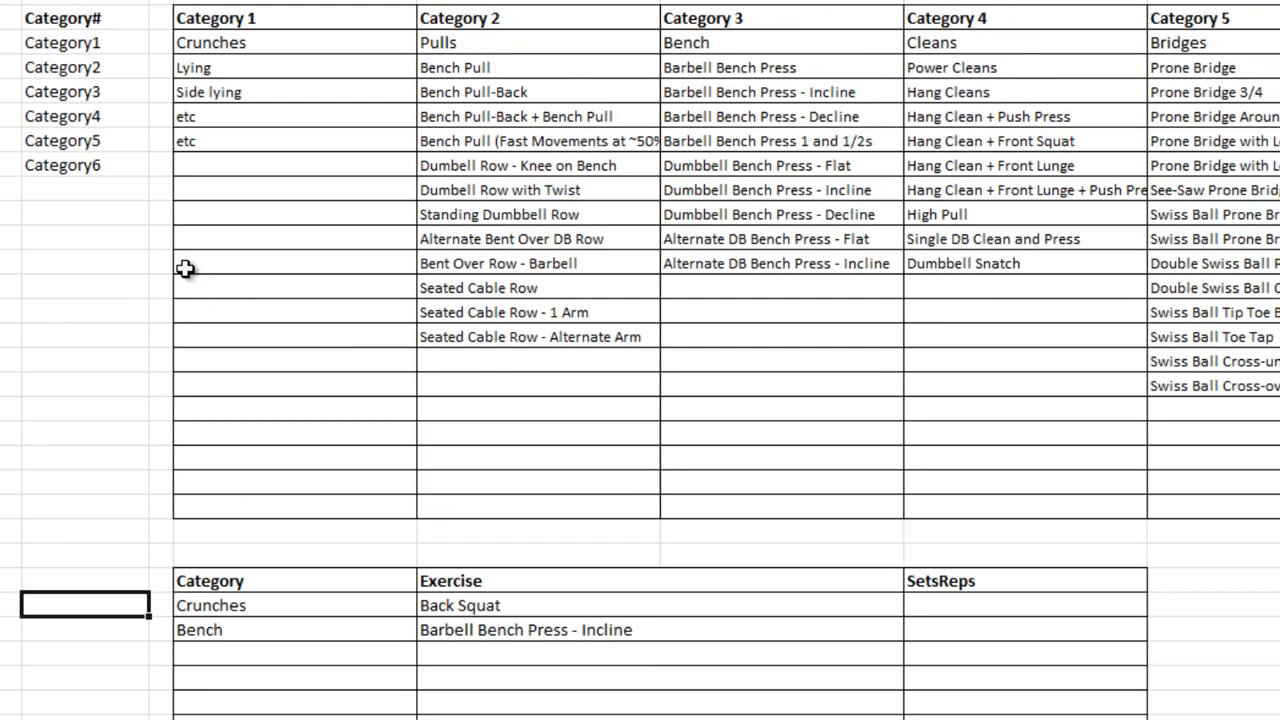
{"action": "mouse_move", "coordinate": [222, 44]}
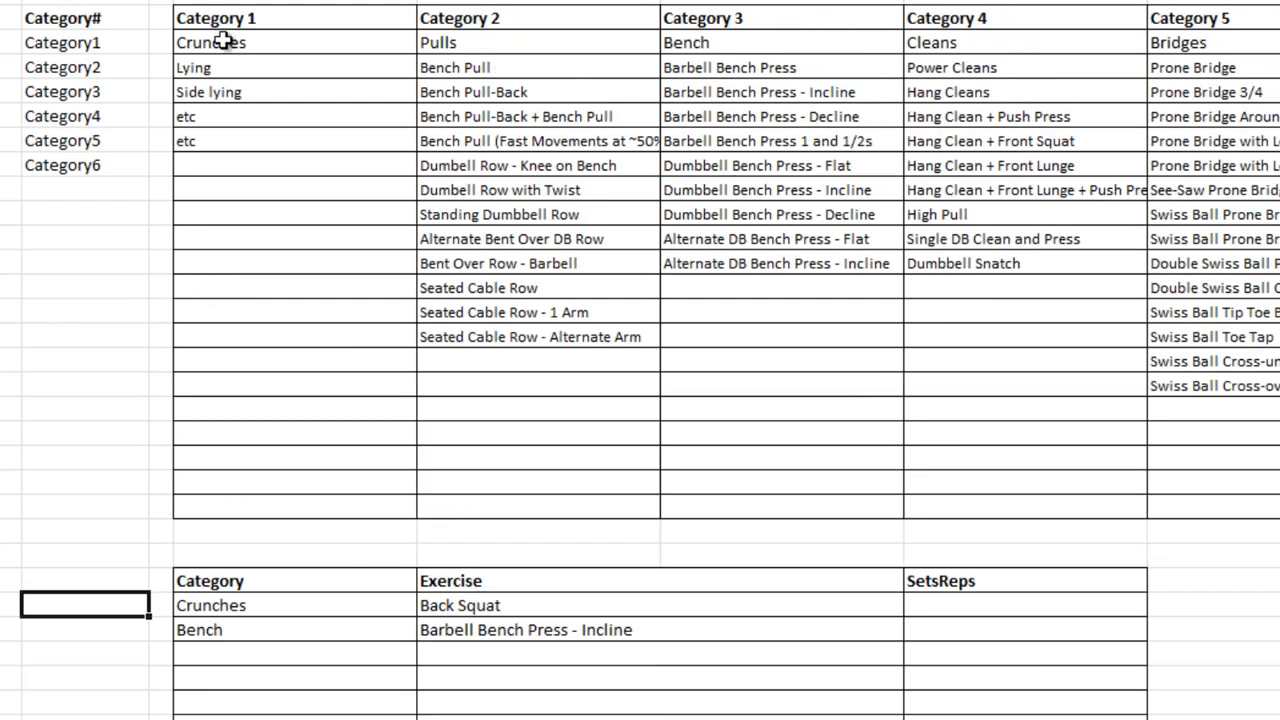
{"action": "mouse_move", "coordinate": [585, 420]}
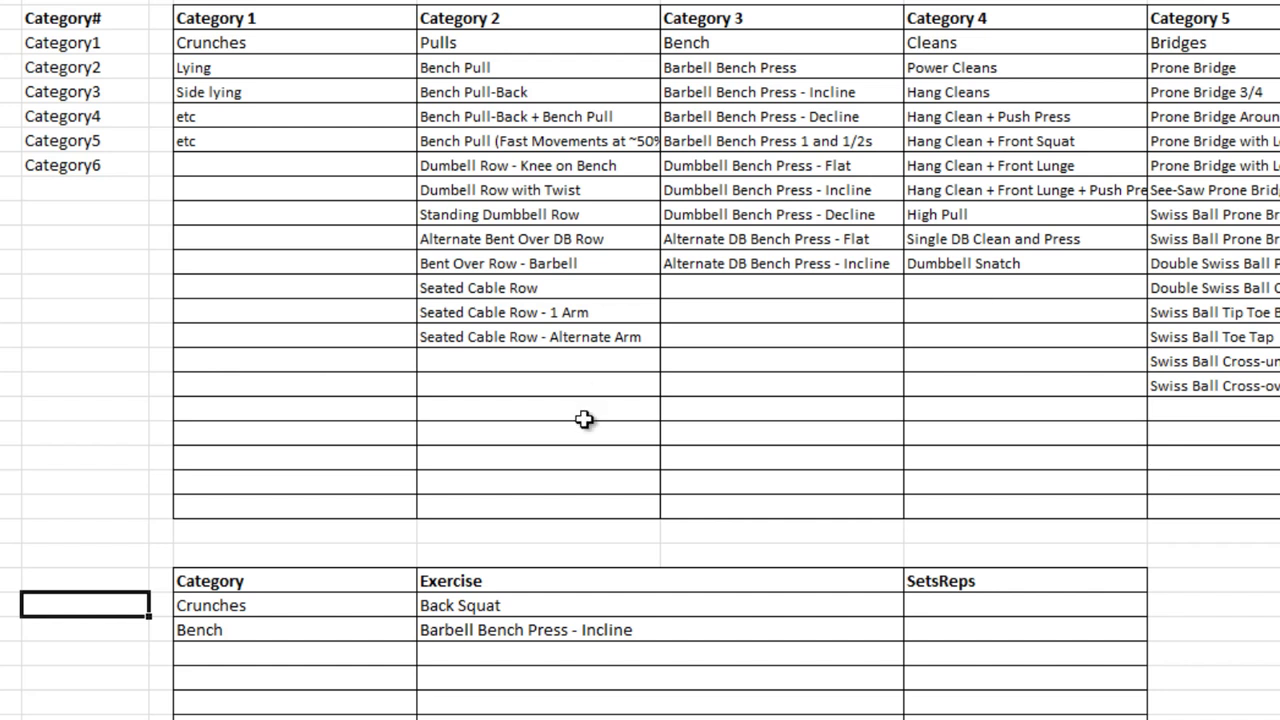
{"action": "mouse_move", "coordinate": [386, 656]}
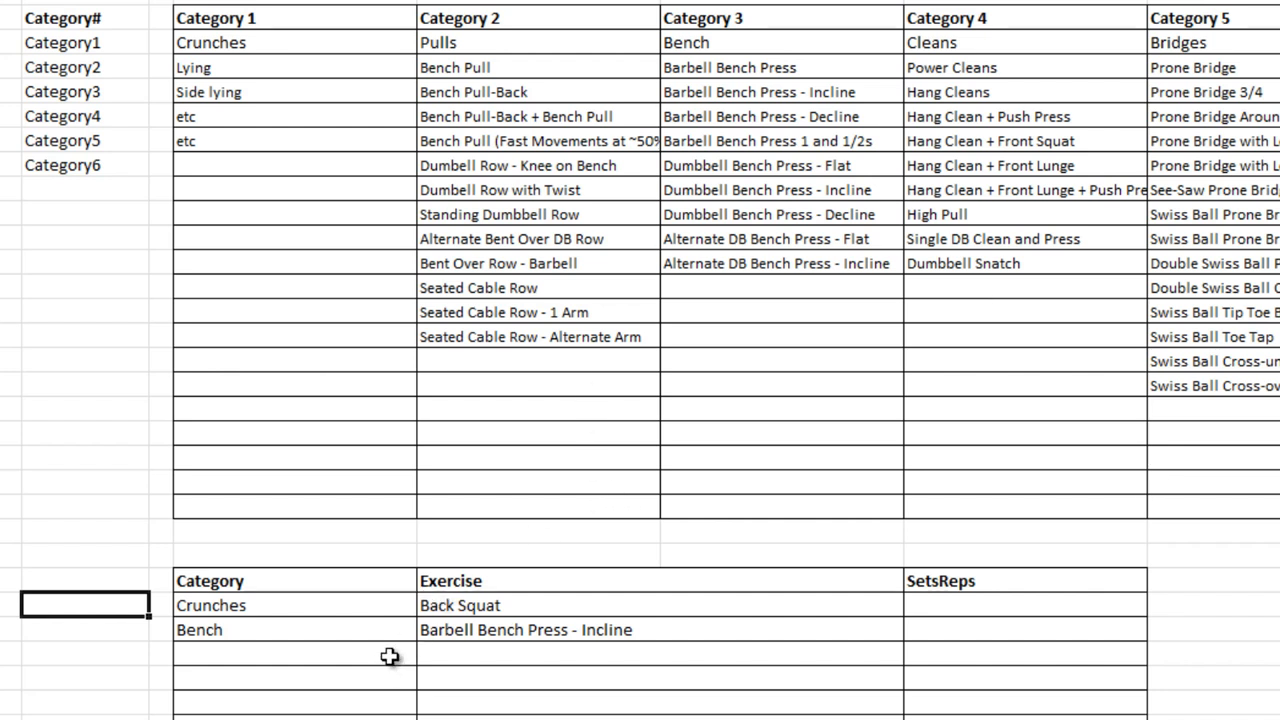
{"action": "left_click", "coordinate": [424, 654]}
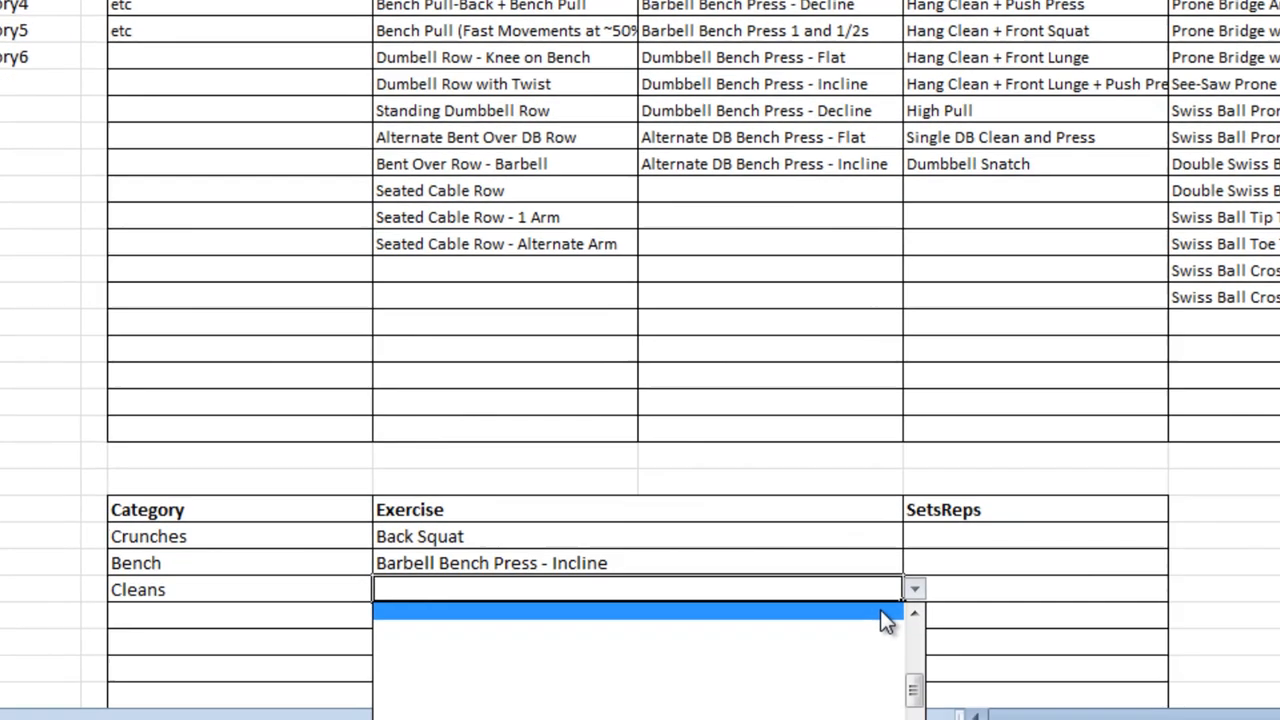
Scroll down the log table toward the third entry's Category row
{"action": "scroll", "scroll_direction": "down", "scroll_amount": 3}
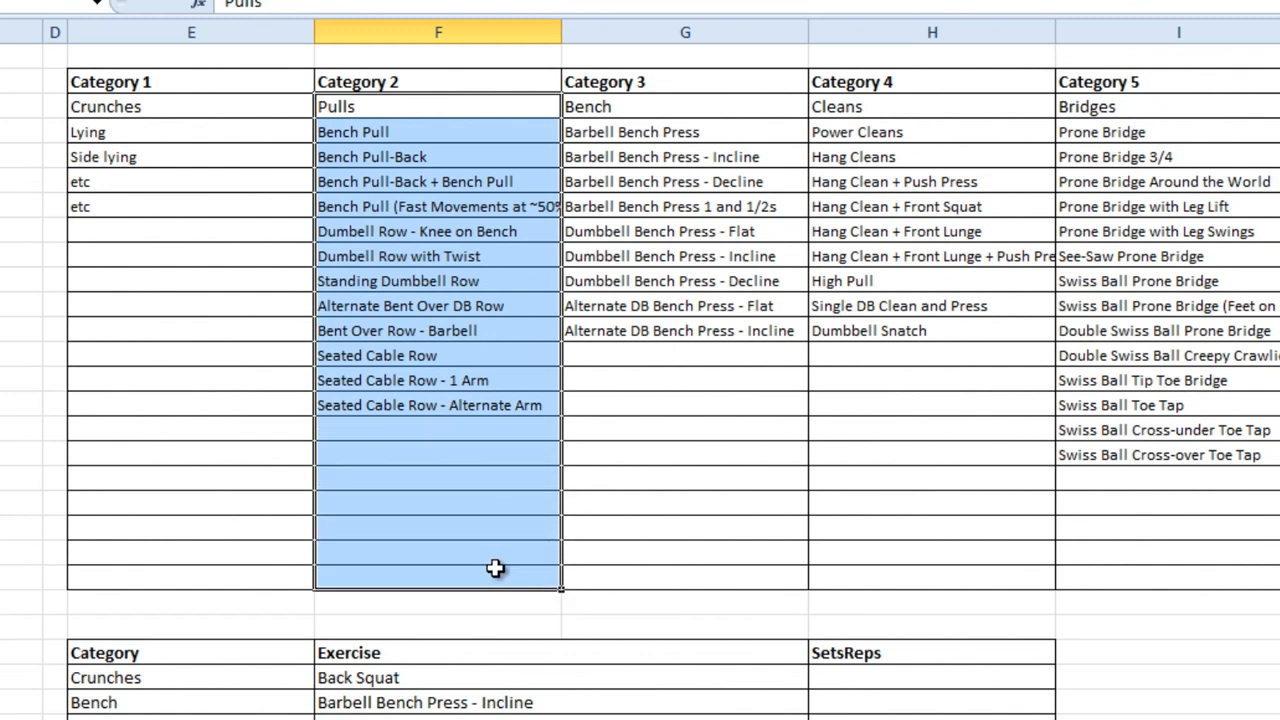
{"action": "mouse_move", "coordinate": [5, 573]}
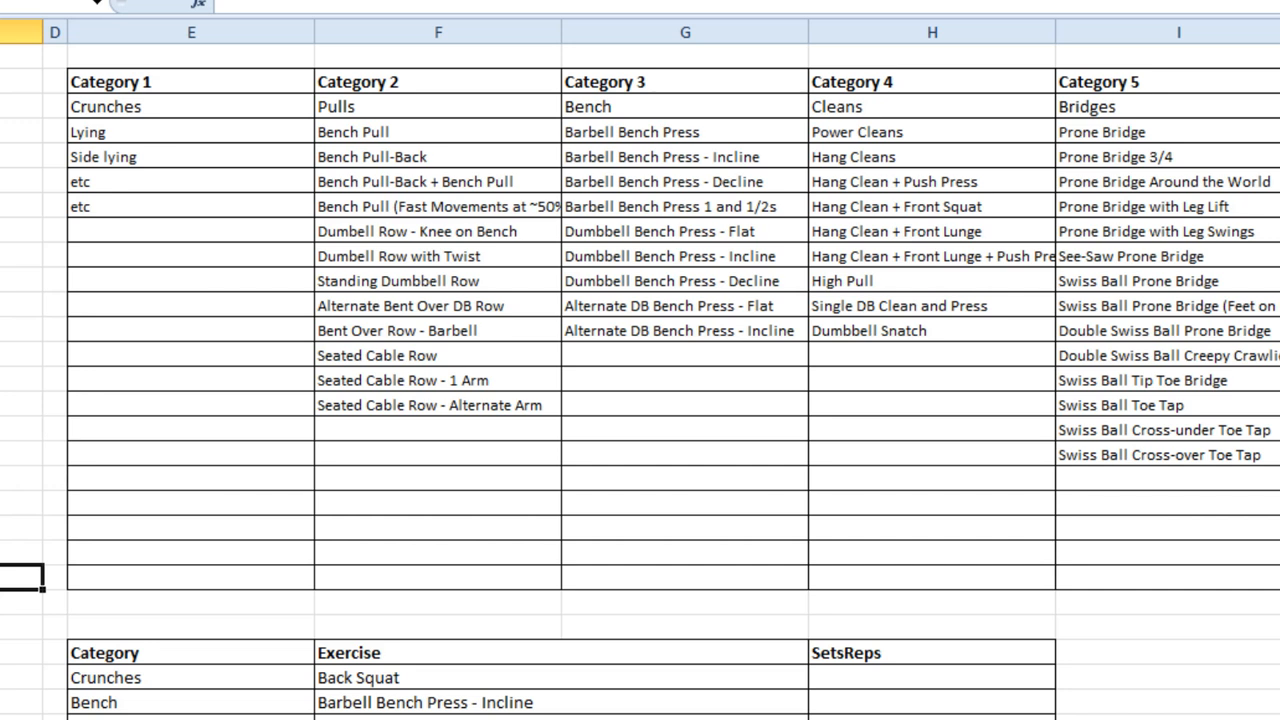
{"action": "mouse_move", "coordinate": [71, 520]}
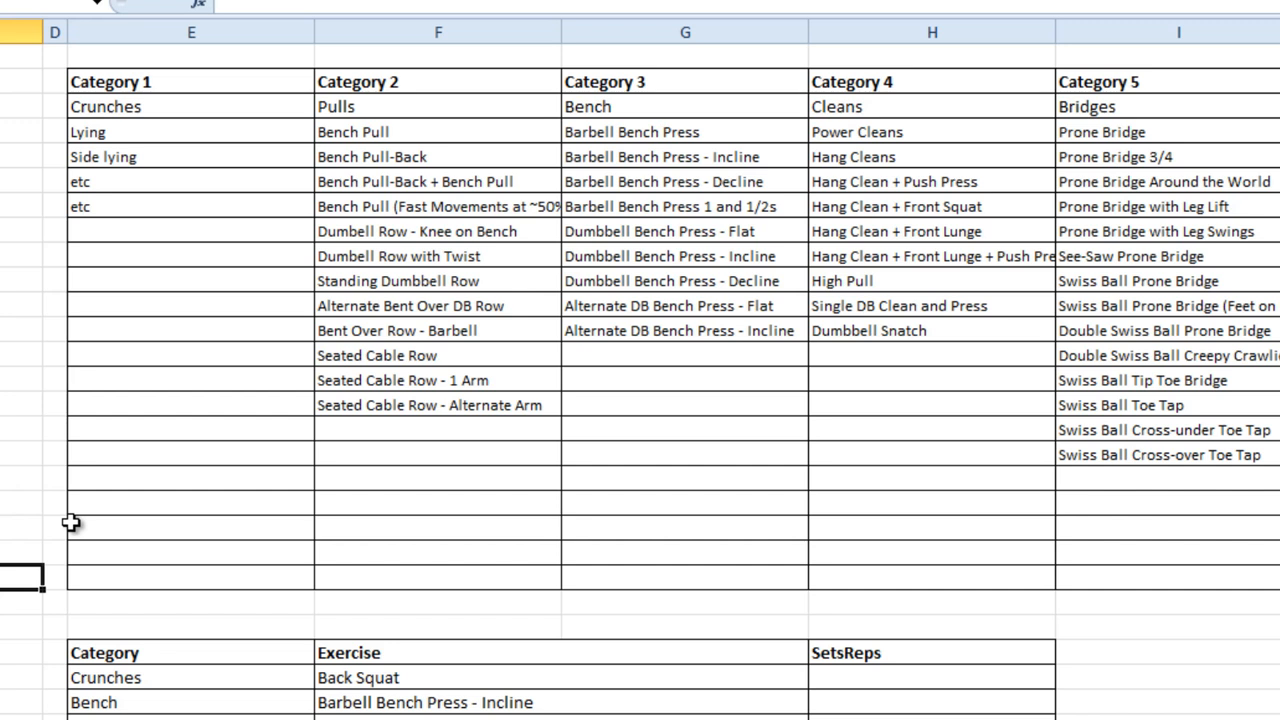
{"action": "mouse_move", "coordinate": [194, 131]}
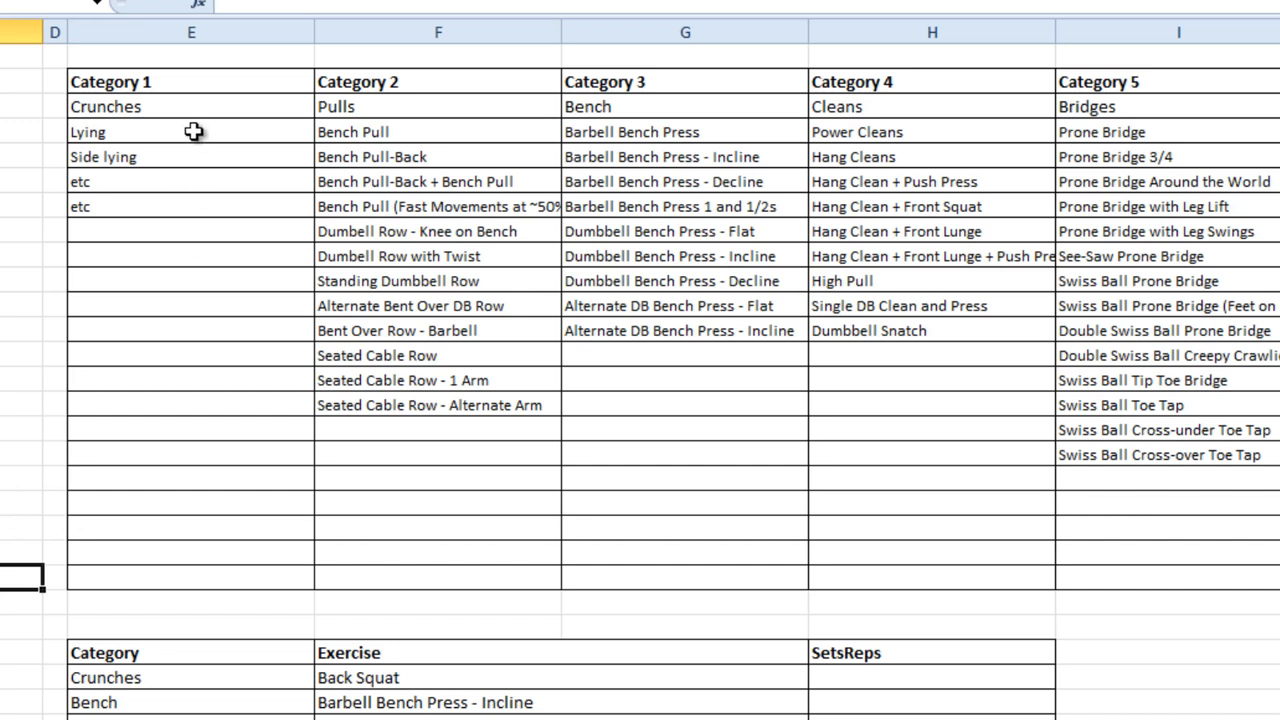
{"action": "mouse_move", "coordinate": [175, 107]}
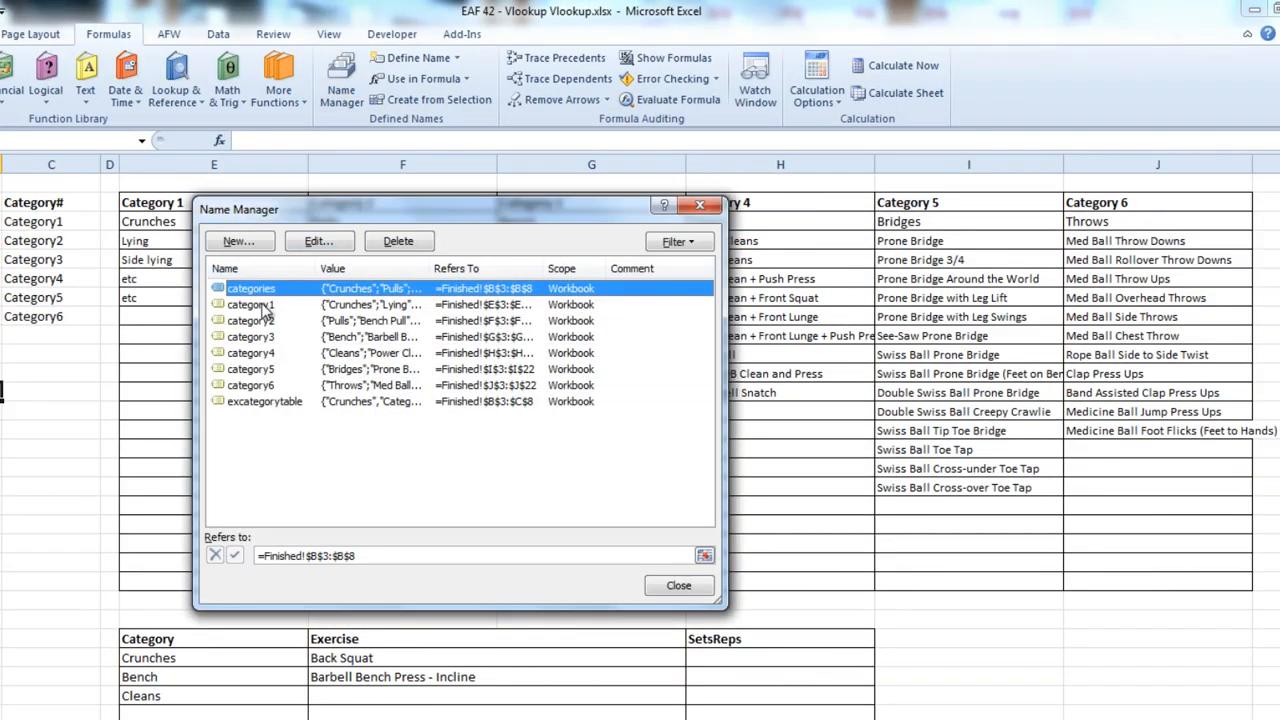
Change category1 to refer to =Finished!$E$4:$E$22 in Name Manager and save the change
{"action": "left_click", "coordinate": [251, 304]}
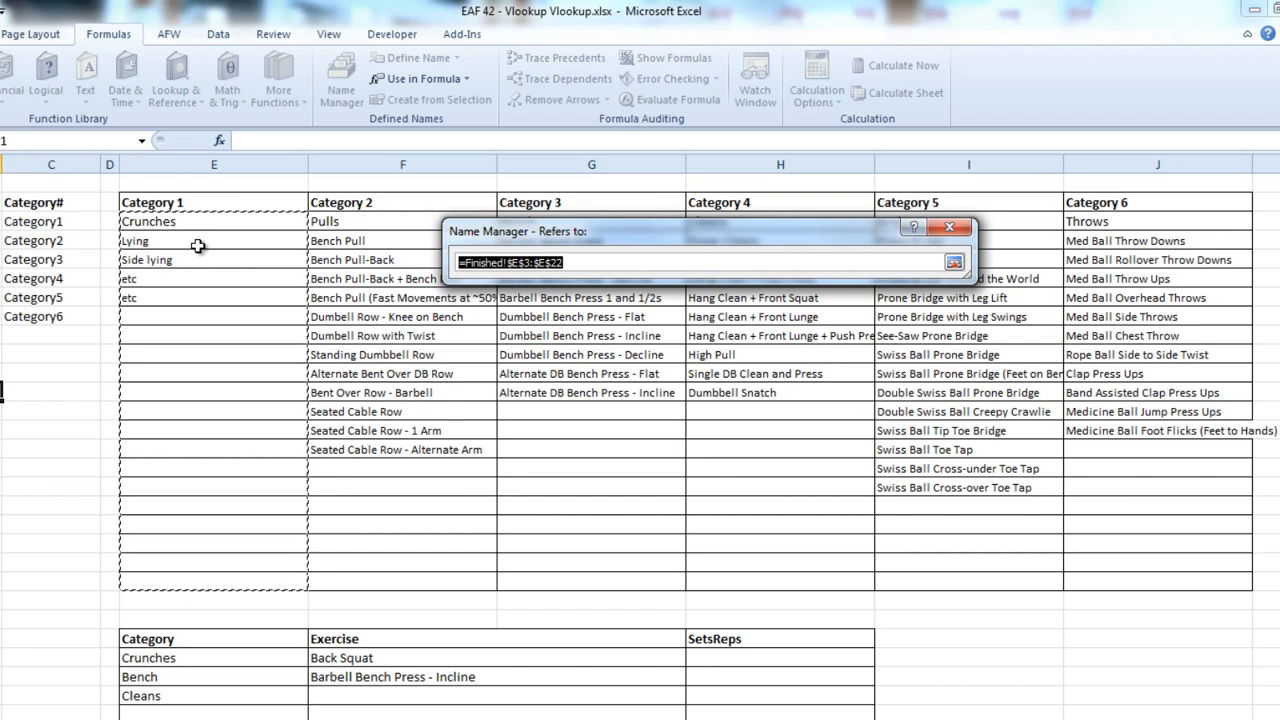
{"action": "mouse_move", "coordinate": [189, 245]}
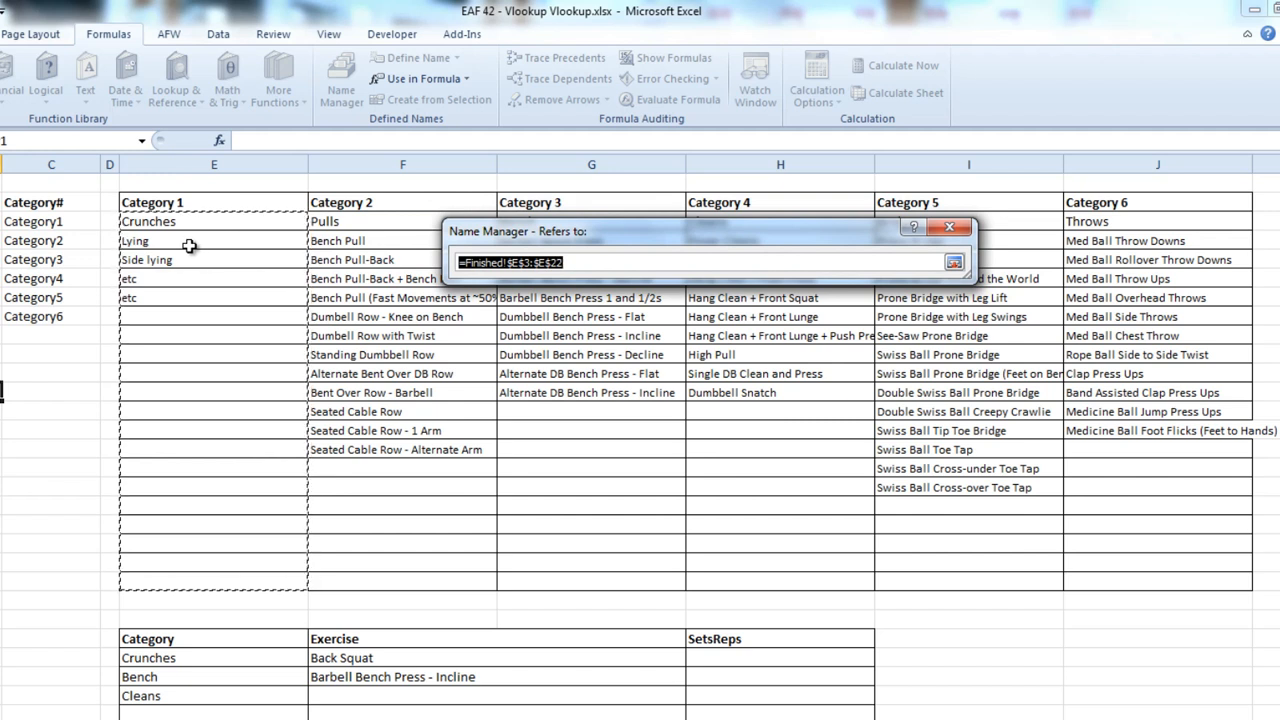
{"action": "mouse_move", "coordinate": [205, 240]}
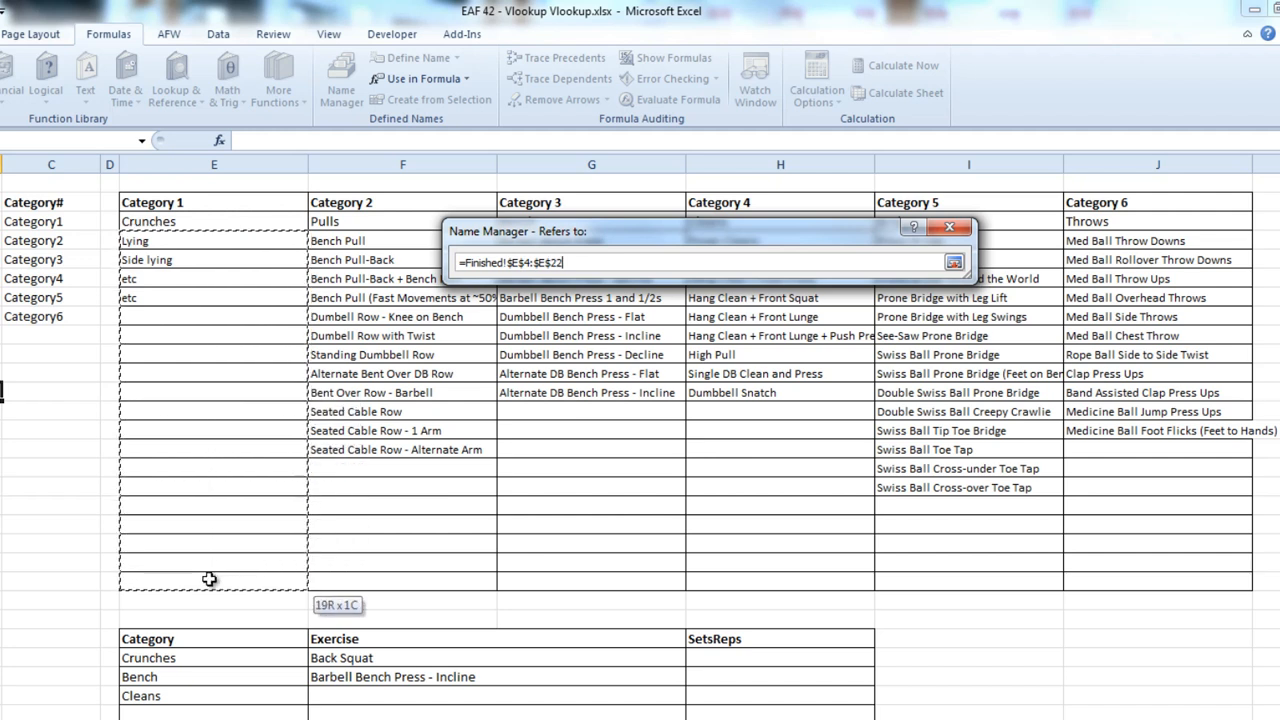
{"action": "mouse_move", "coordinate": [307, 390]}
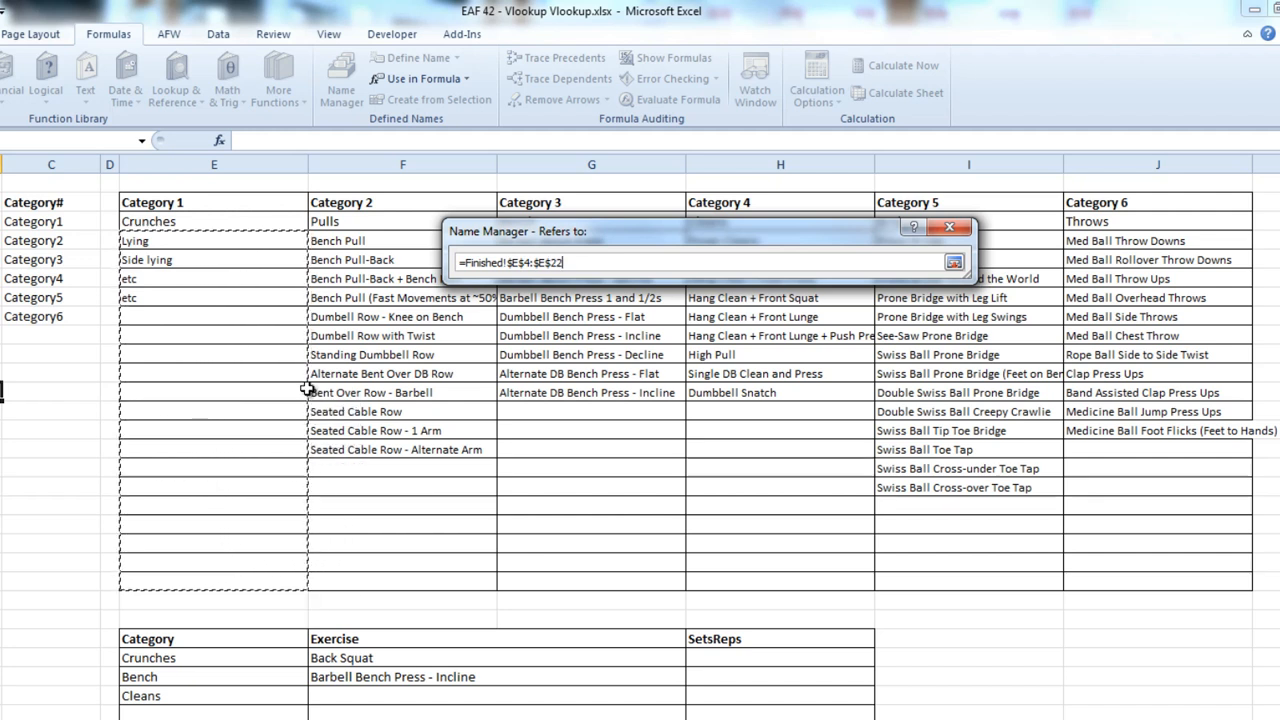
{"action": "mouse_move", "coordinate": [422, 340]}
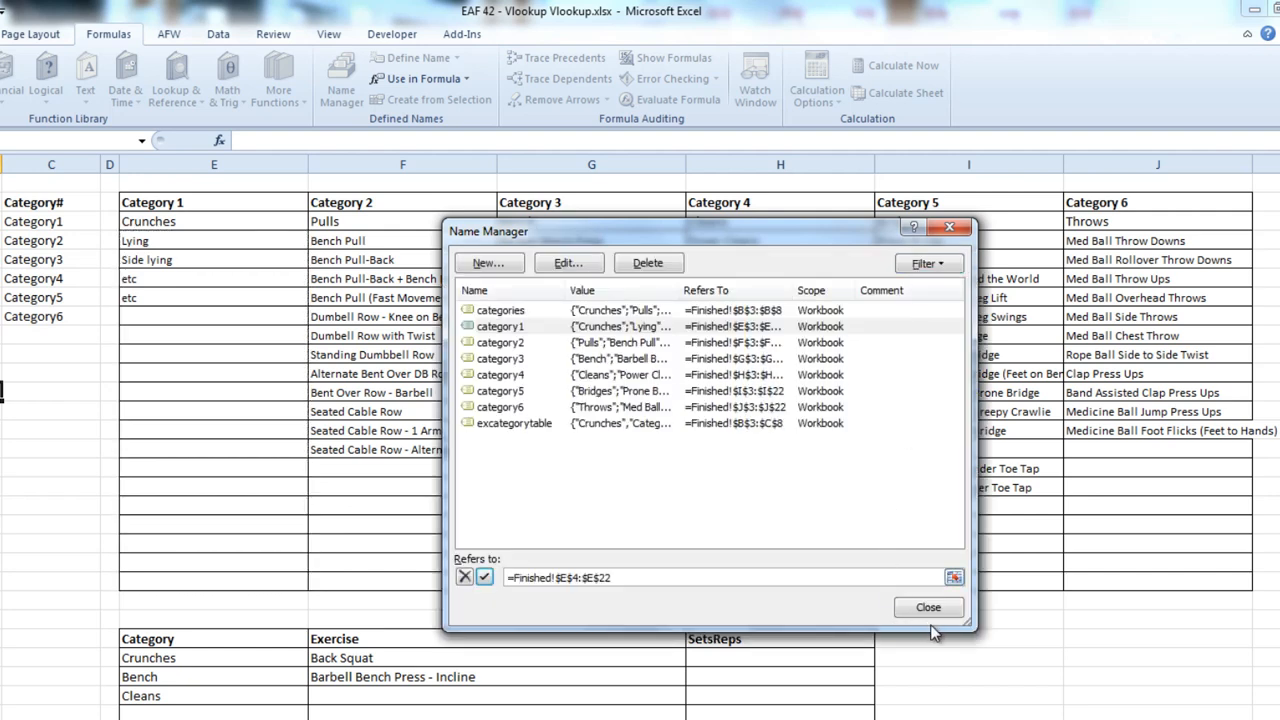
{"action": "left_click", "coordinate": [928, 607]}
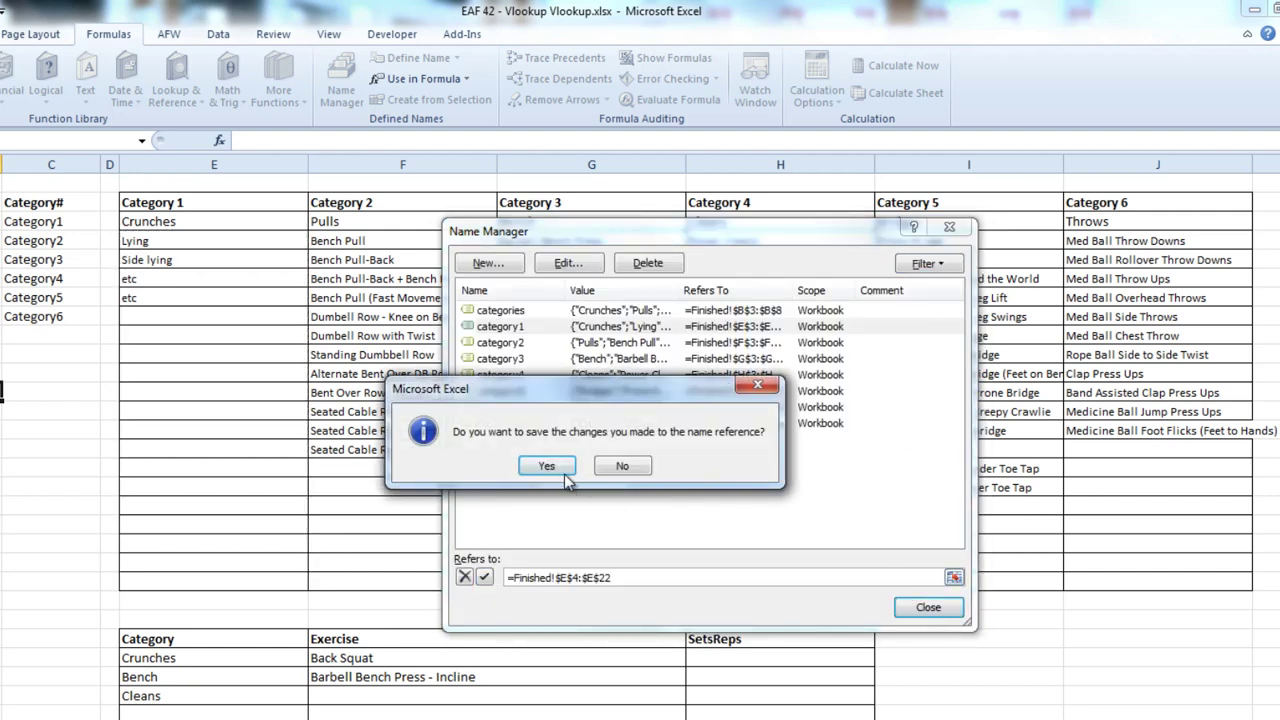
{"action": "left_click", "coordinate": [546, 465]}
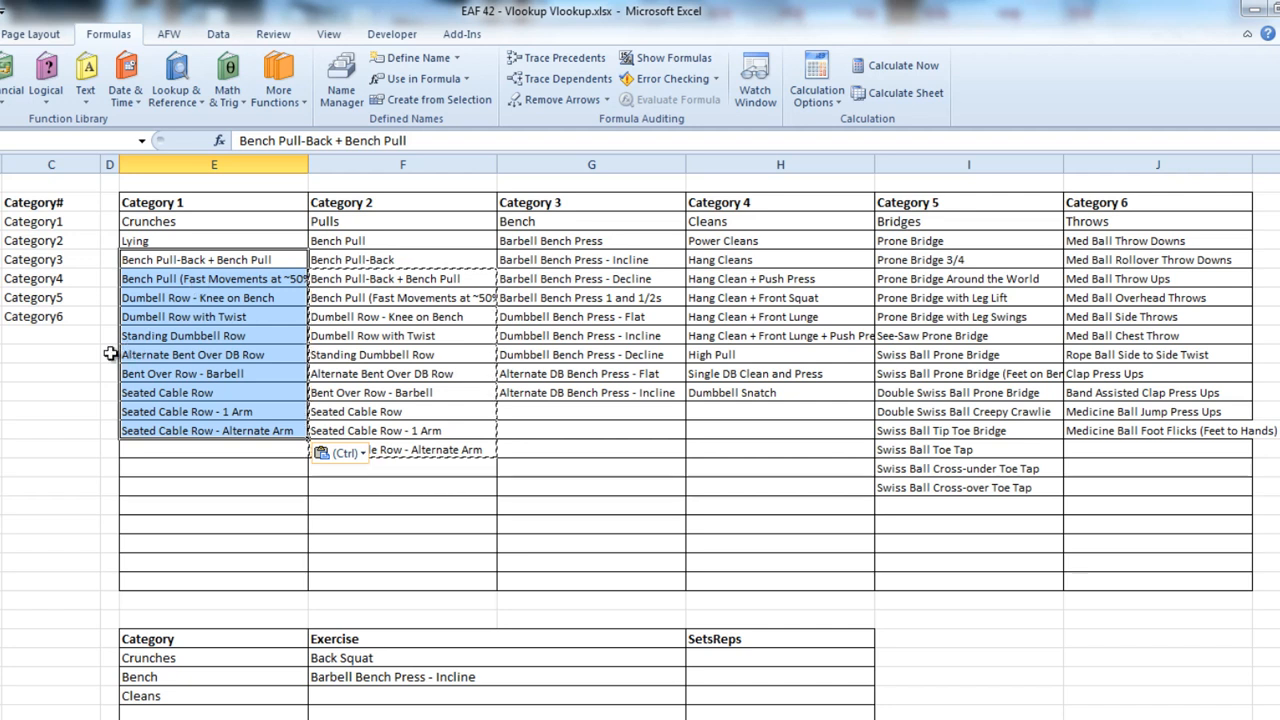
Paste the Pulls exercises into the Category 1 column, starting with Bench Pull-Back + Bench Pull
{"action": "left_click", "coordinate": [213, 240]}
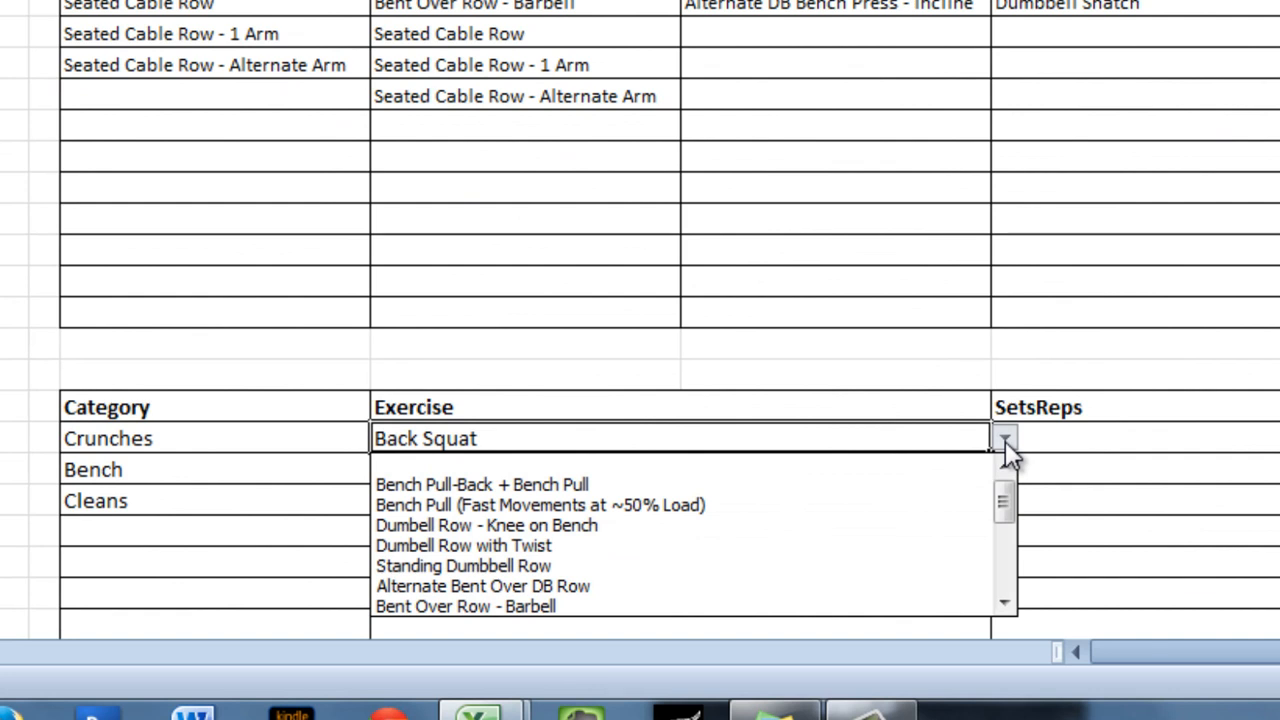
{"action": "mouse_move", "coordinate": [702, 468]}
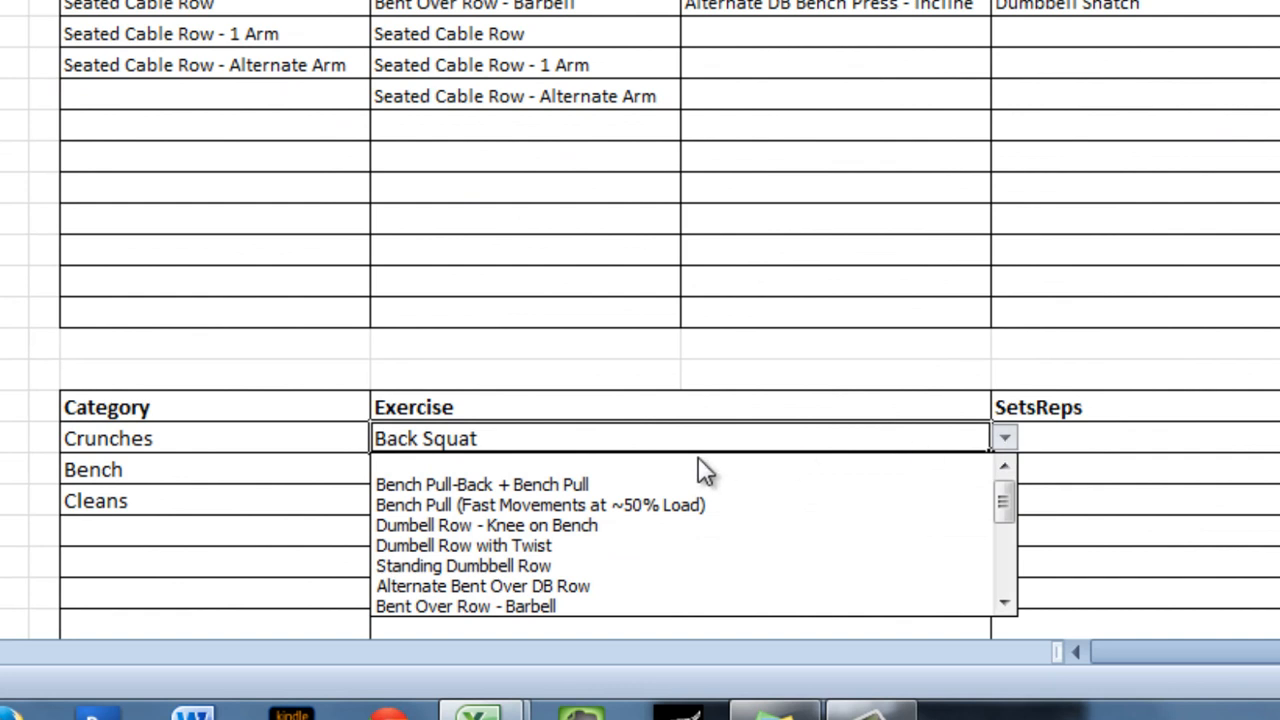
{"action": "mouse_move", "coordinate": [512, 481]}
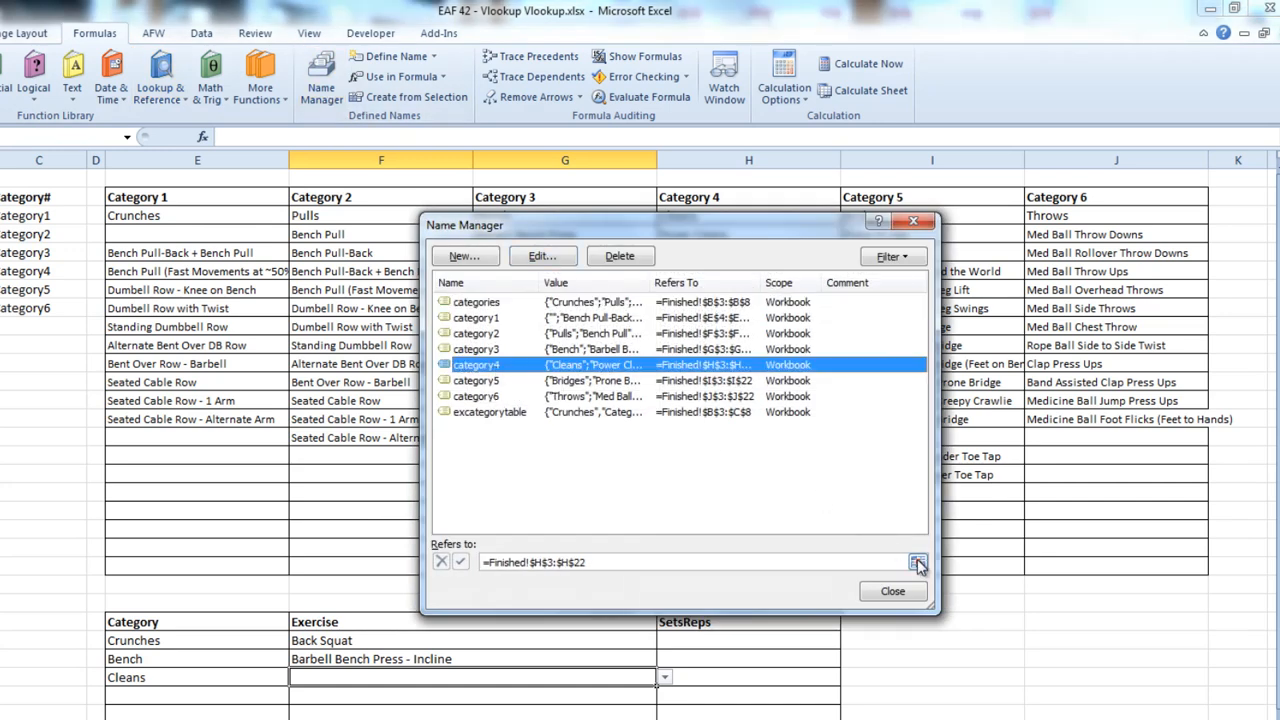
Reselect category4 as H4:H22 via the range selector, confirm it, and clear the Cleans exercise cell
{"action": "left_click", "coordinate": [917, 560]}
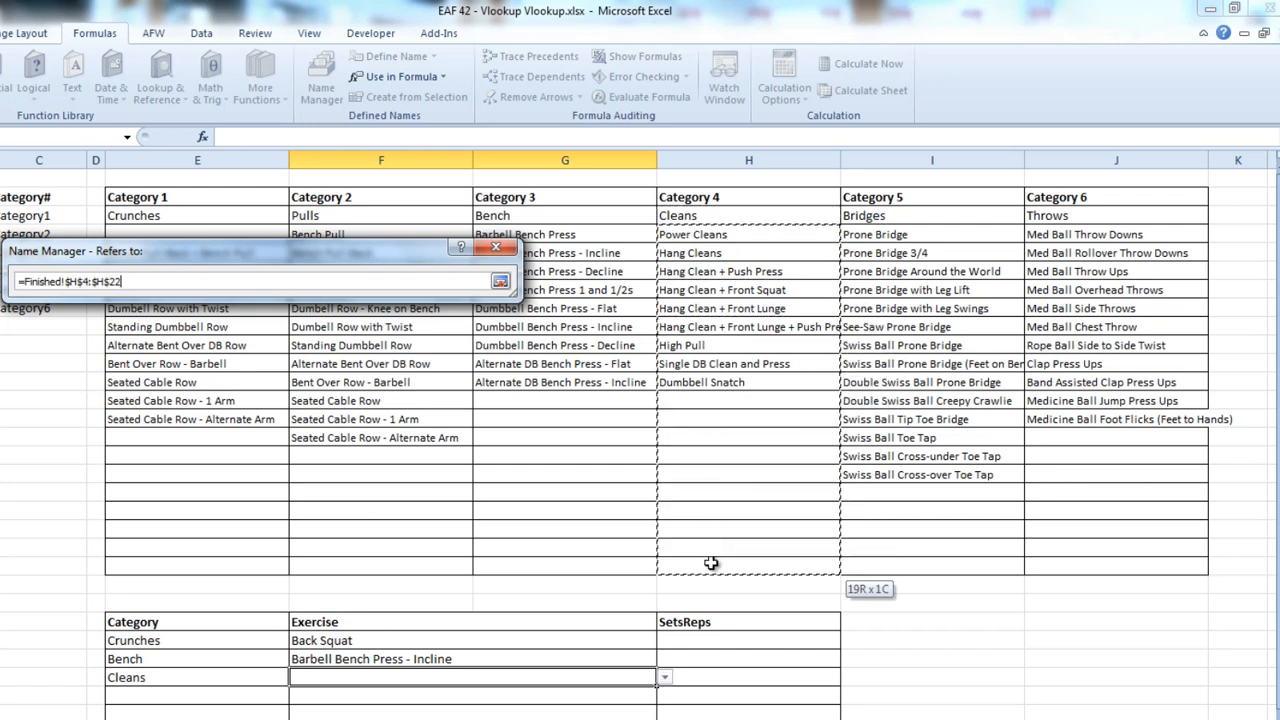
{"action": "mouse_move", "coordinate": [696, 397]}
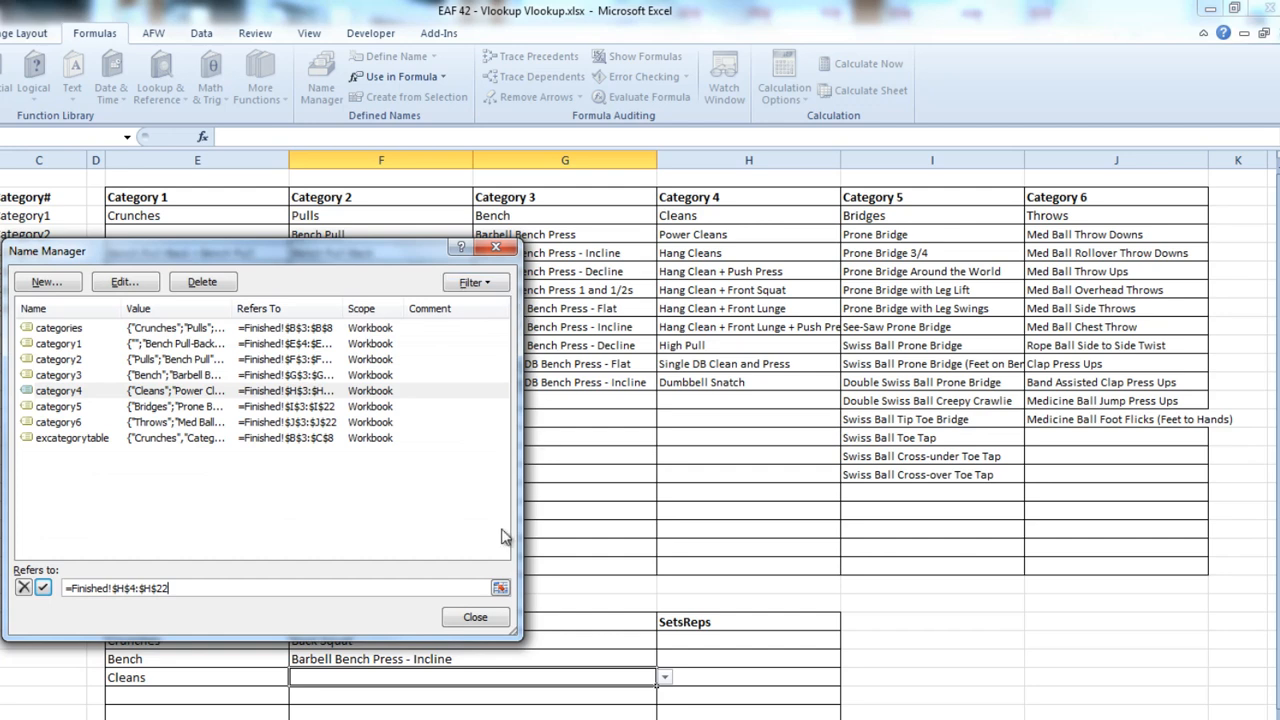
{"action": "left_click", "coordinate": [60, 390]}
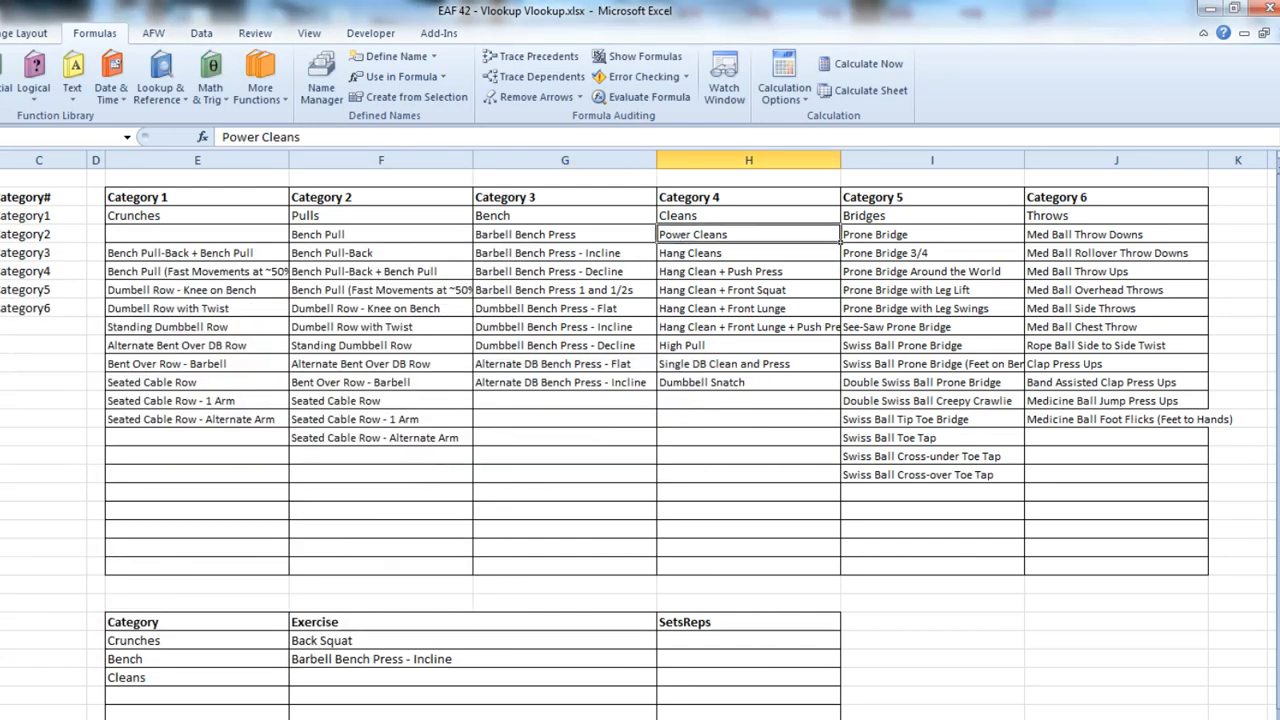
{"action": "key", "text": "Delete"}
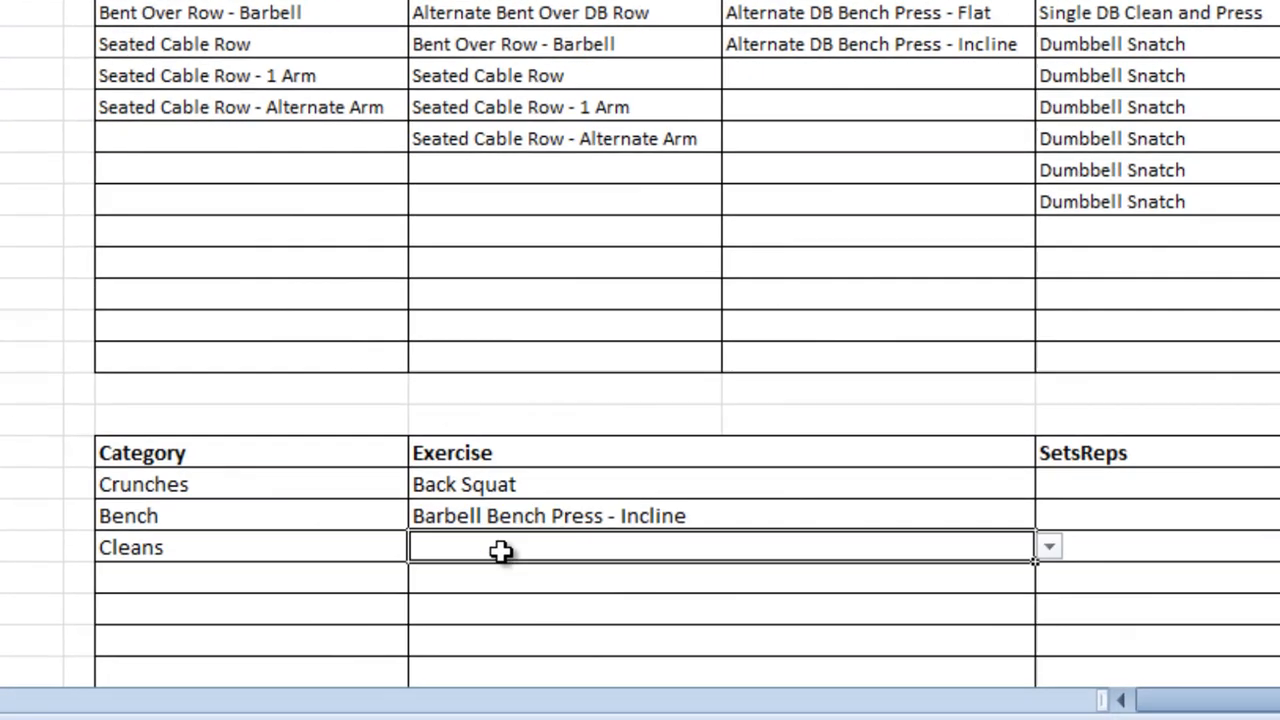
Show the Cleans row's exercise dropdown listing Hang Cleans, Hang Clean + Push Press and others
{"action": "left_click", "coordinate": [1050, 547]}
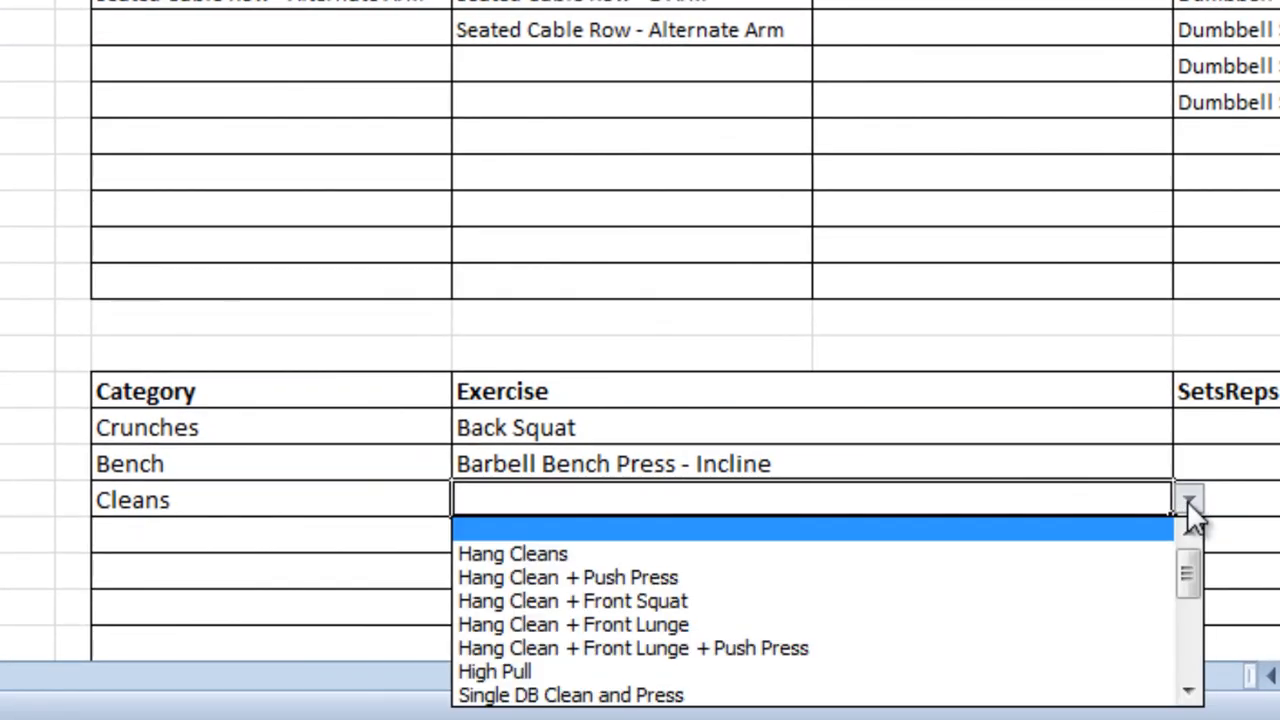